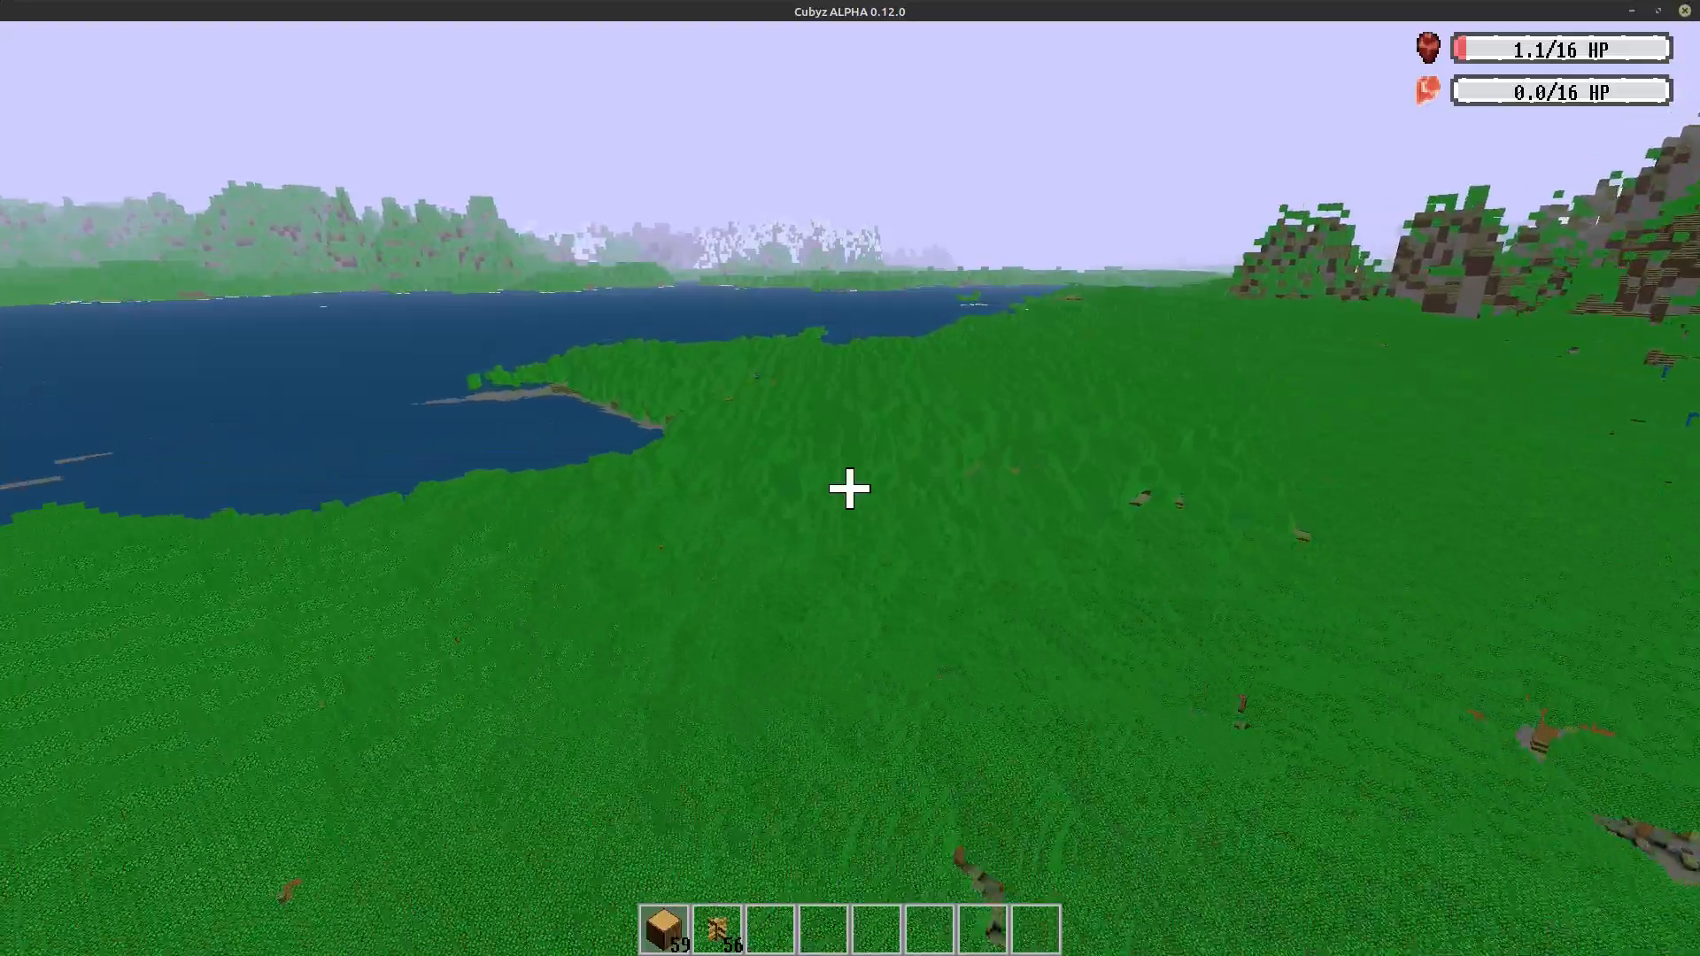
{"action": "mouse_move", "coordinate": [850, 489]}
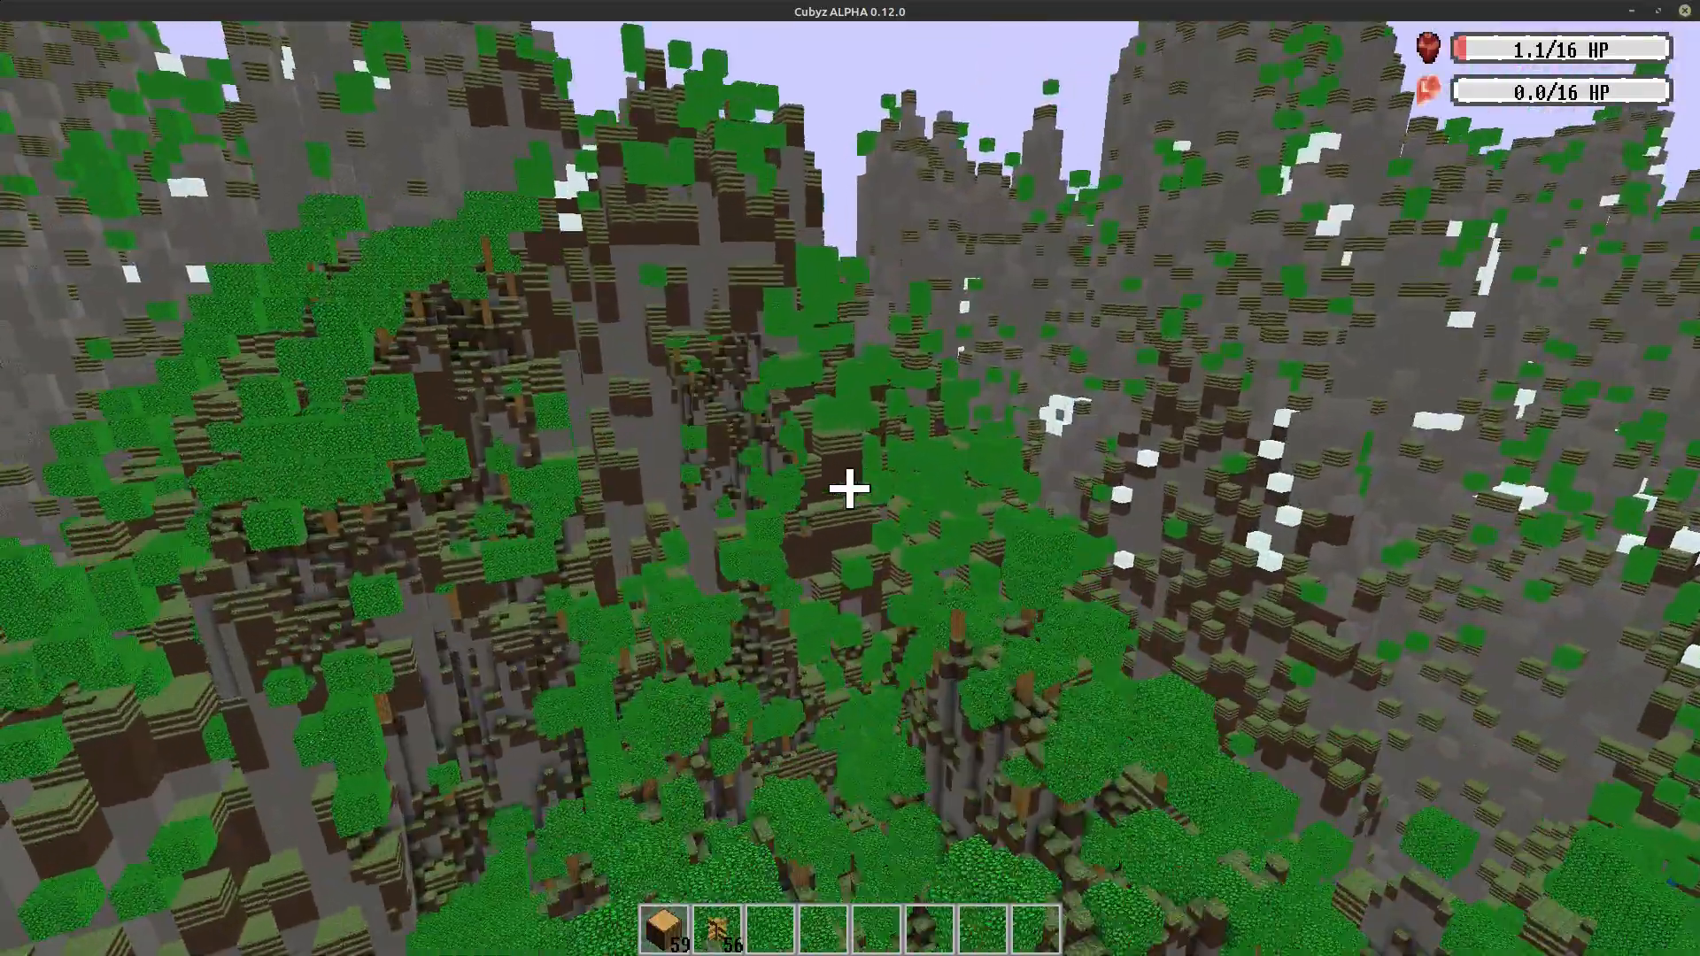
{"action": "mouse_move", "coordinate": [850, 488]}
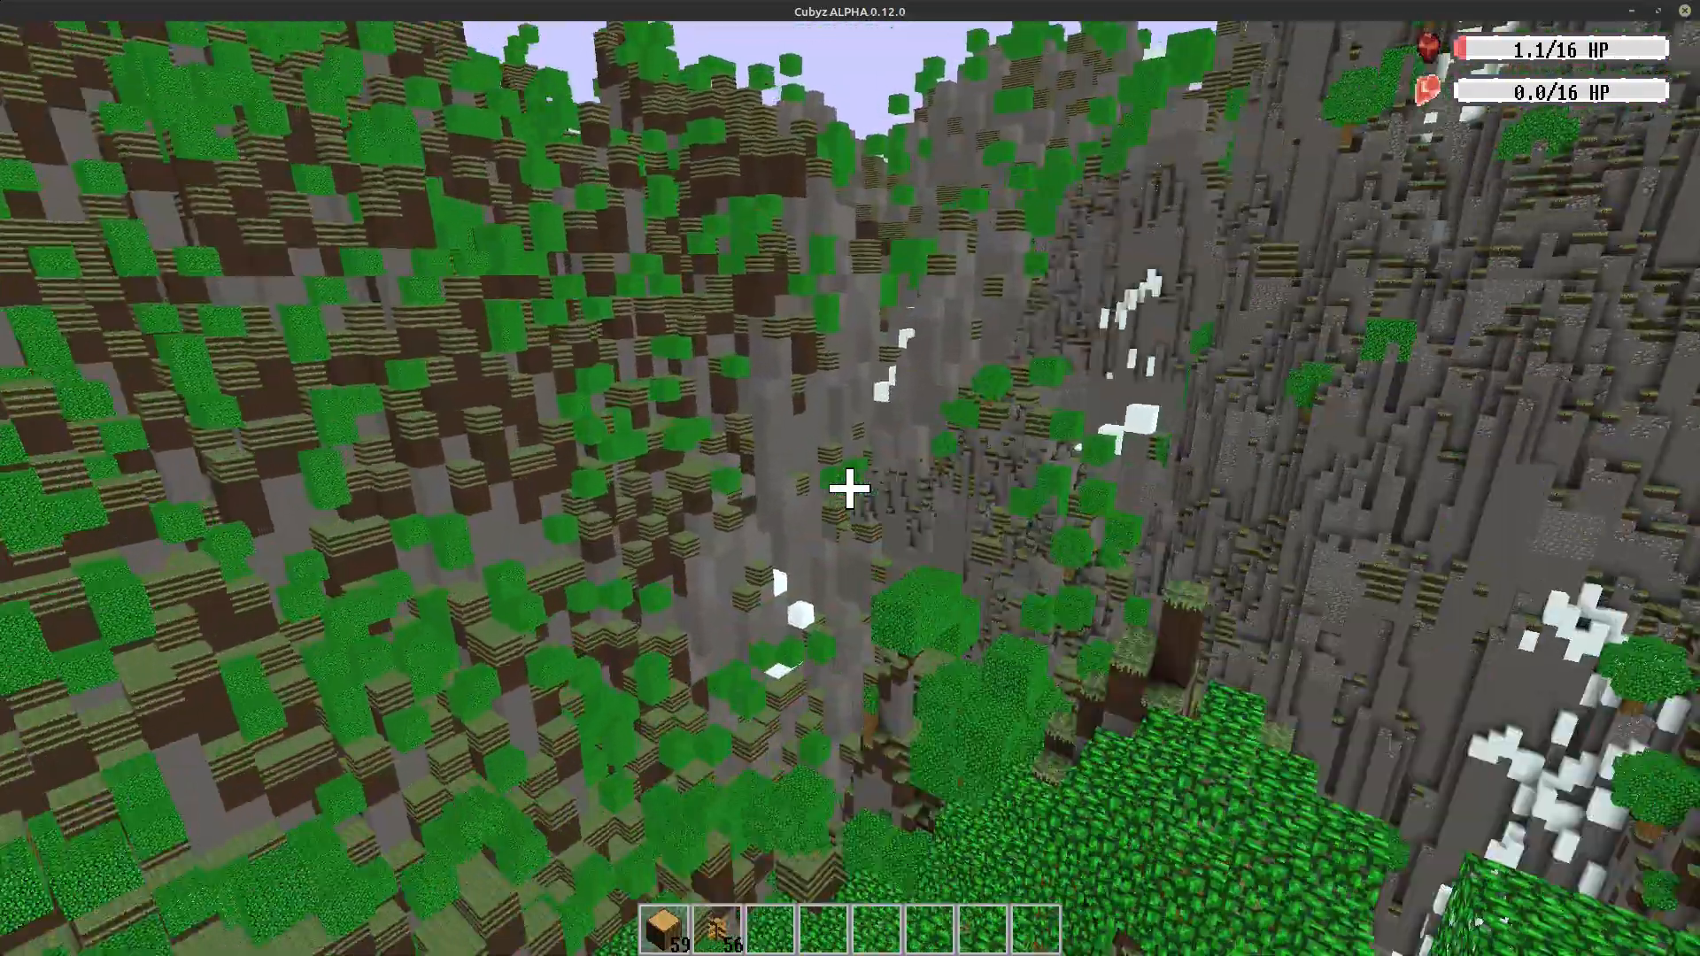
- Show the F3 debug overlay with frame times, memory and network stats over the bushland
{"action": "key", "text": "F3"}
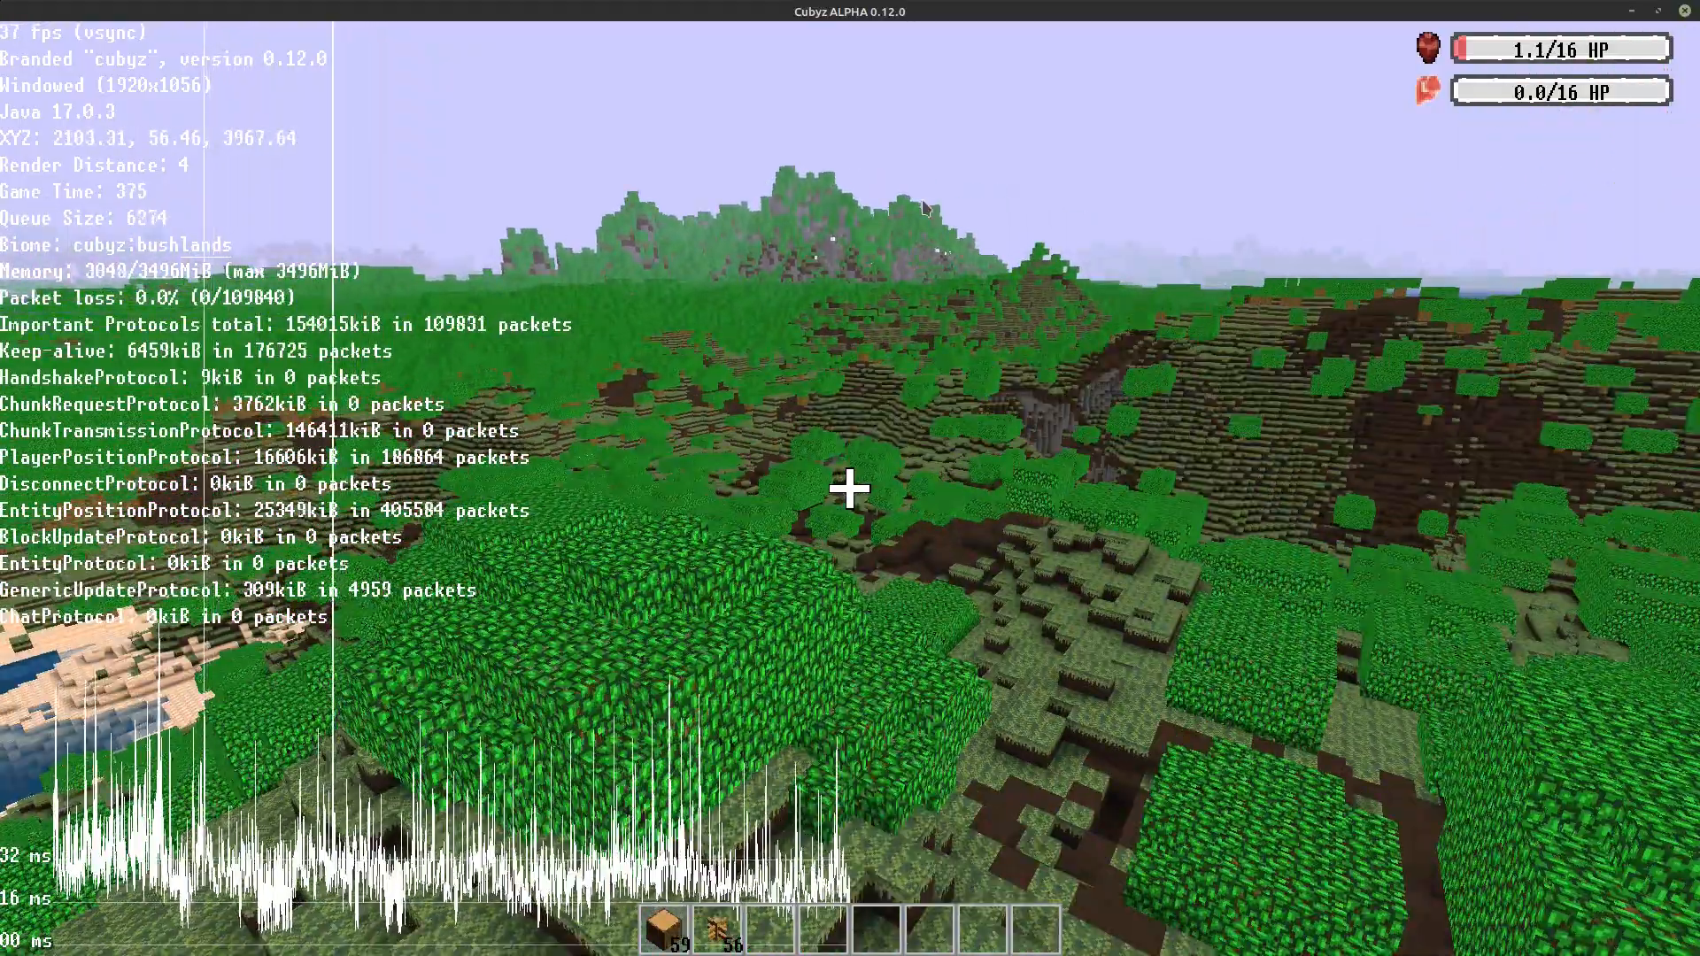
- Hide the debug overlay and view the devlog #2 screenshot in the image viewer
{"action": "key", "text": "F3"}
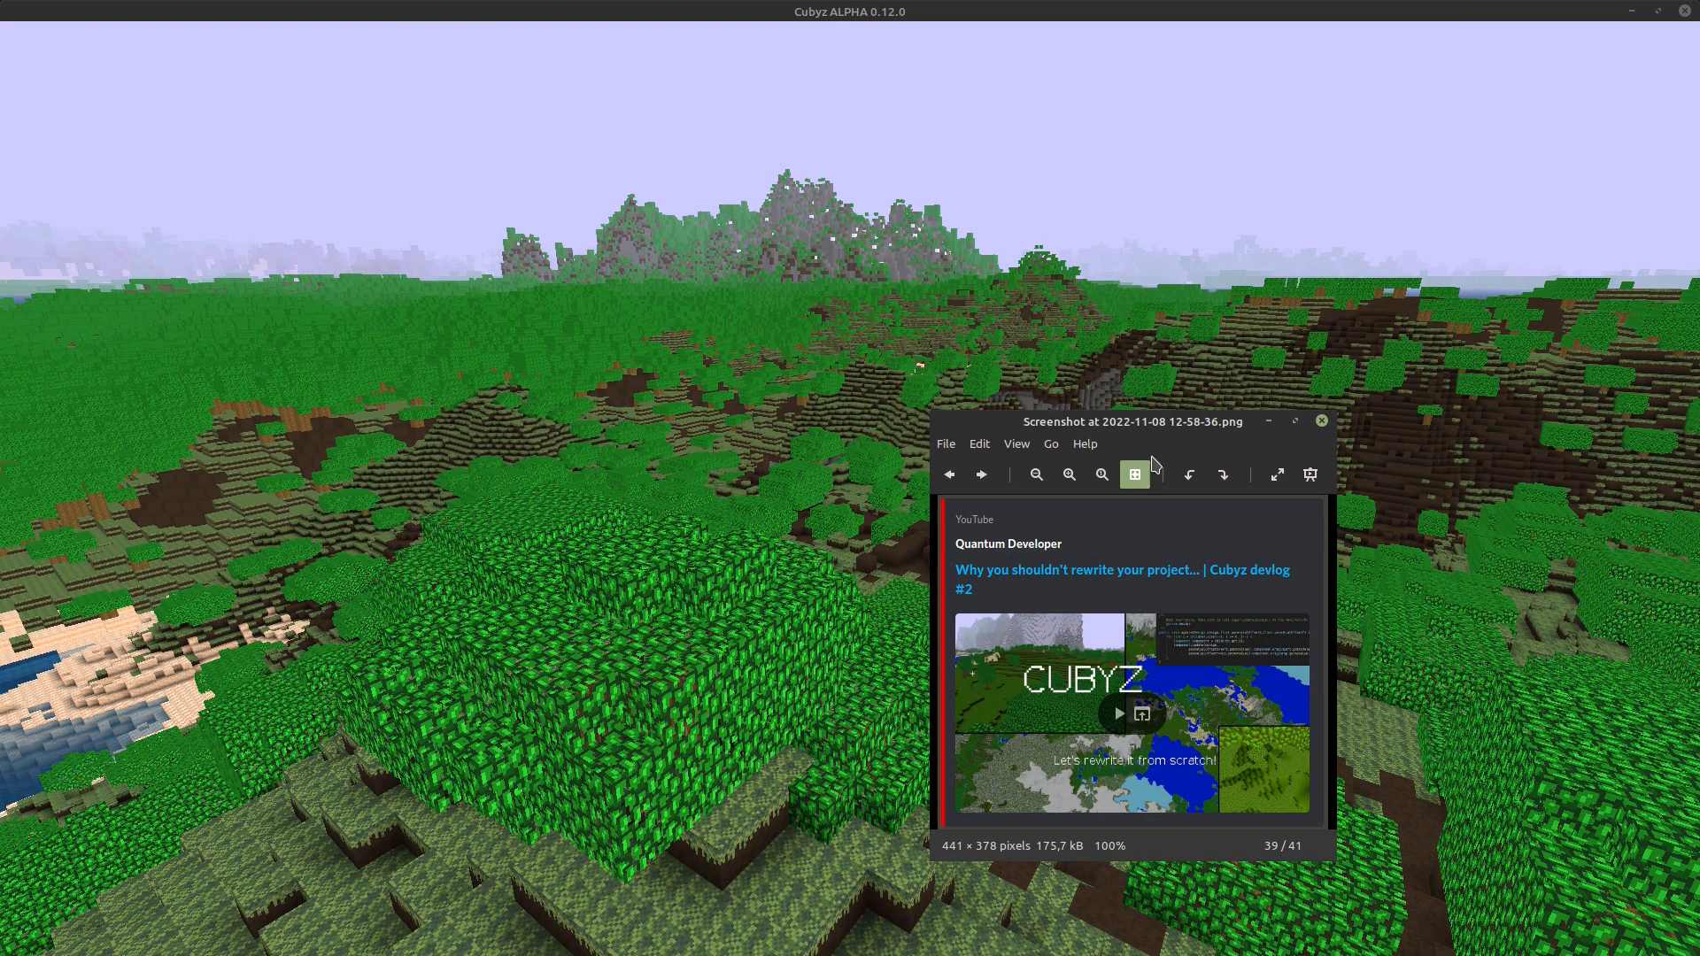
{"action": "left_click_drag", "start_coordinate": [1132, 421], "coordinate": [819, 269]}
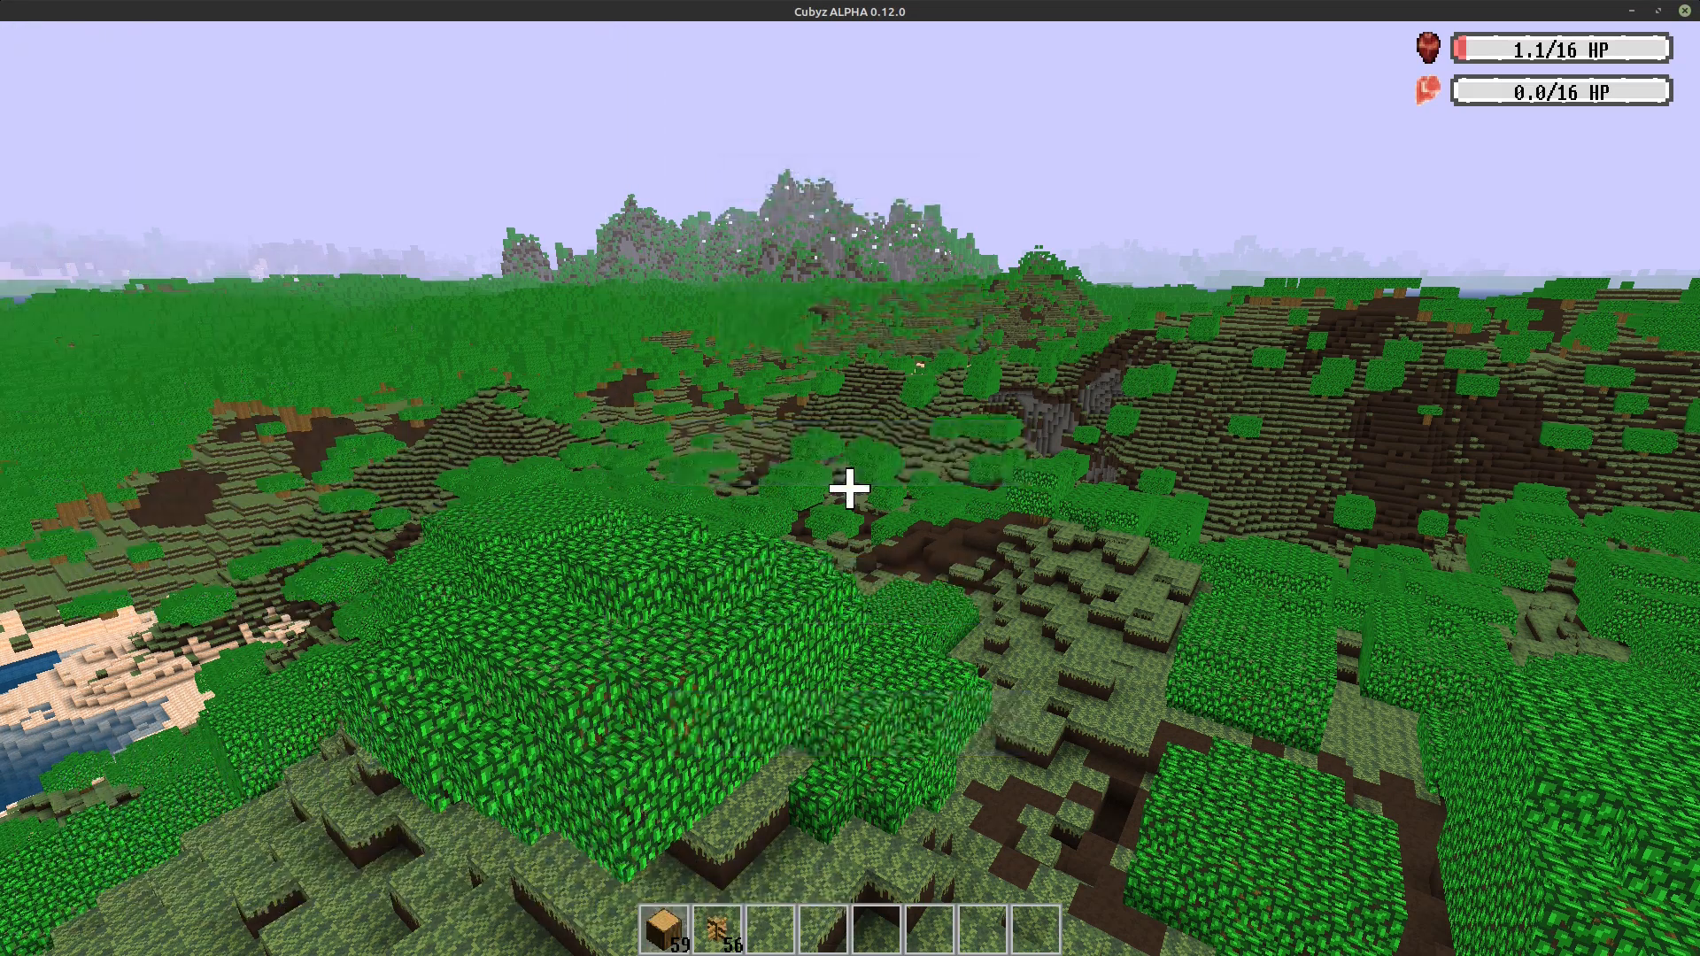
{"action": "mouse_move", "coordinate": [850, 487]}
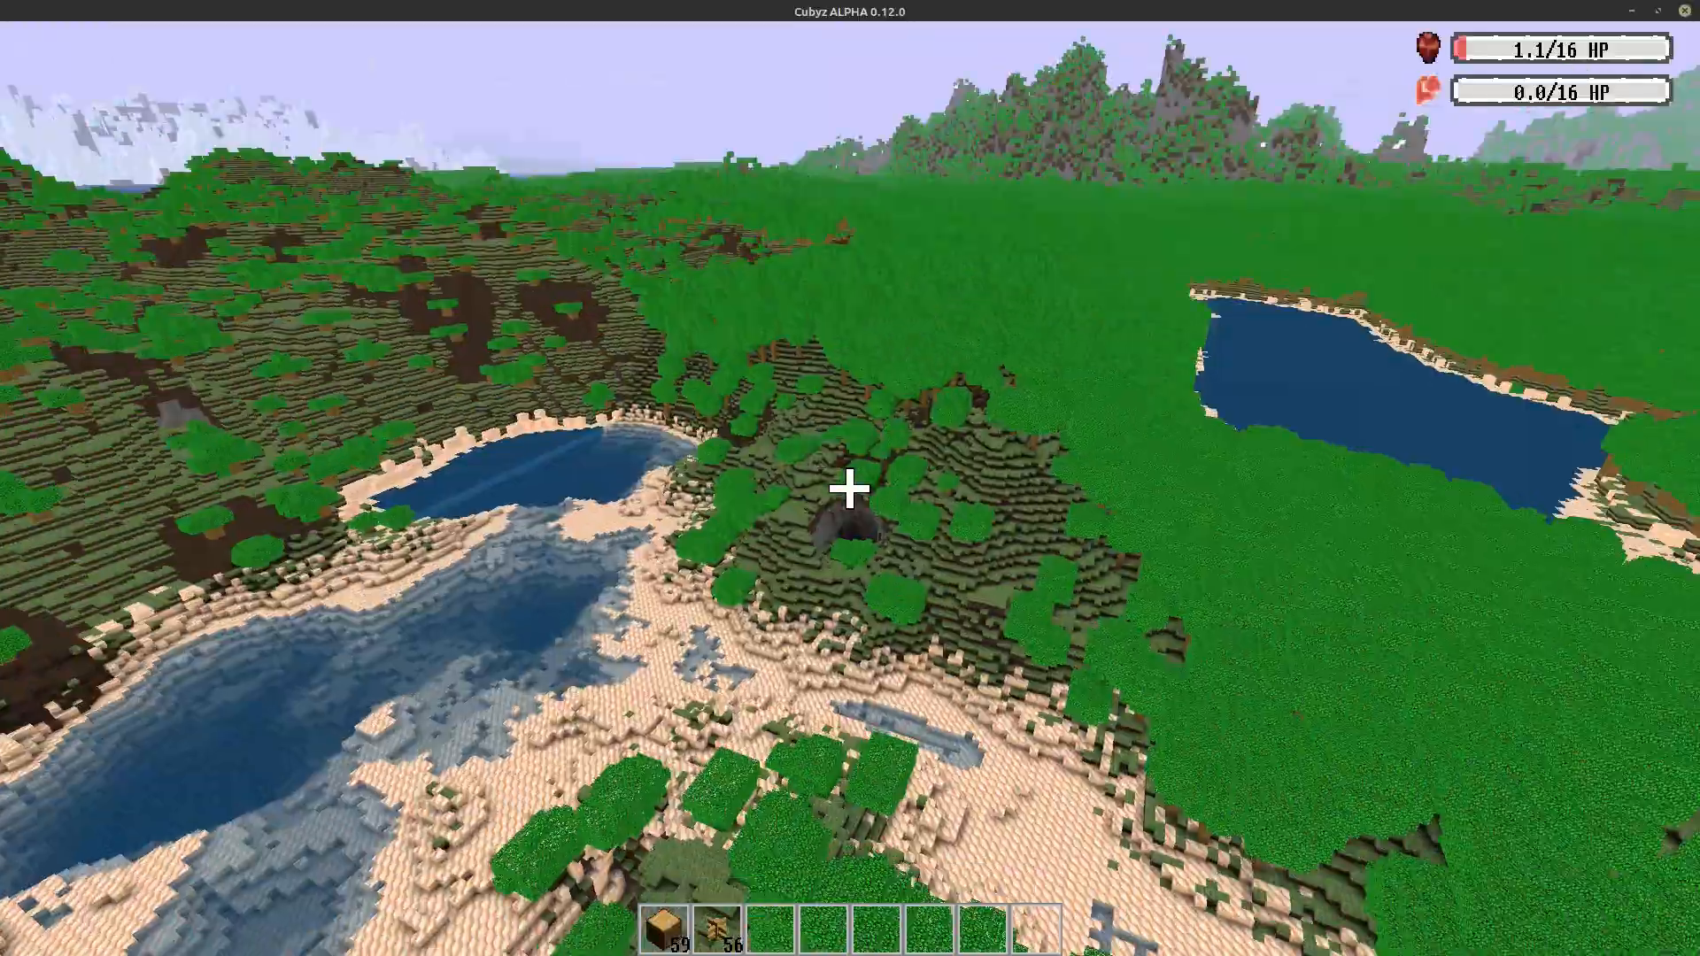
{"action": "mouse_move", "coordinate": [850, 489]}
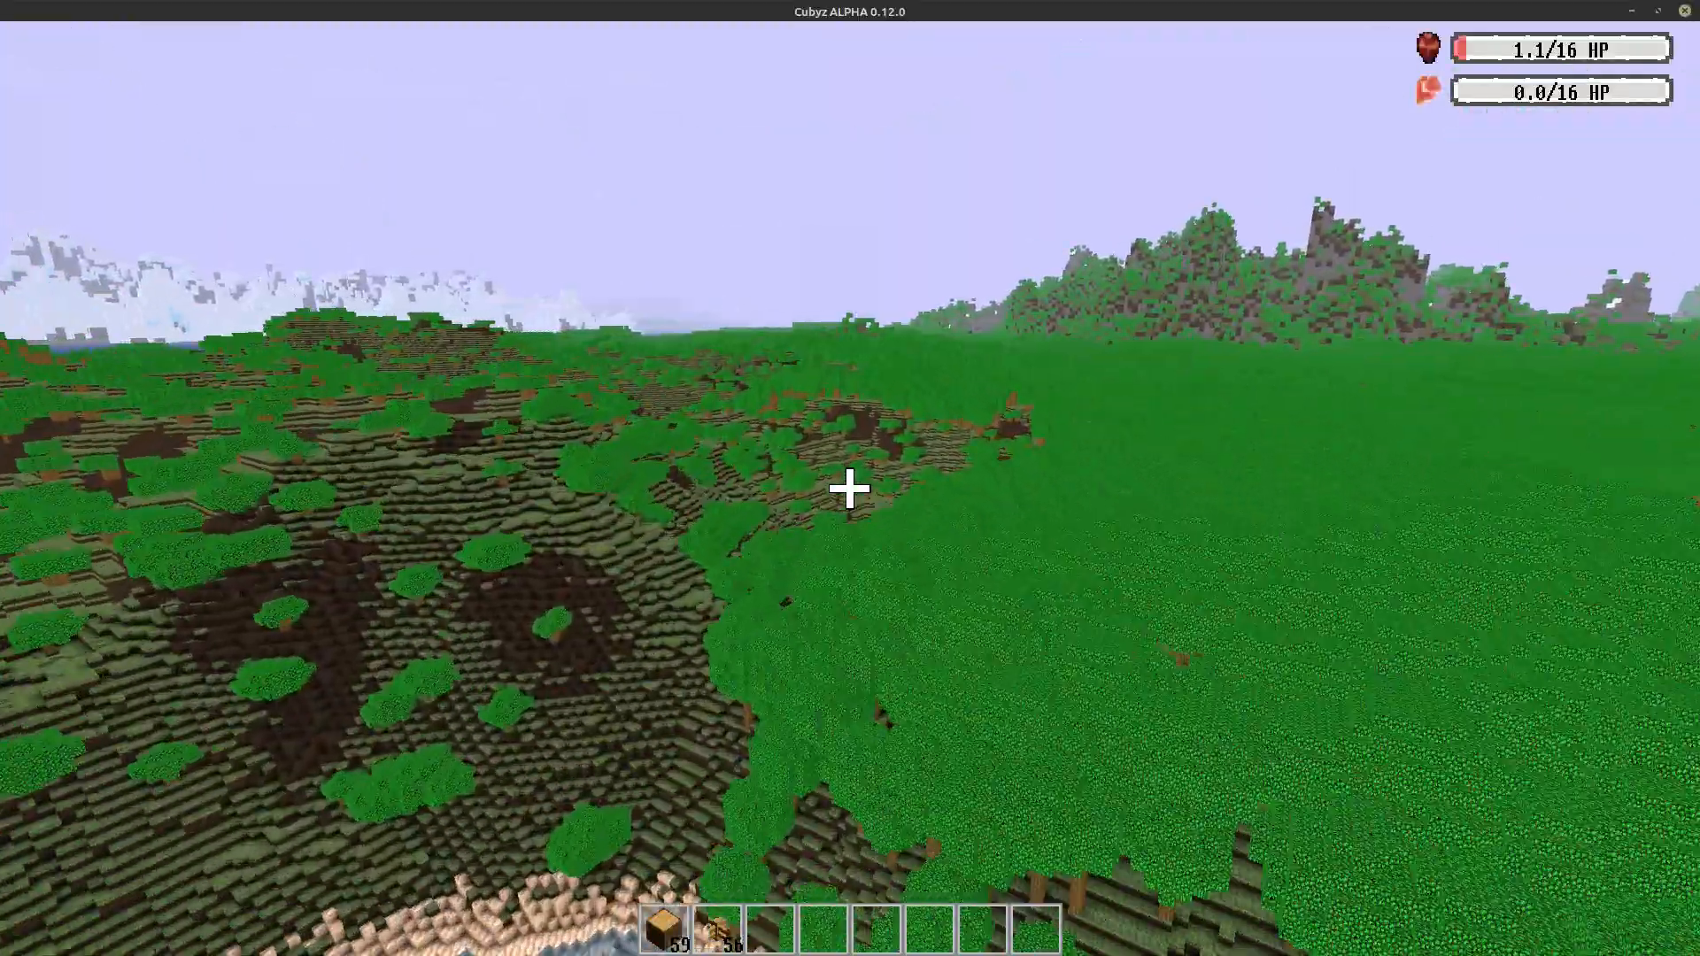
{"action": "mouse_move", "coordinate": [848, 489]}
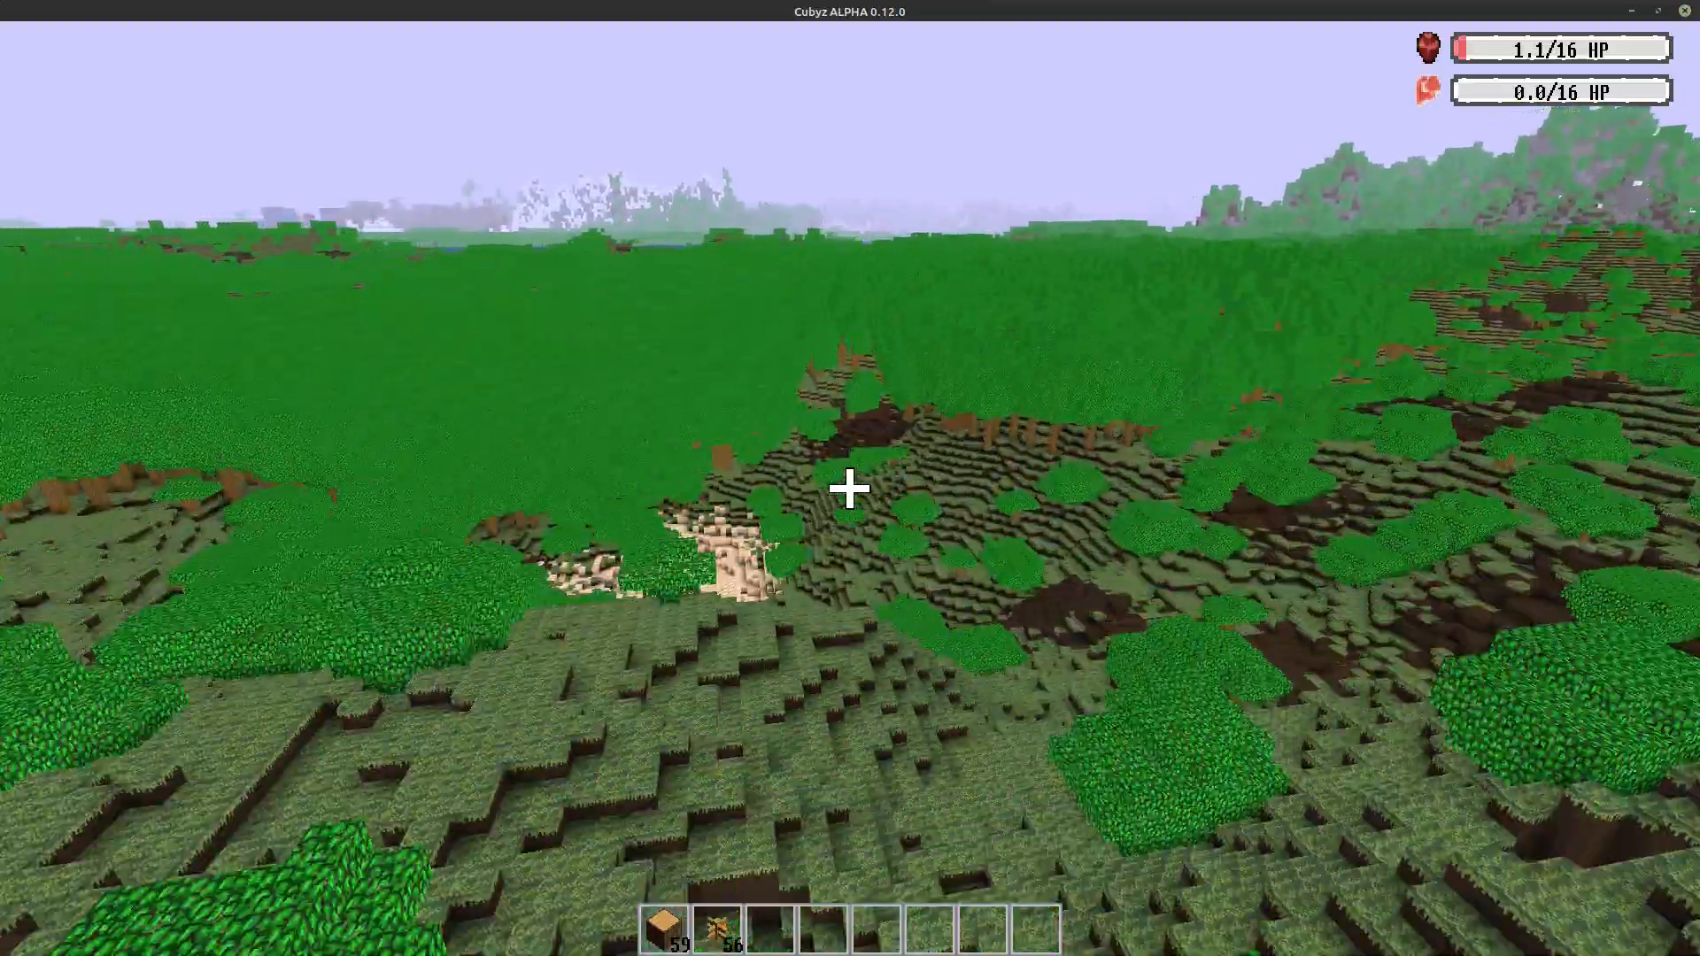
- Fly forward across the bushlands and forest to a sandy shore above a lake
{"action": "key", "text": "w"}
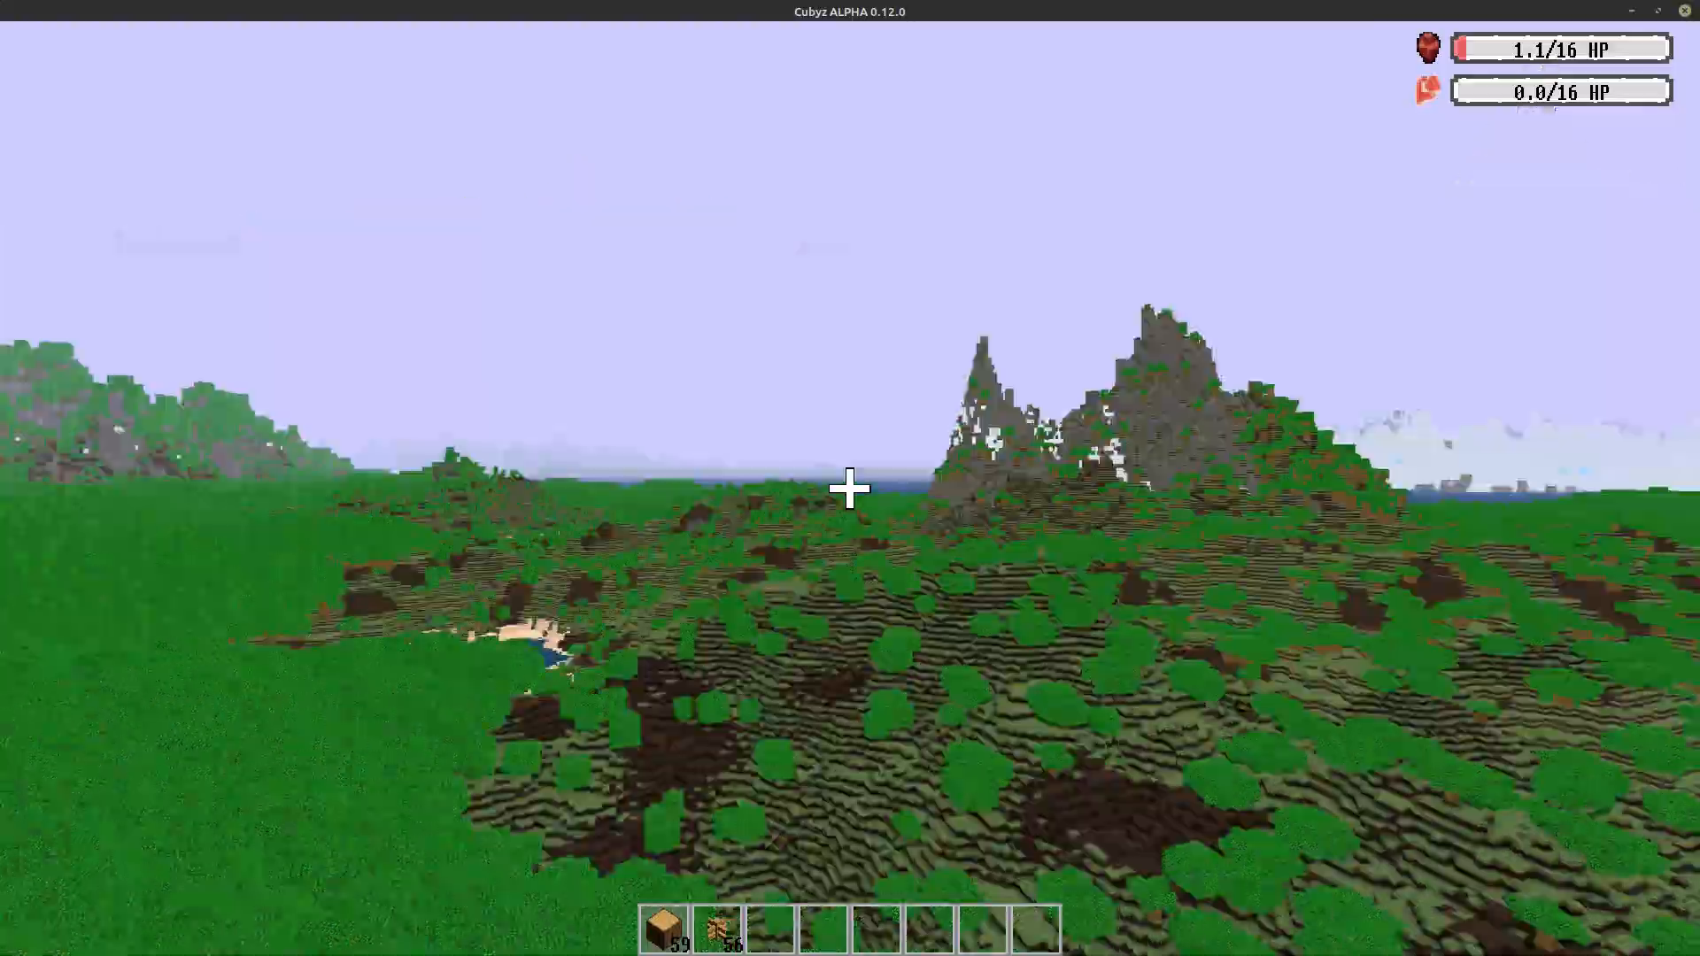
{"action": "mouse_move", "coordinate": [851, 489]}
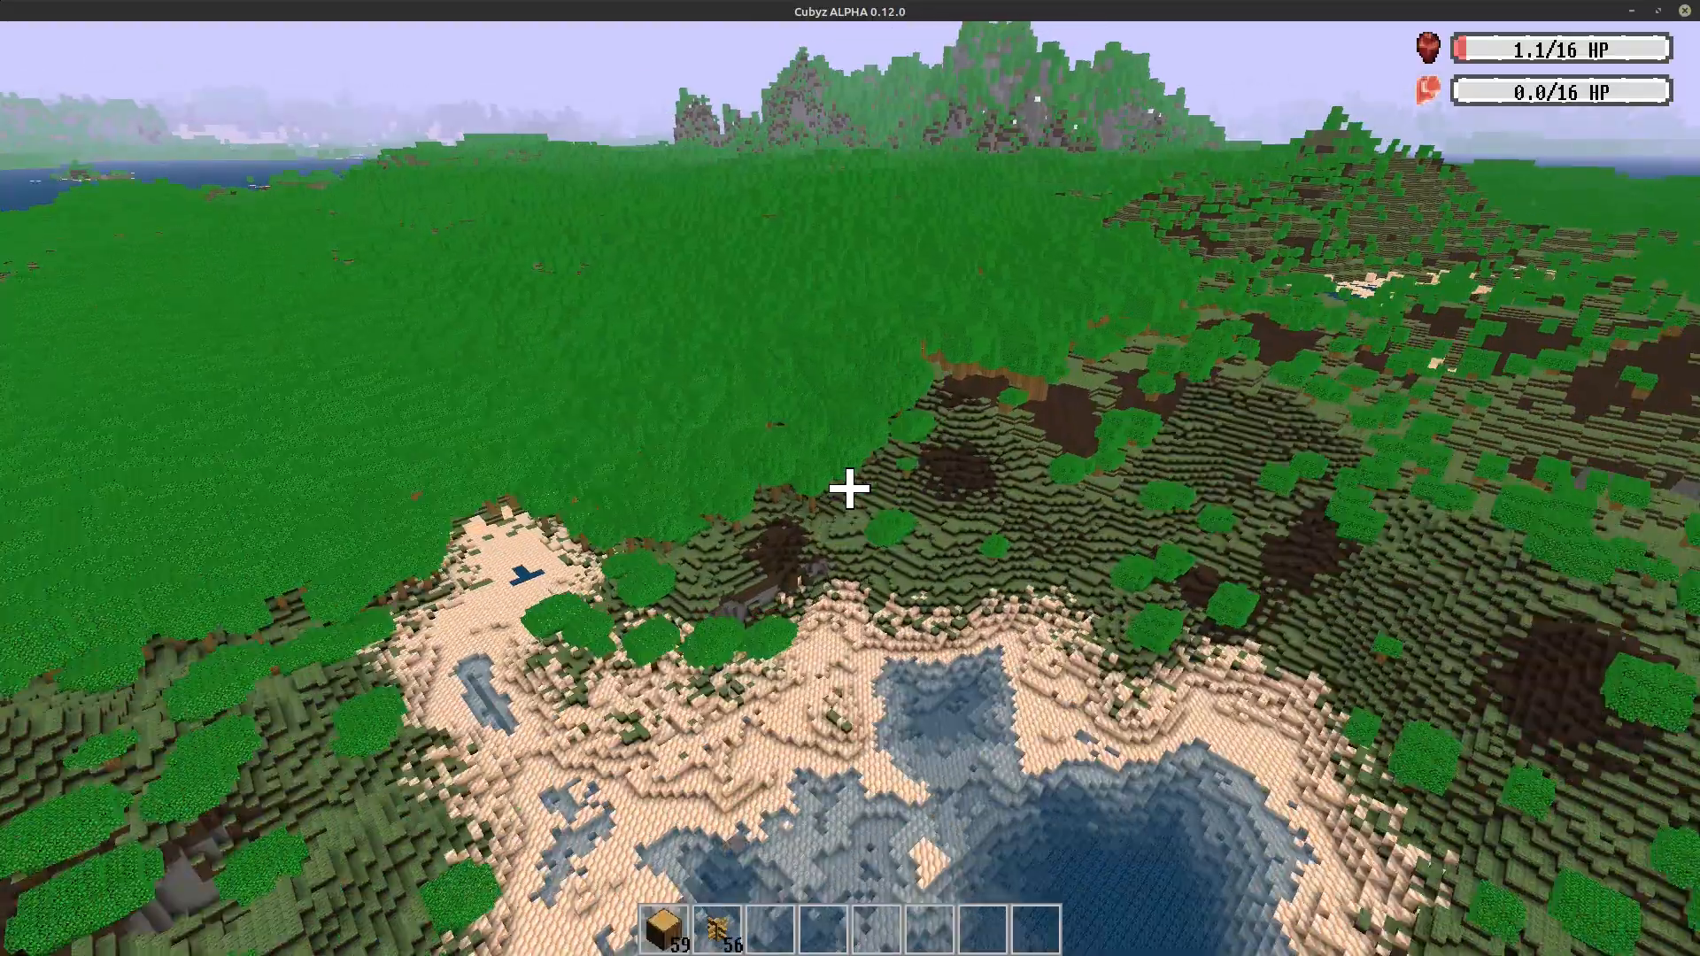
{"action": "key", "text": "Escape"}
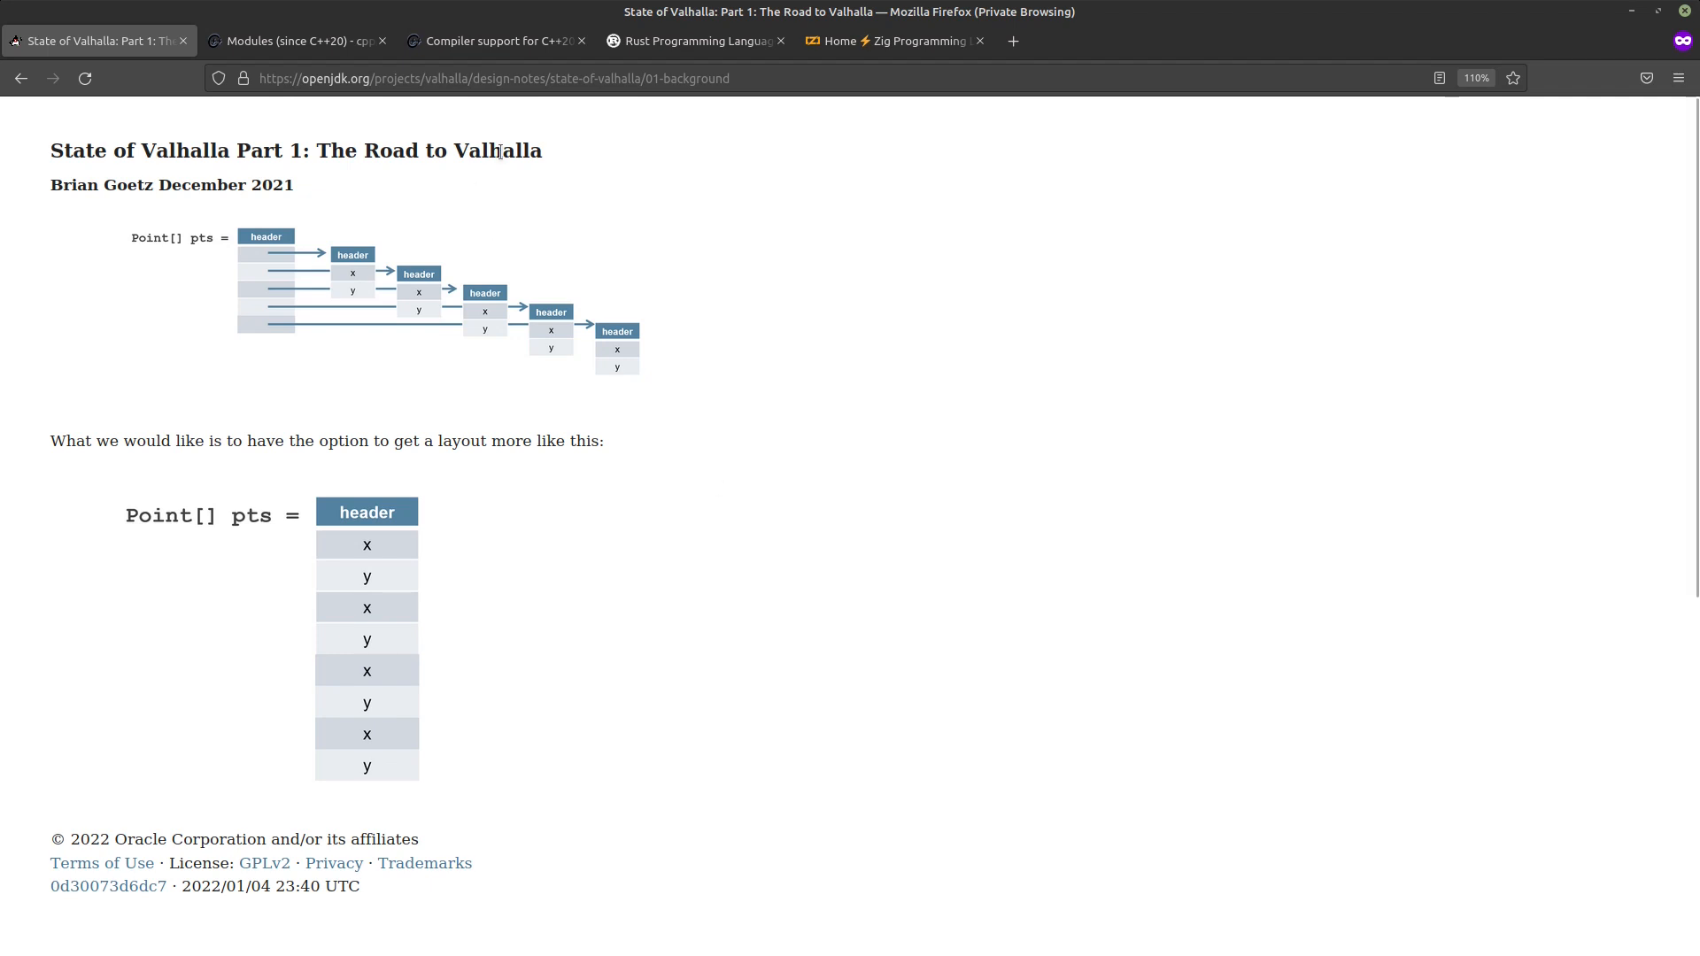
{"action": "mouse_move", "coordinate": [602, 481]}
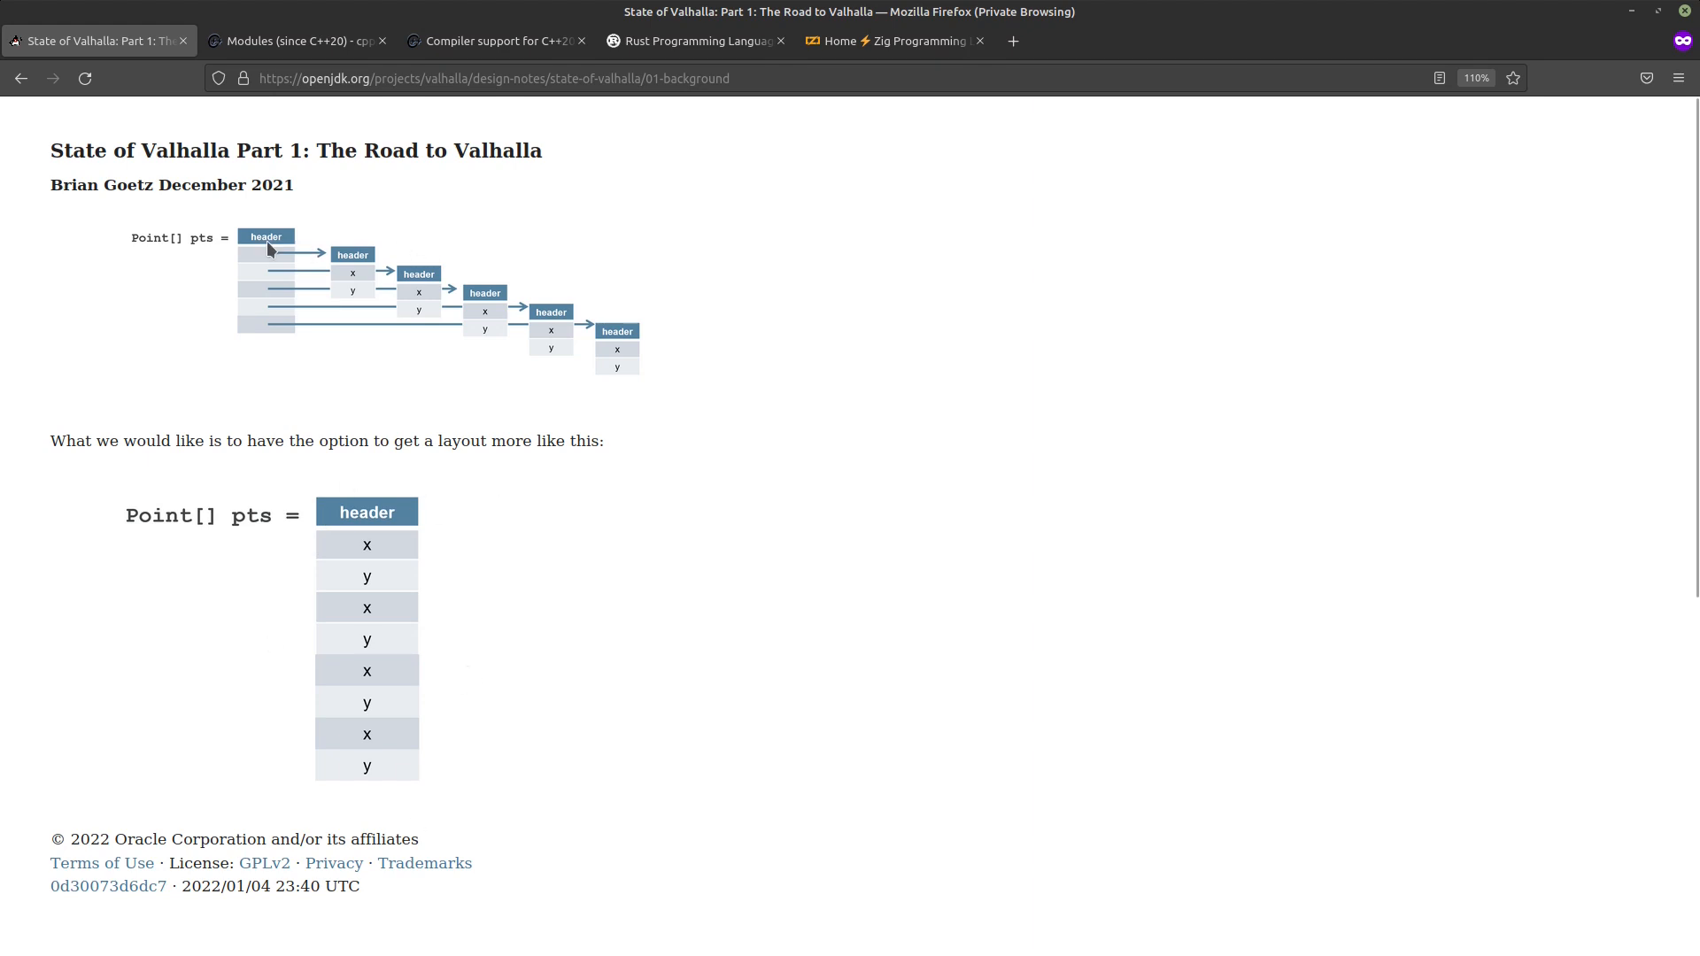
{"action": "mouse_move", "coordinate": [410, 277]}
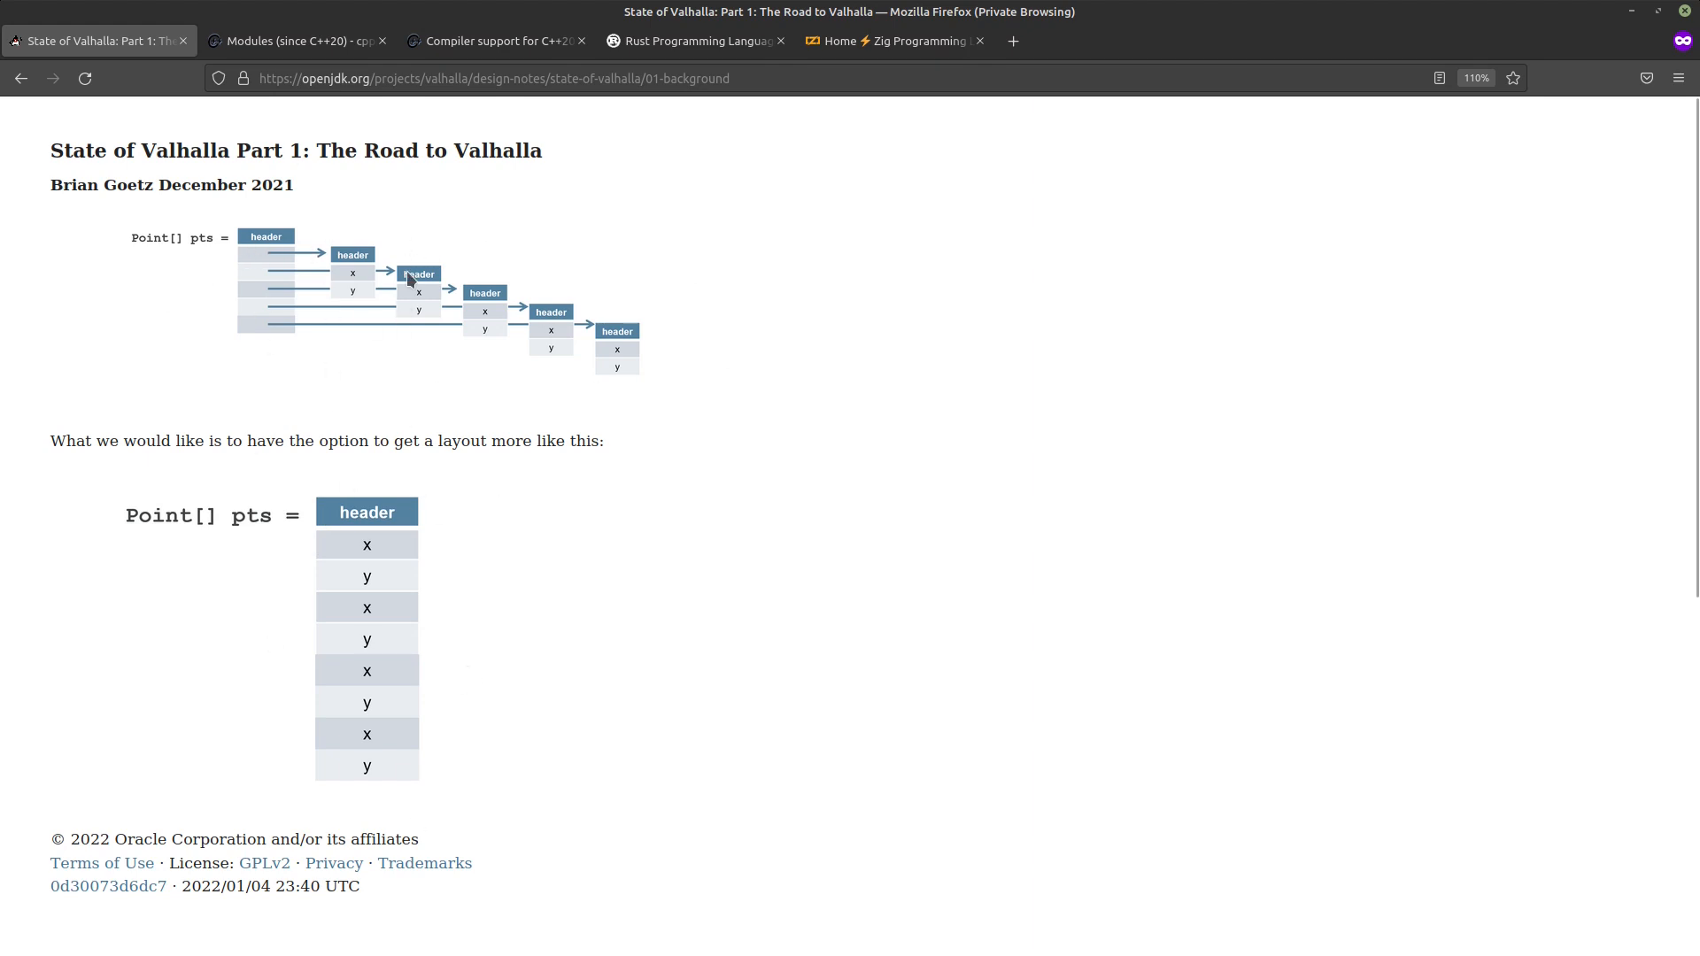
{"action": "mouse_move", "coordinate": [362, 261]}
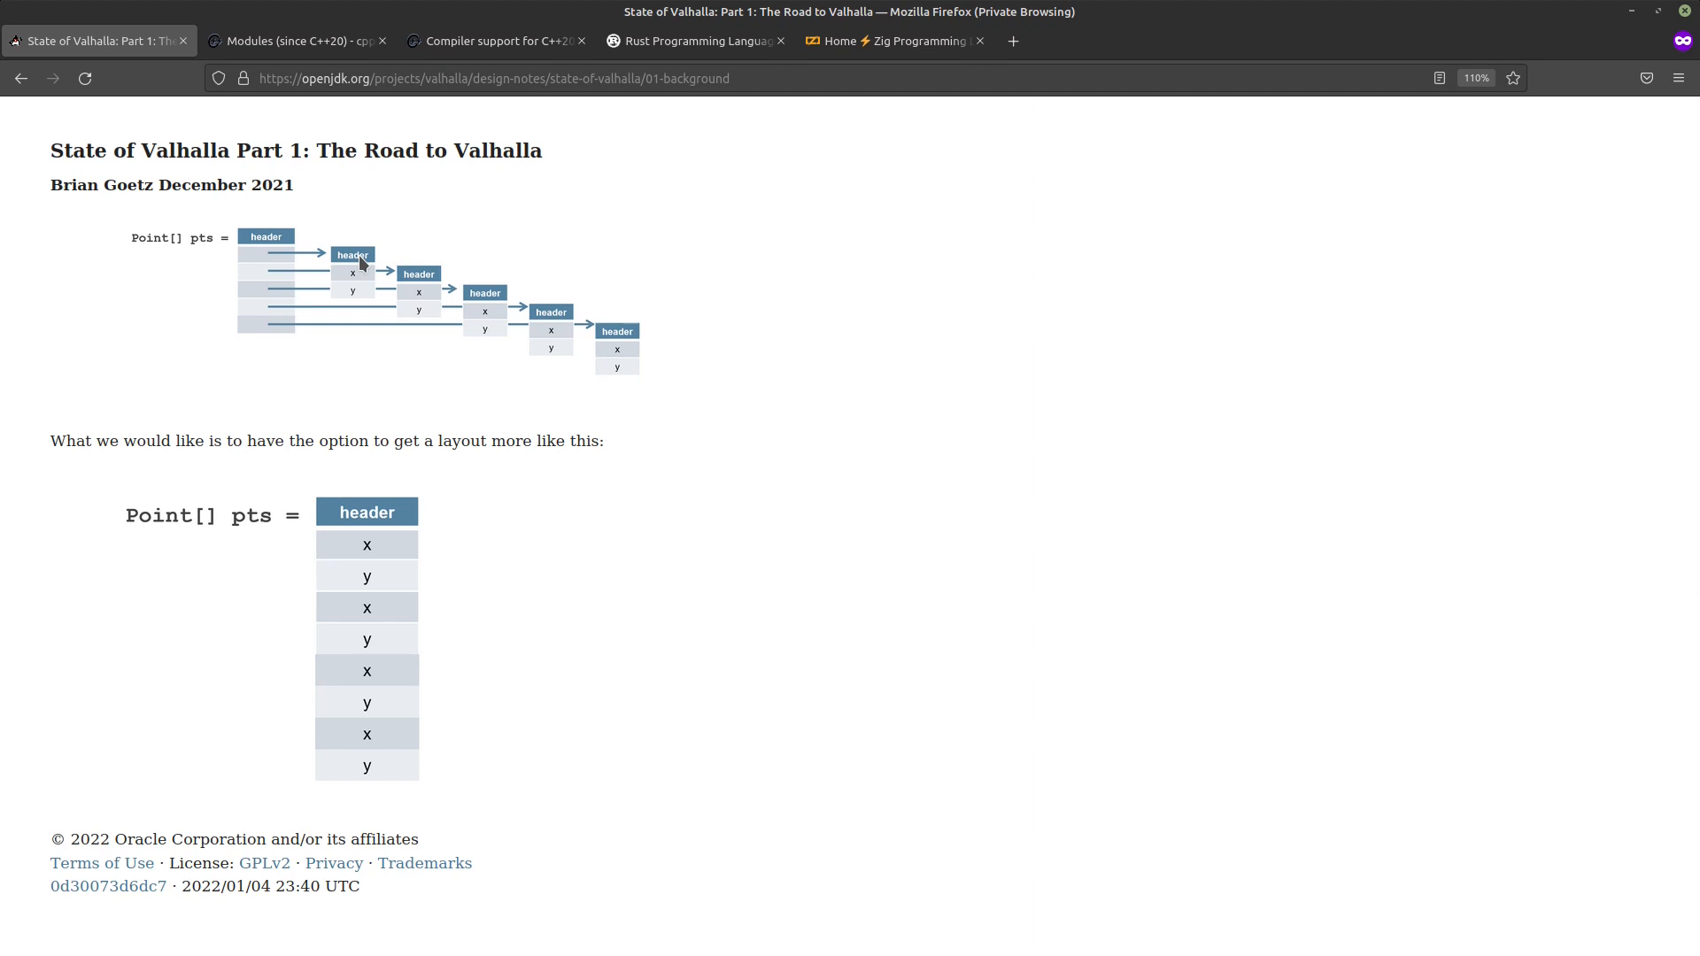
{"action": "mouse_move", "coordinate": [428, 352]}
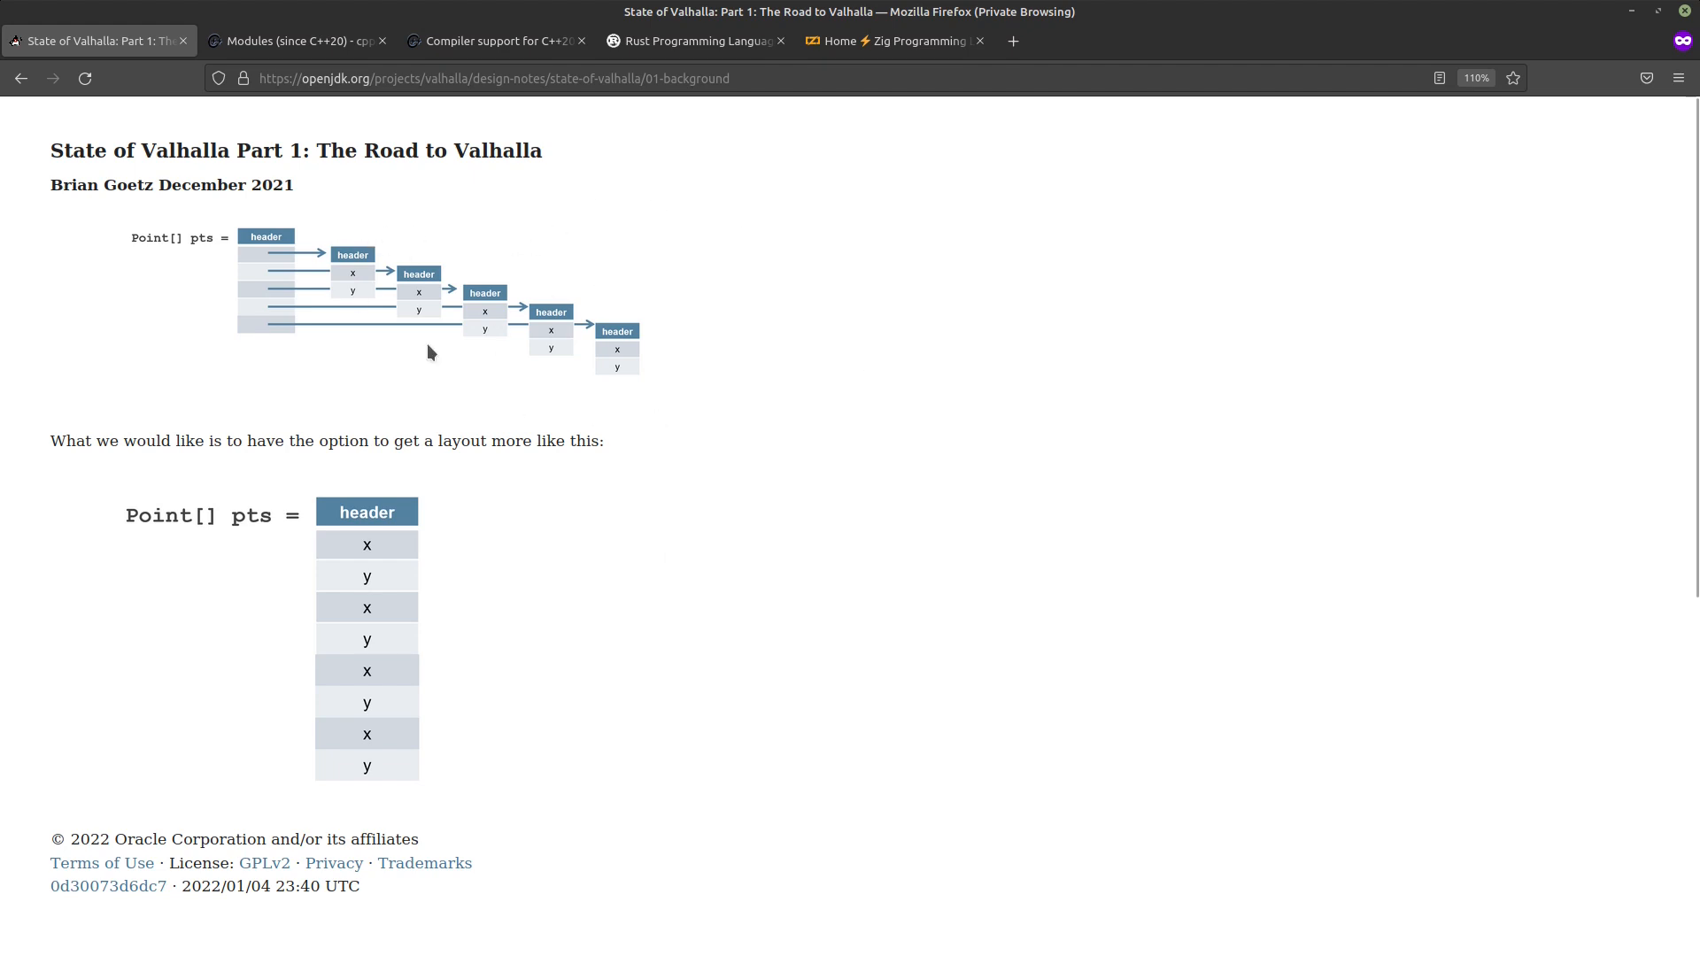
{"action": "mouse_move", "coordinate": [603, 487]}
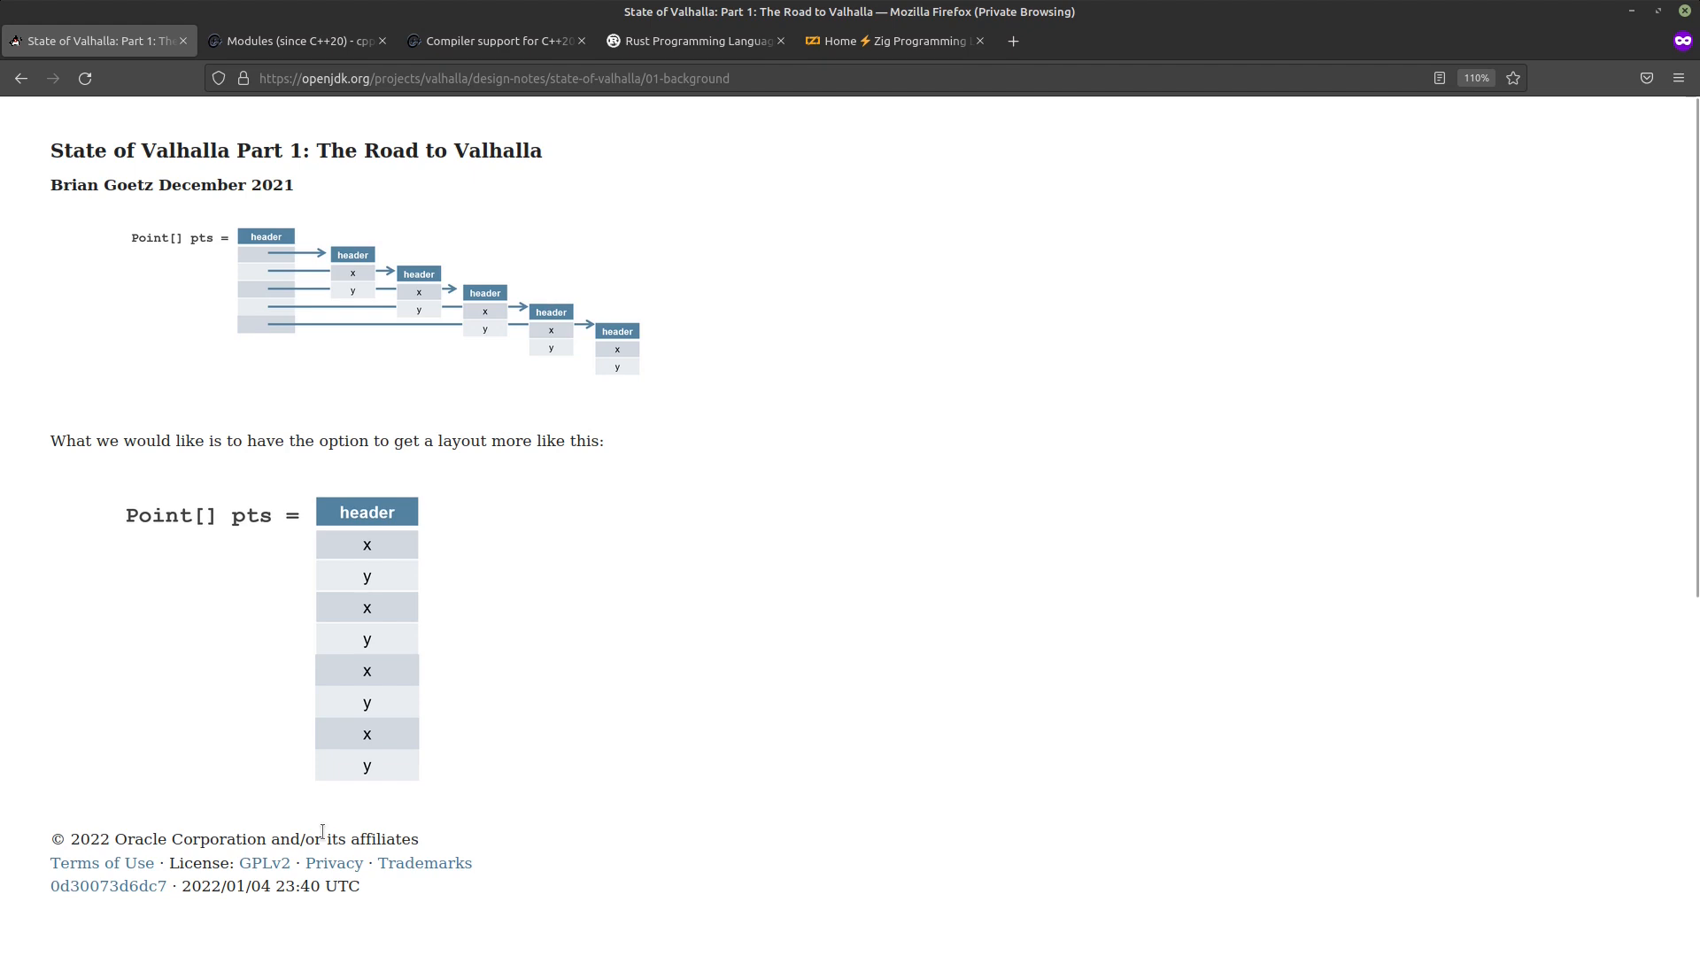
{"action": "mouse_move", "coordinate": [337, 837]}
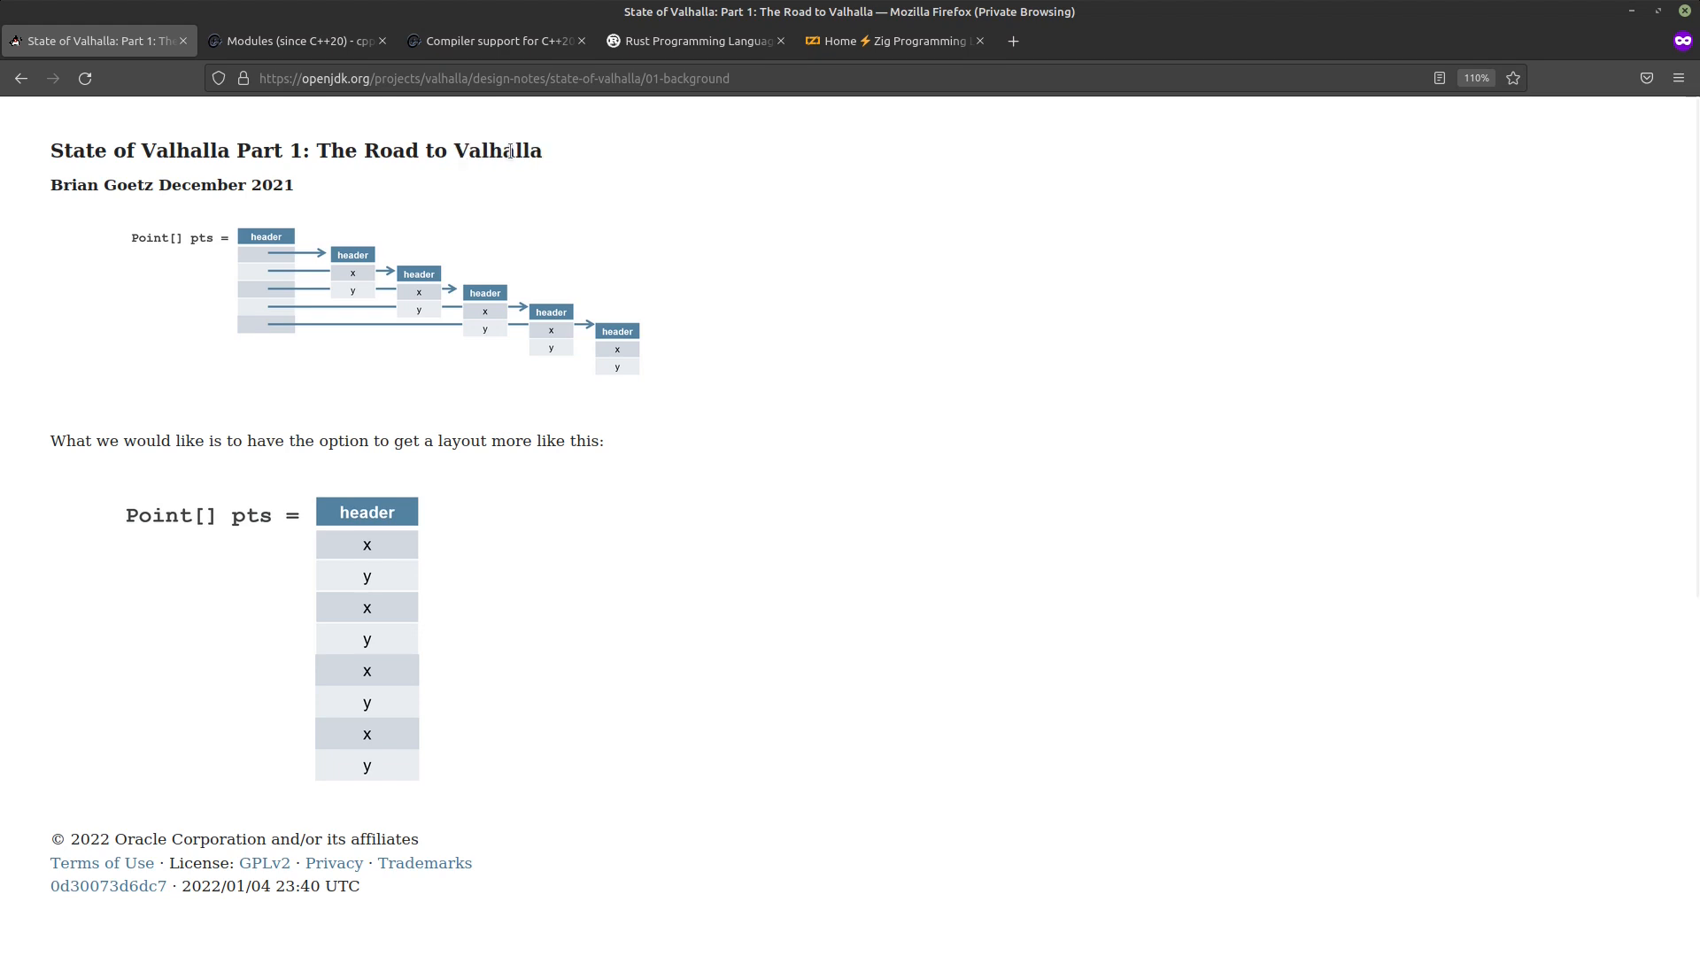
{"action": "mouse_move", "coordinate": [280, 639]}
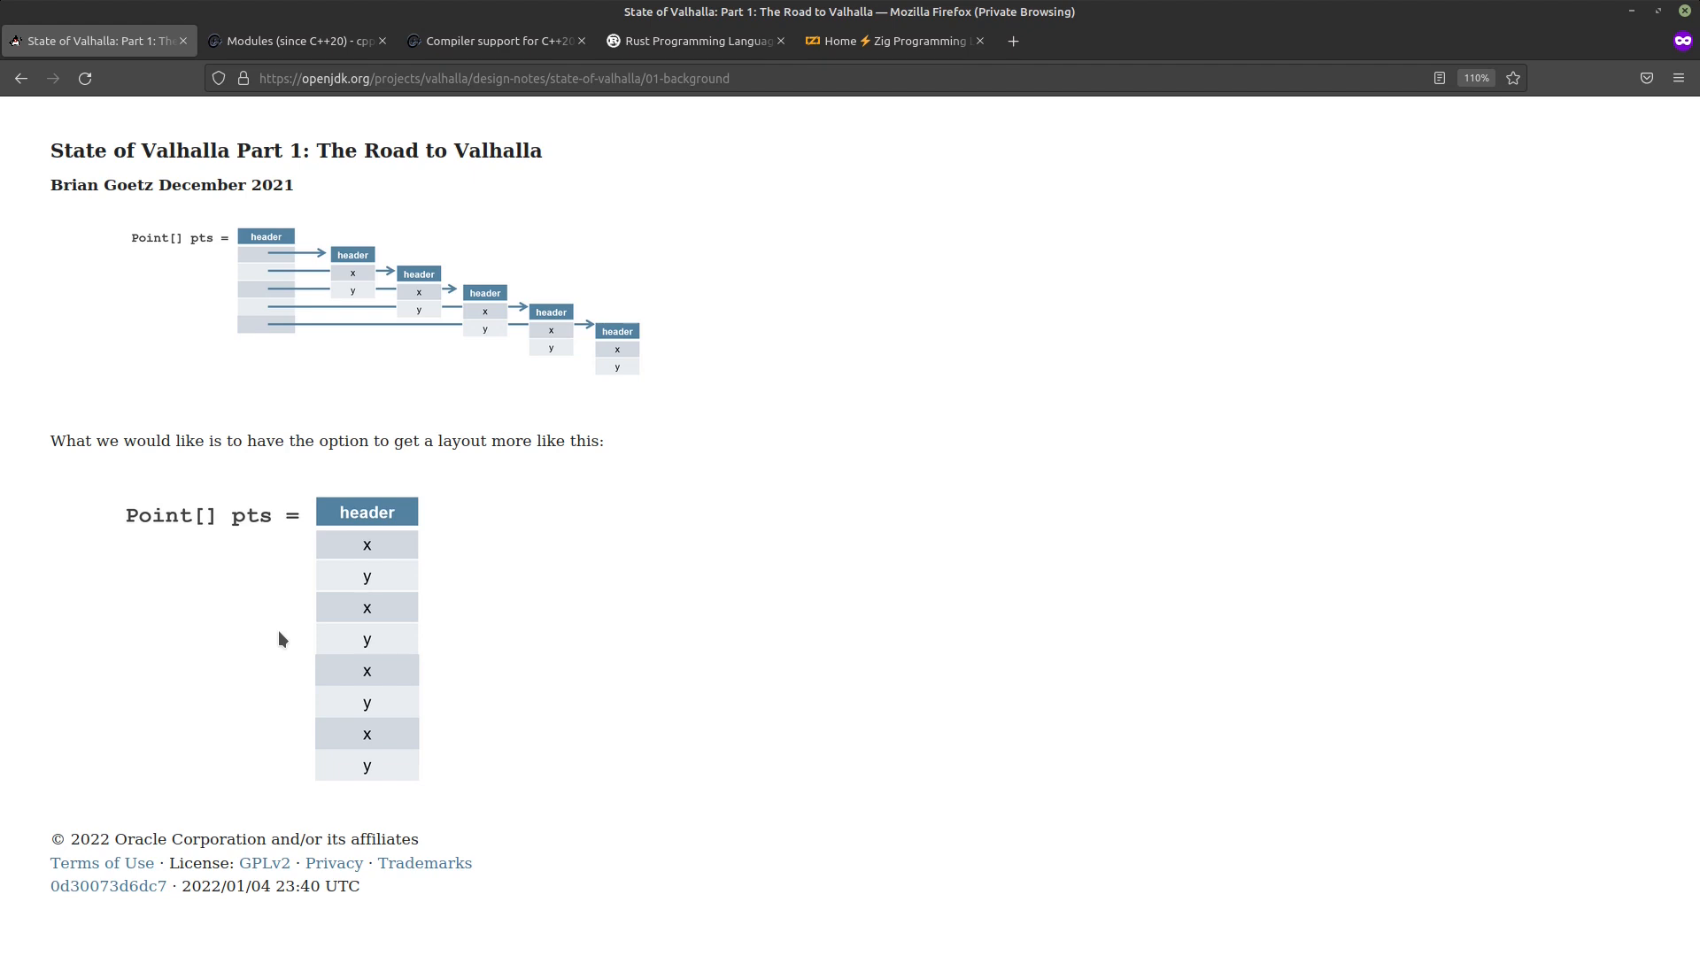
{"action": "mouse_move", "coordinate": [369, 374]}
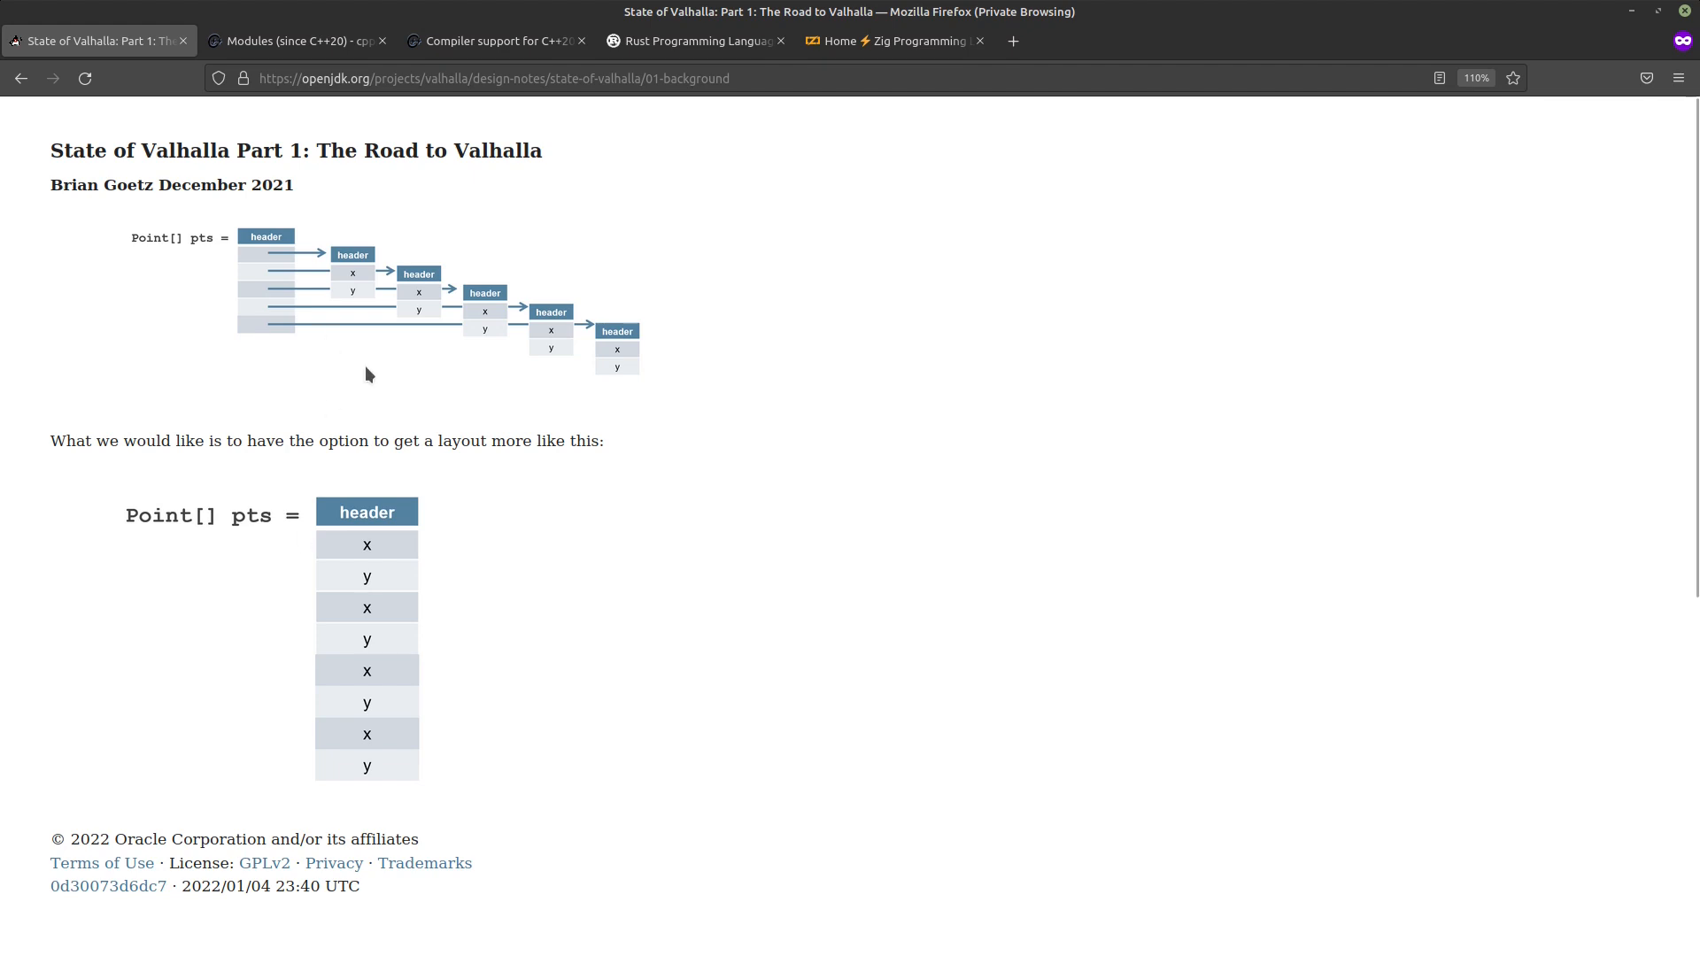
{"action": "mouse_move", "coordinate": [274, 361]}
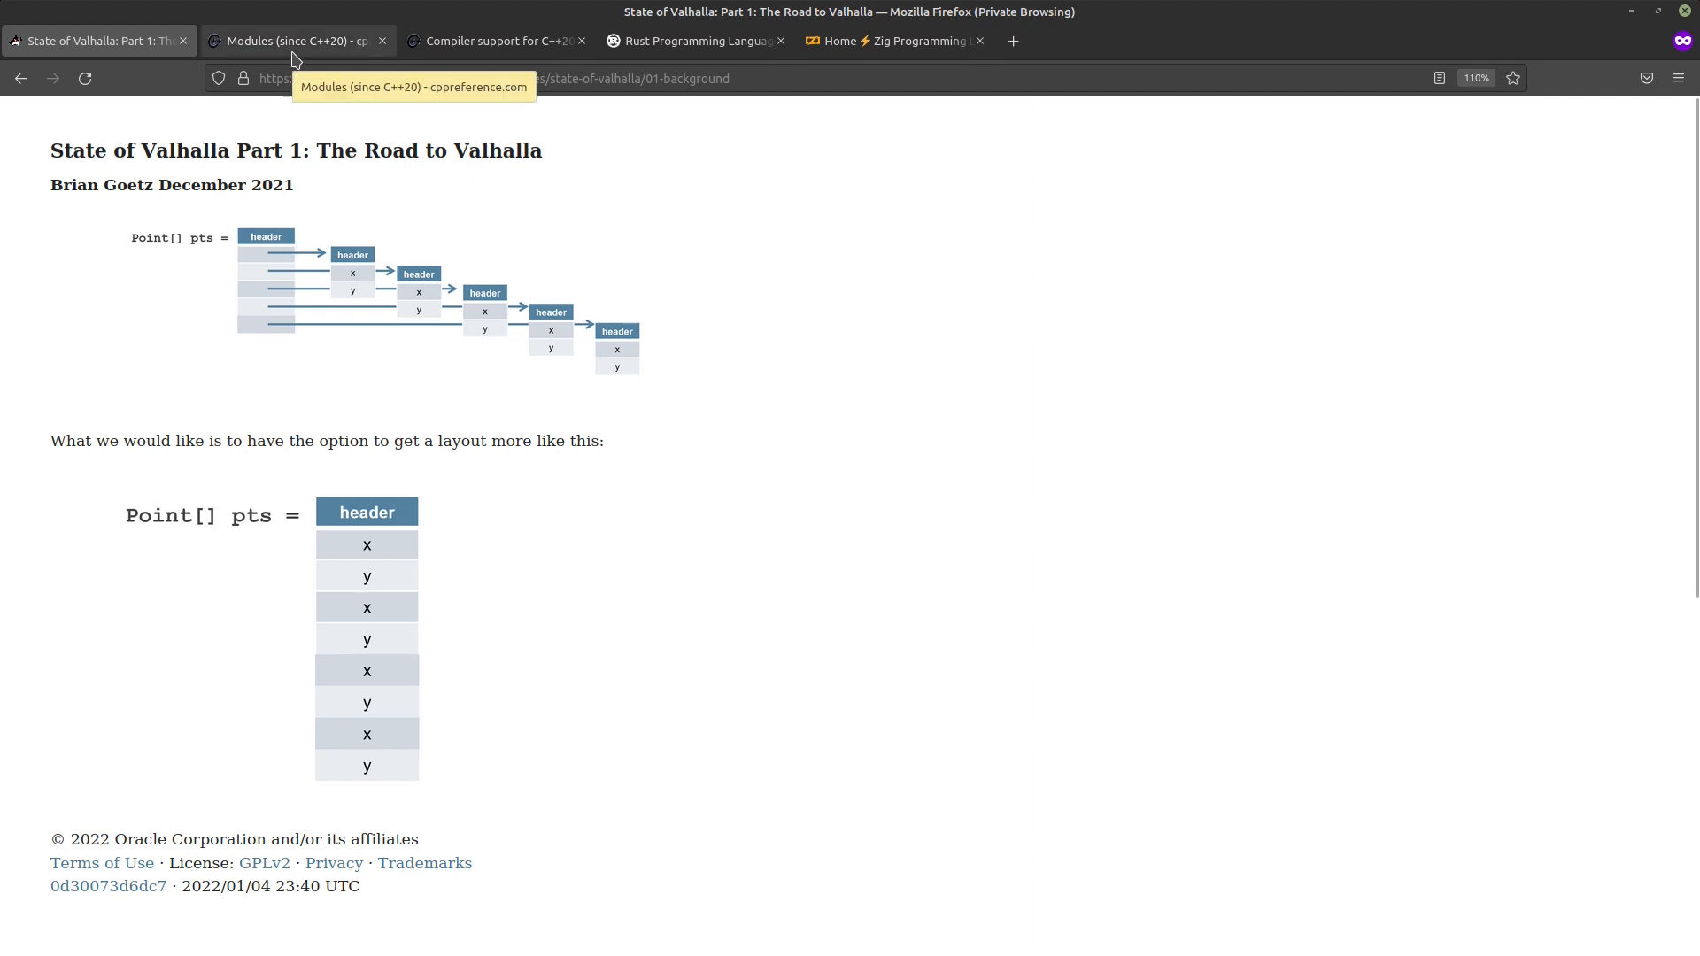
- Review the C++20 Modules reference and its import example, then show the compiler support table
{"action": "left_click", "coordinate": [293, 41]}
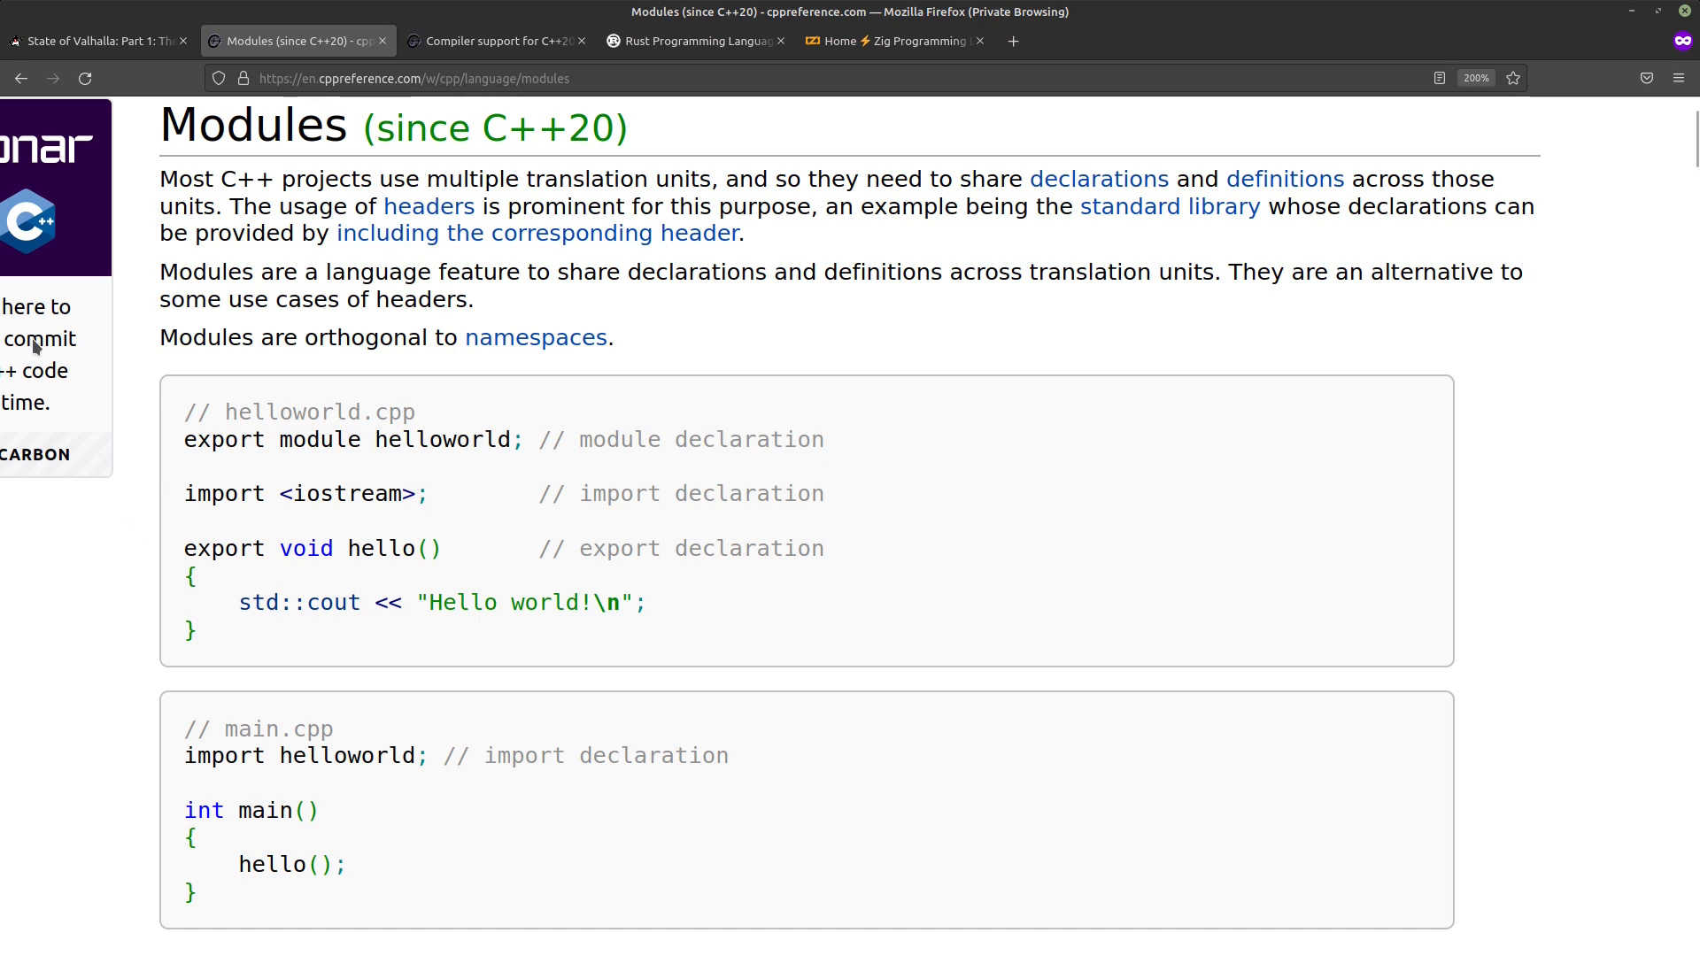
{"action": "double_click", "coordinate": [253, 128]}
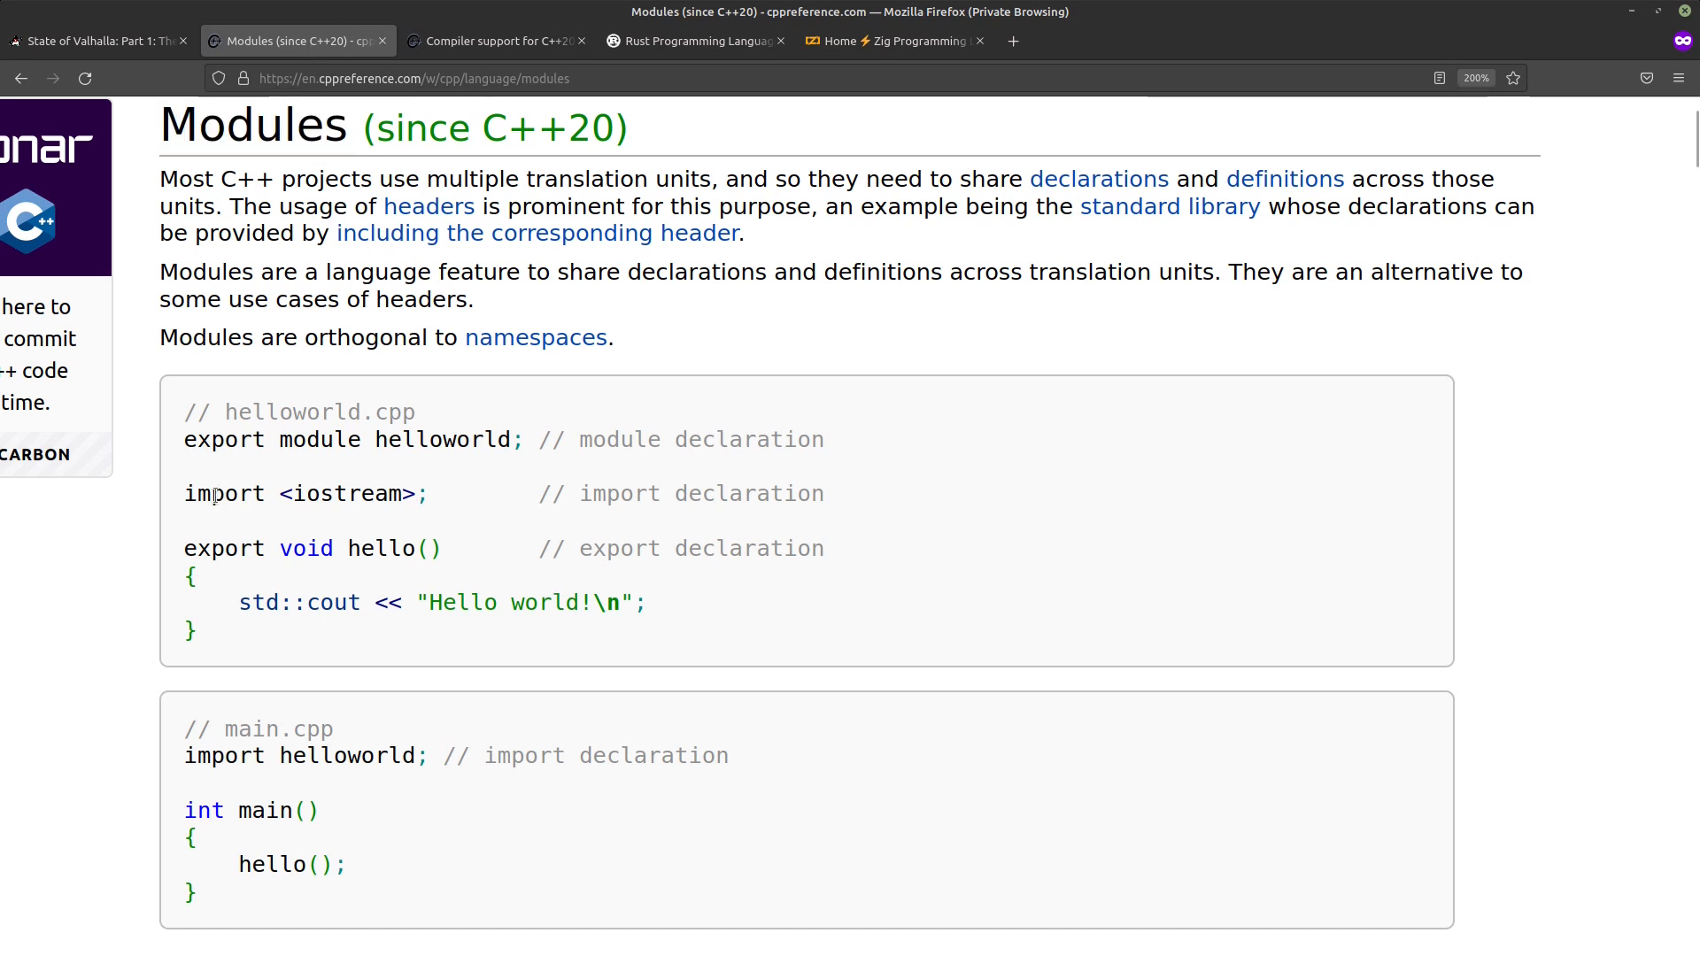
{"action": "double_click", "coordinate": [225, 494]}
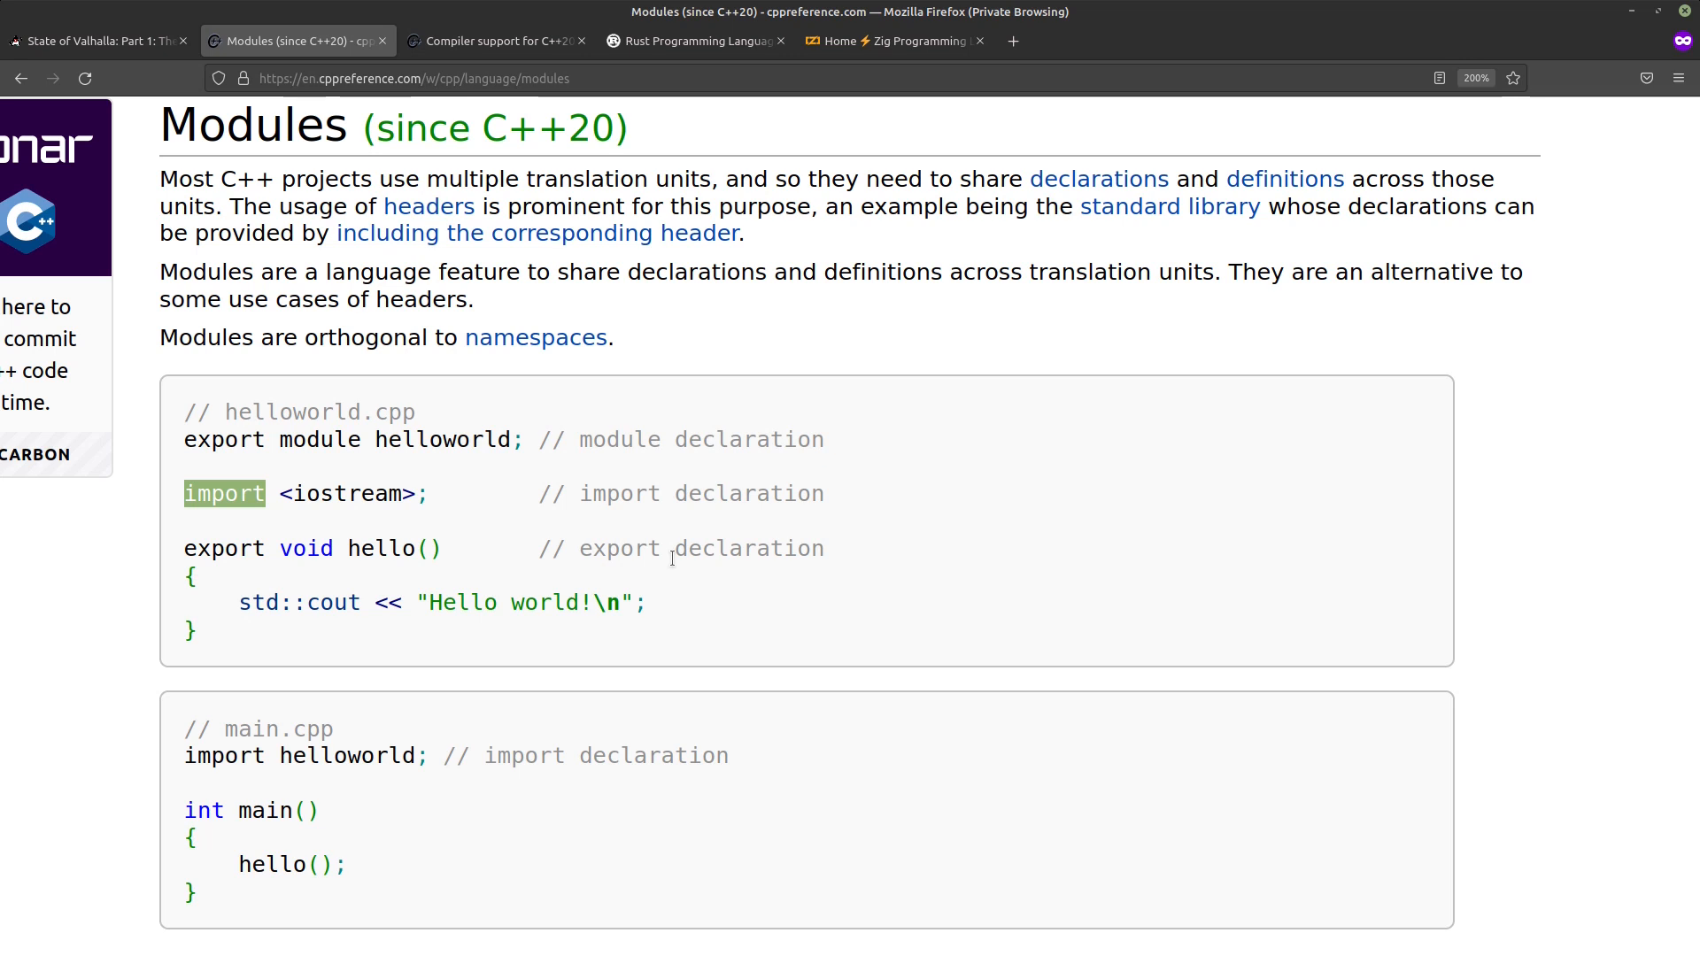
{"action": "mouse_move", "coordinate": [669, 574]}
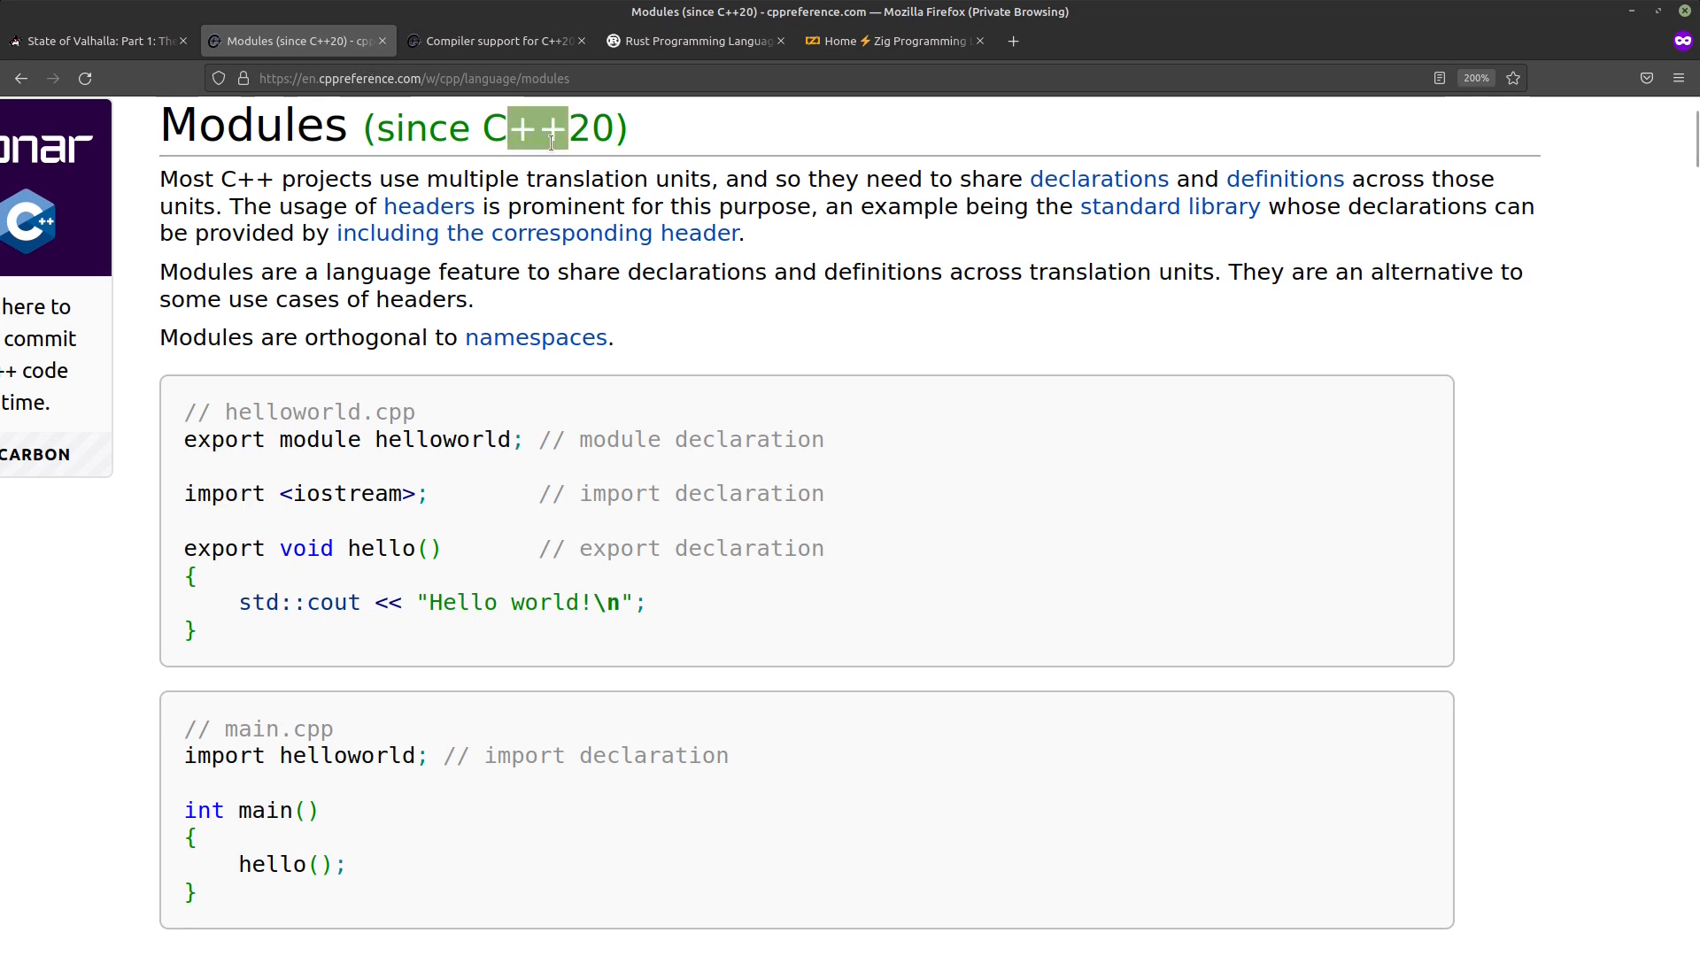
{"action": "double_click", "coordinate": [549, 127]}
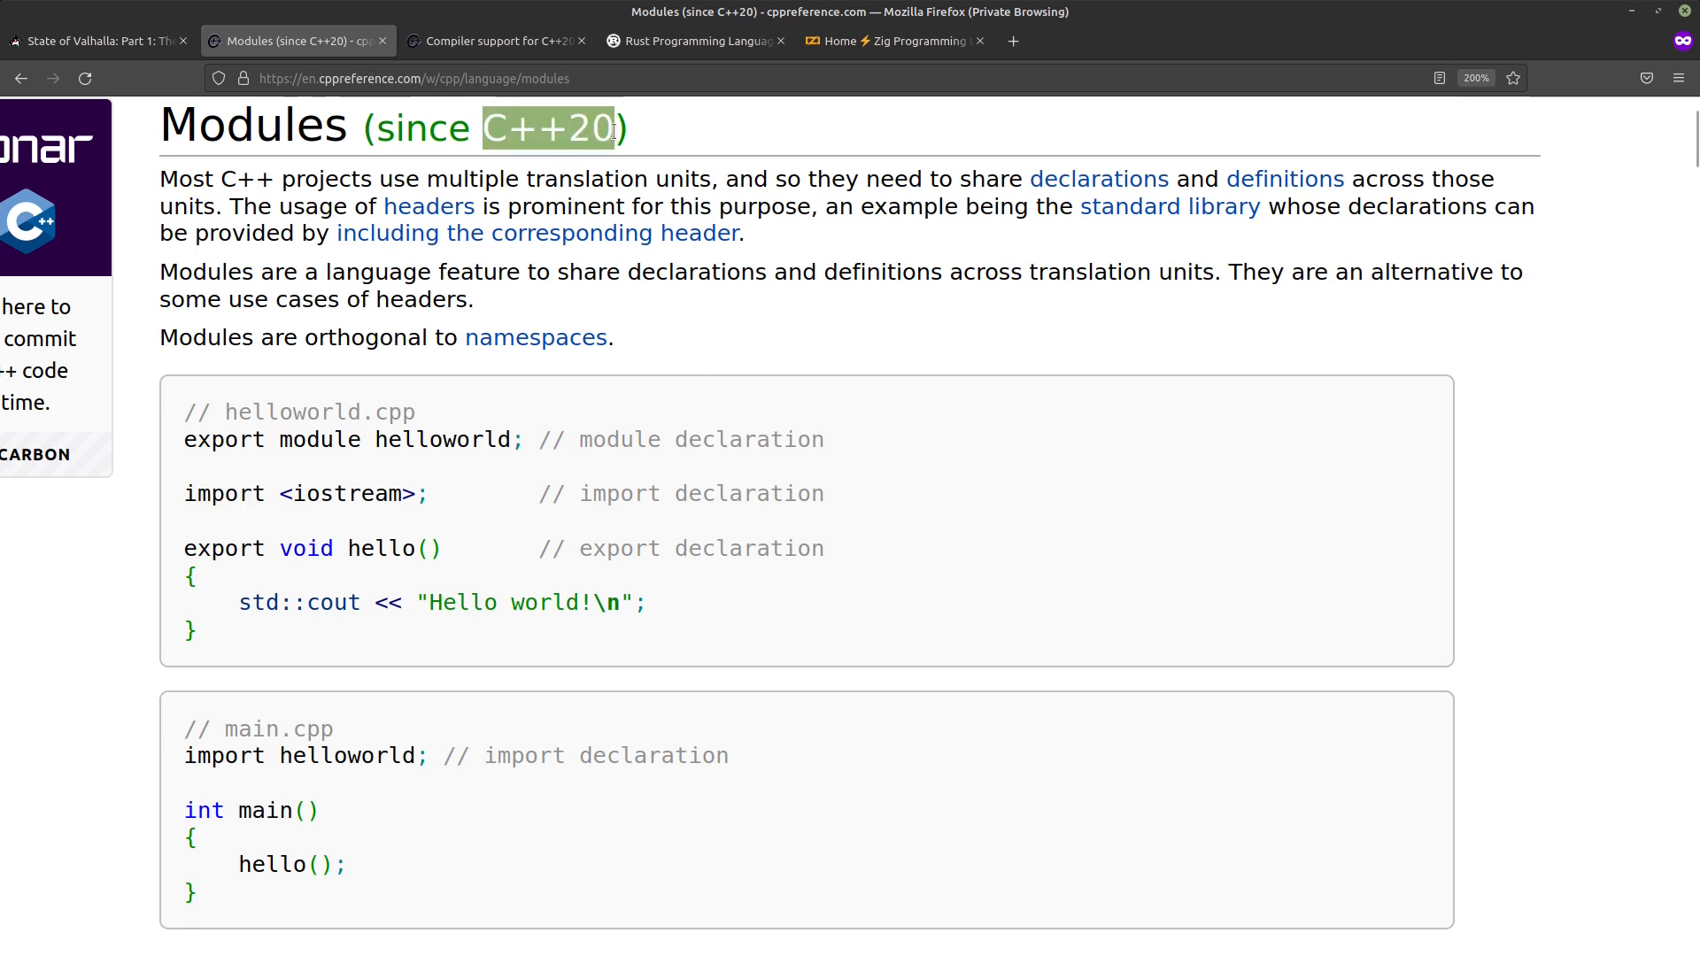
{"action": "mouse_move", "coordinate": [636, 323]}
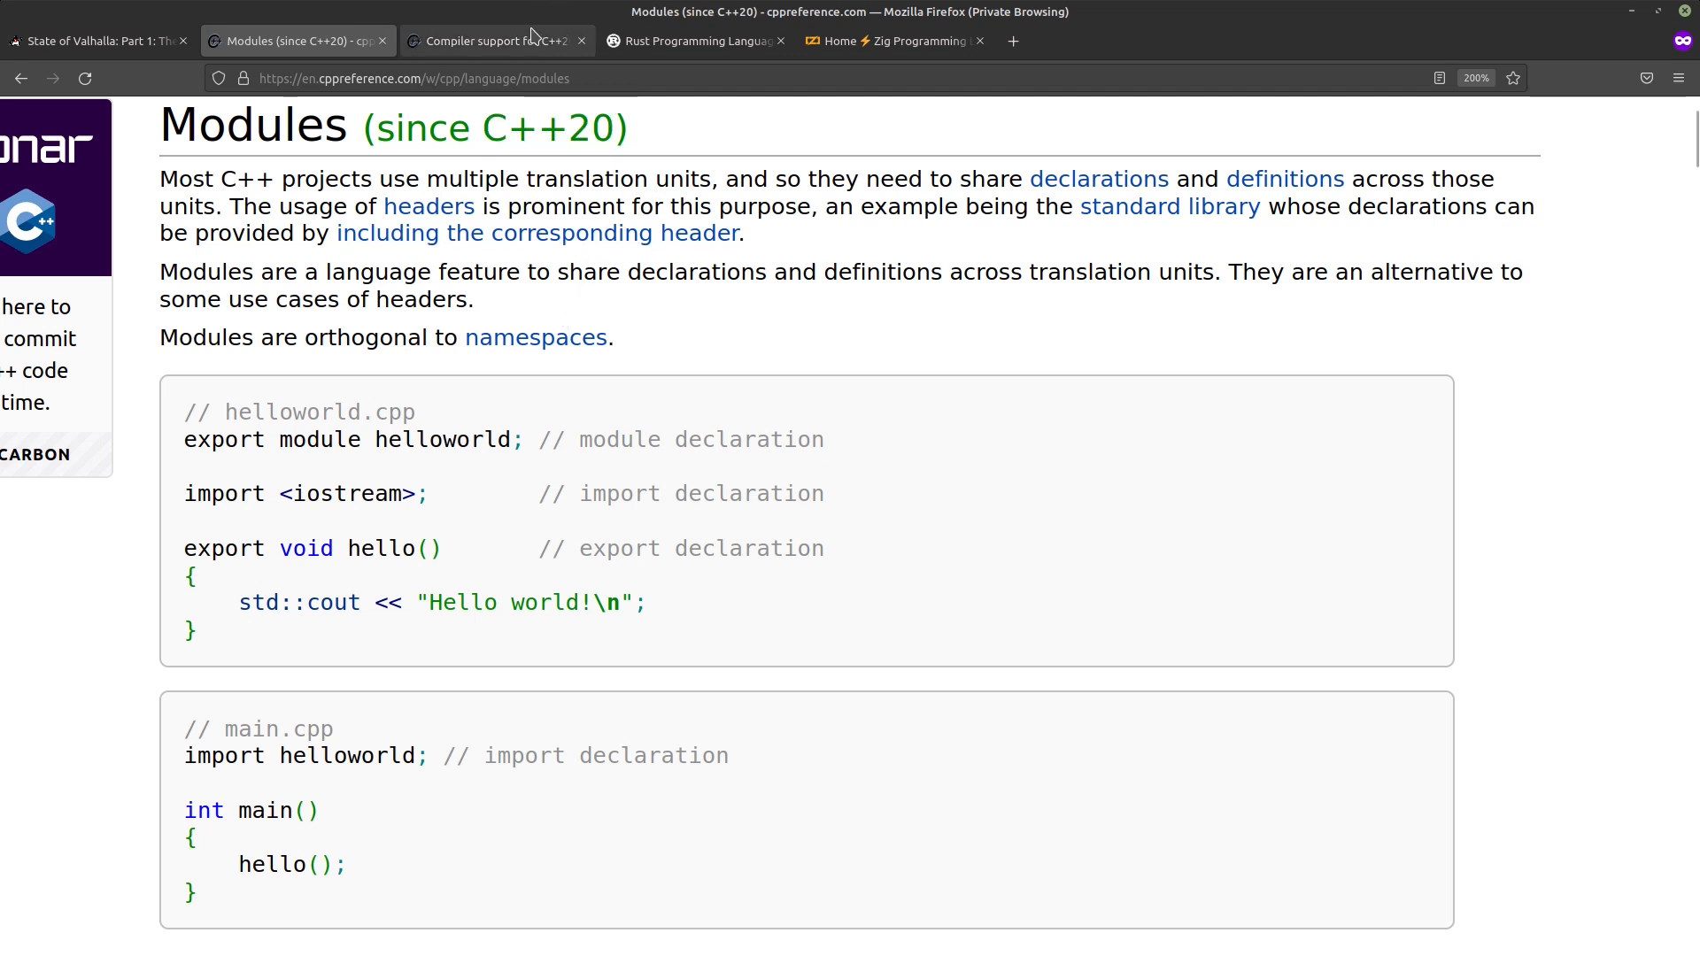
{"action": "left_click", "coordinate": [495, 41]}
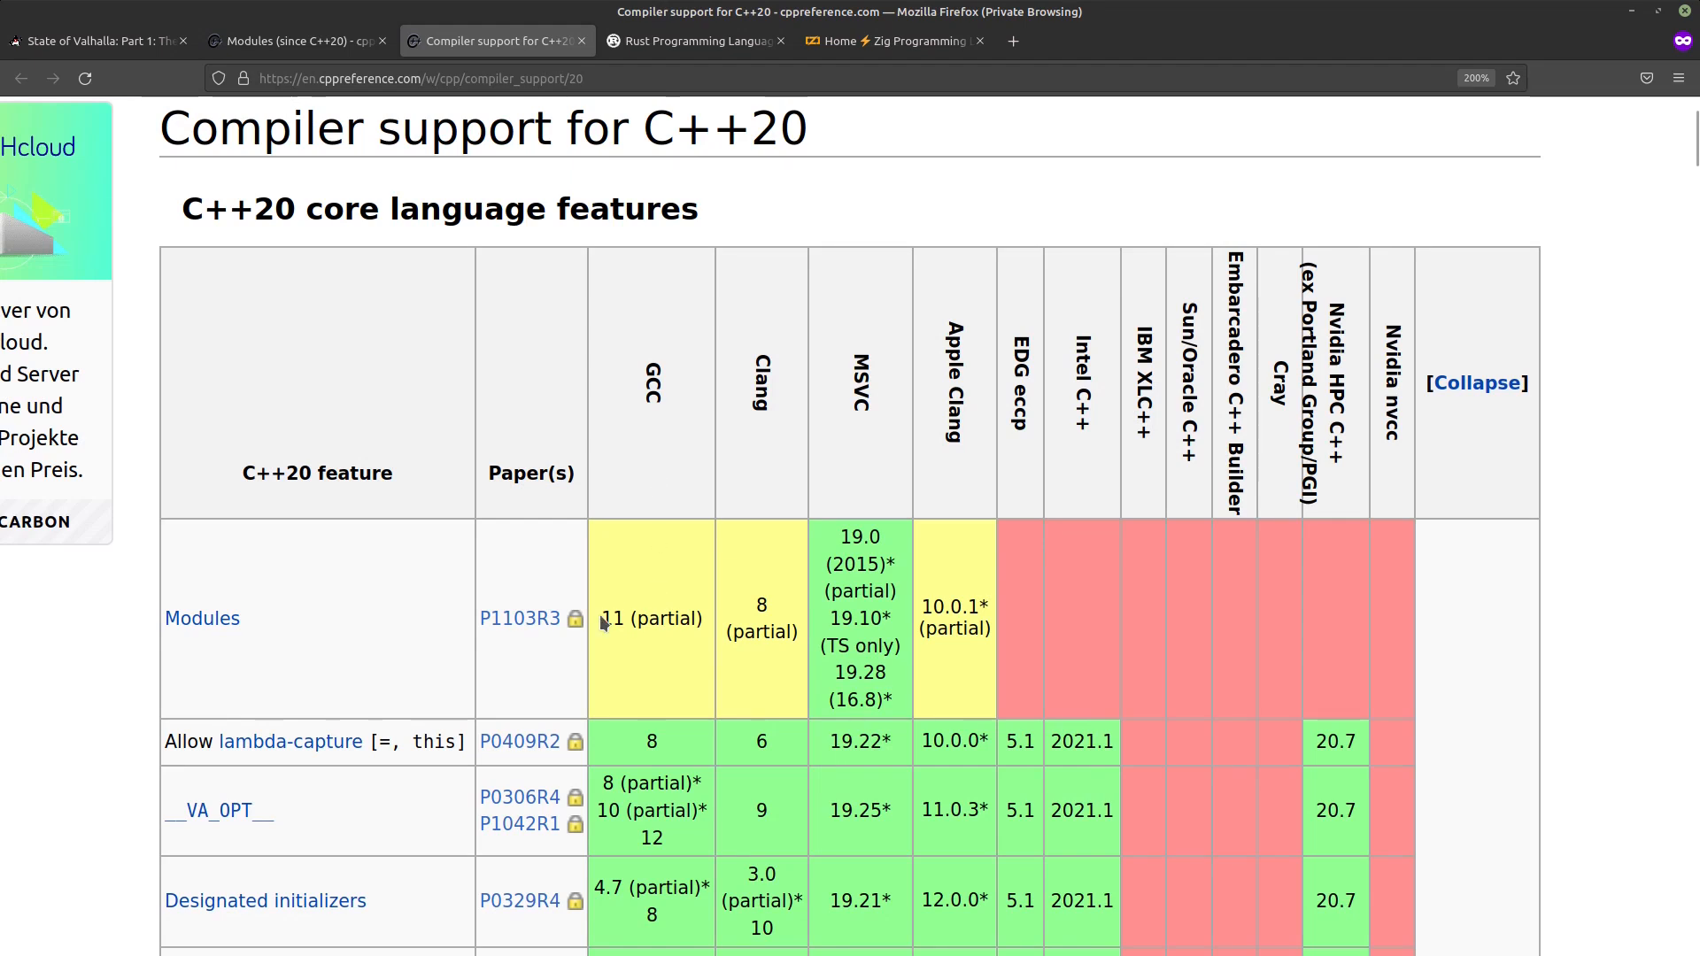
- Highlight the Modules entry in the C++20 core language features table
{"action": "left_click_drag", "start_coordinate": [602, 618], "coordinate": [792, 630]}
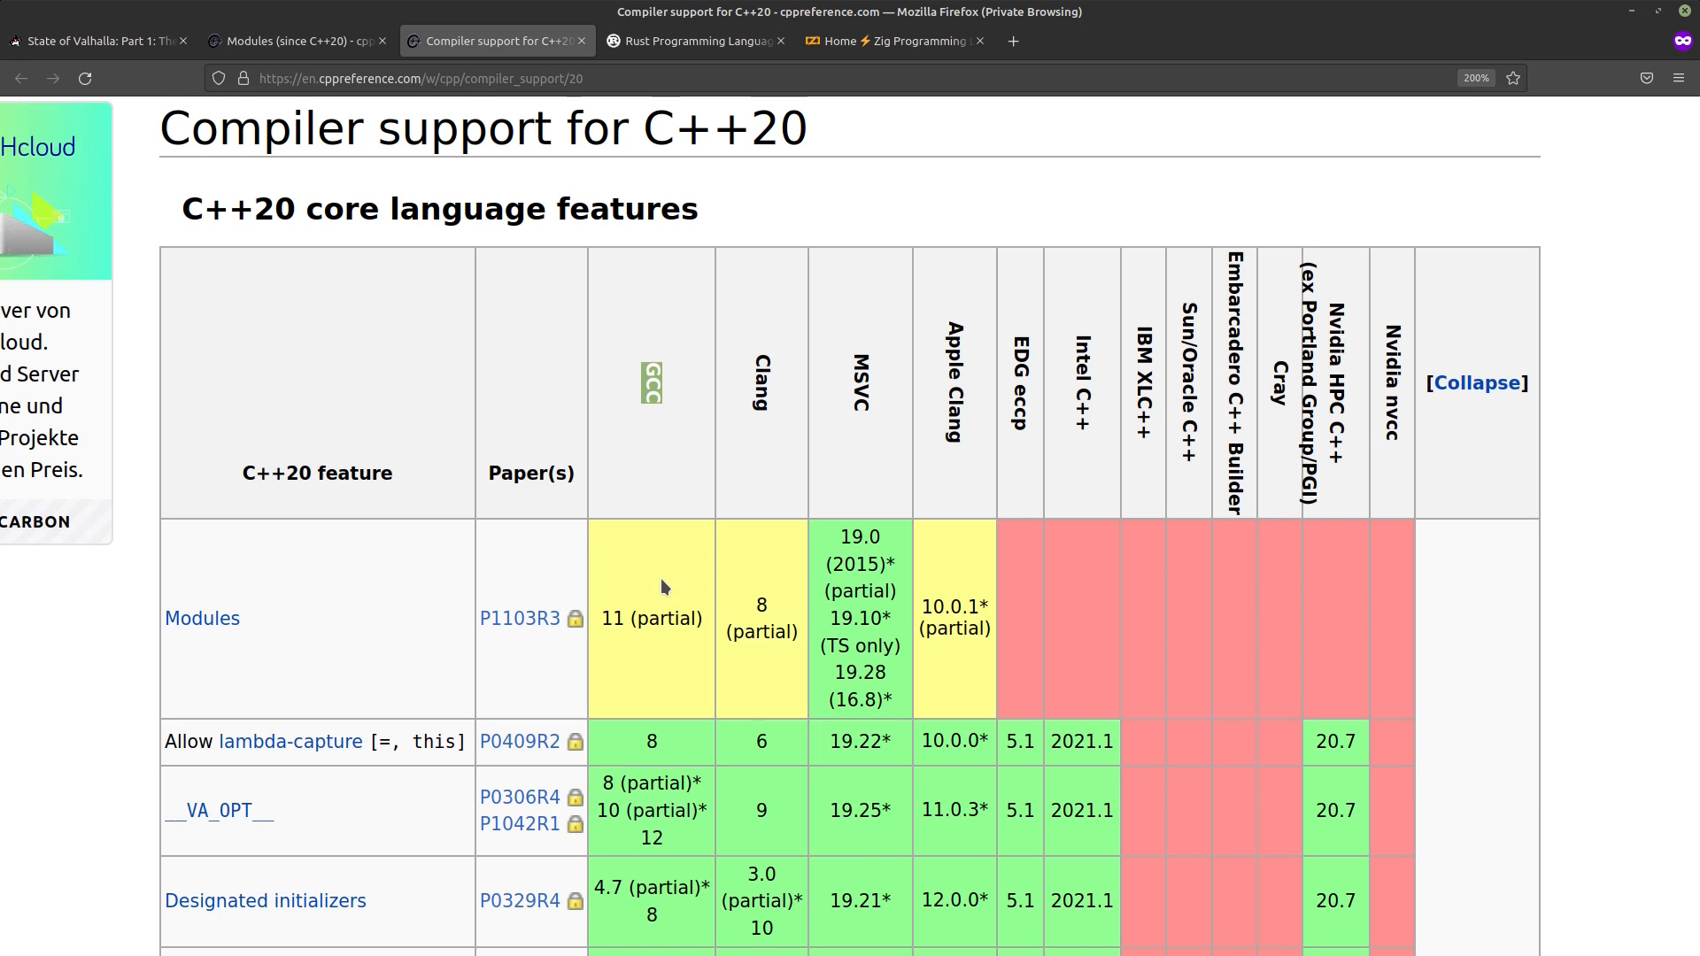
{"action": "mouse_move", "coordinate": [664, 587]}
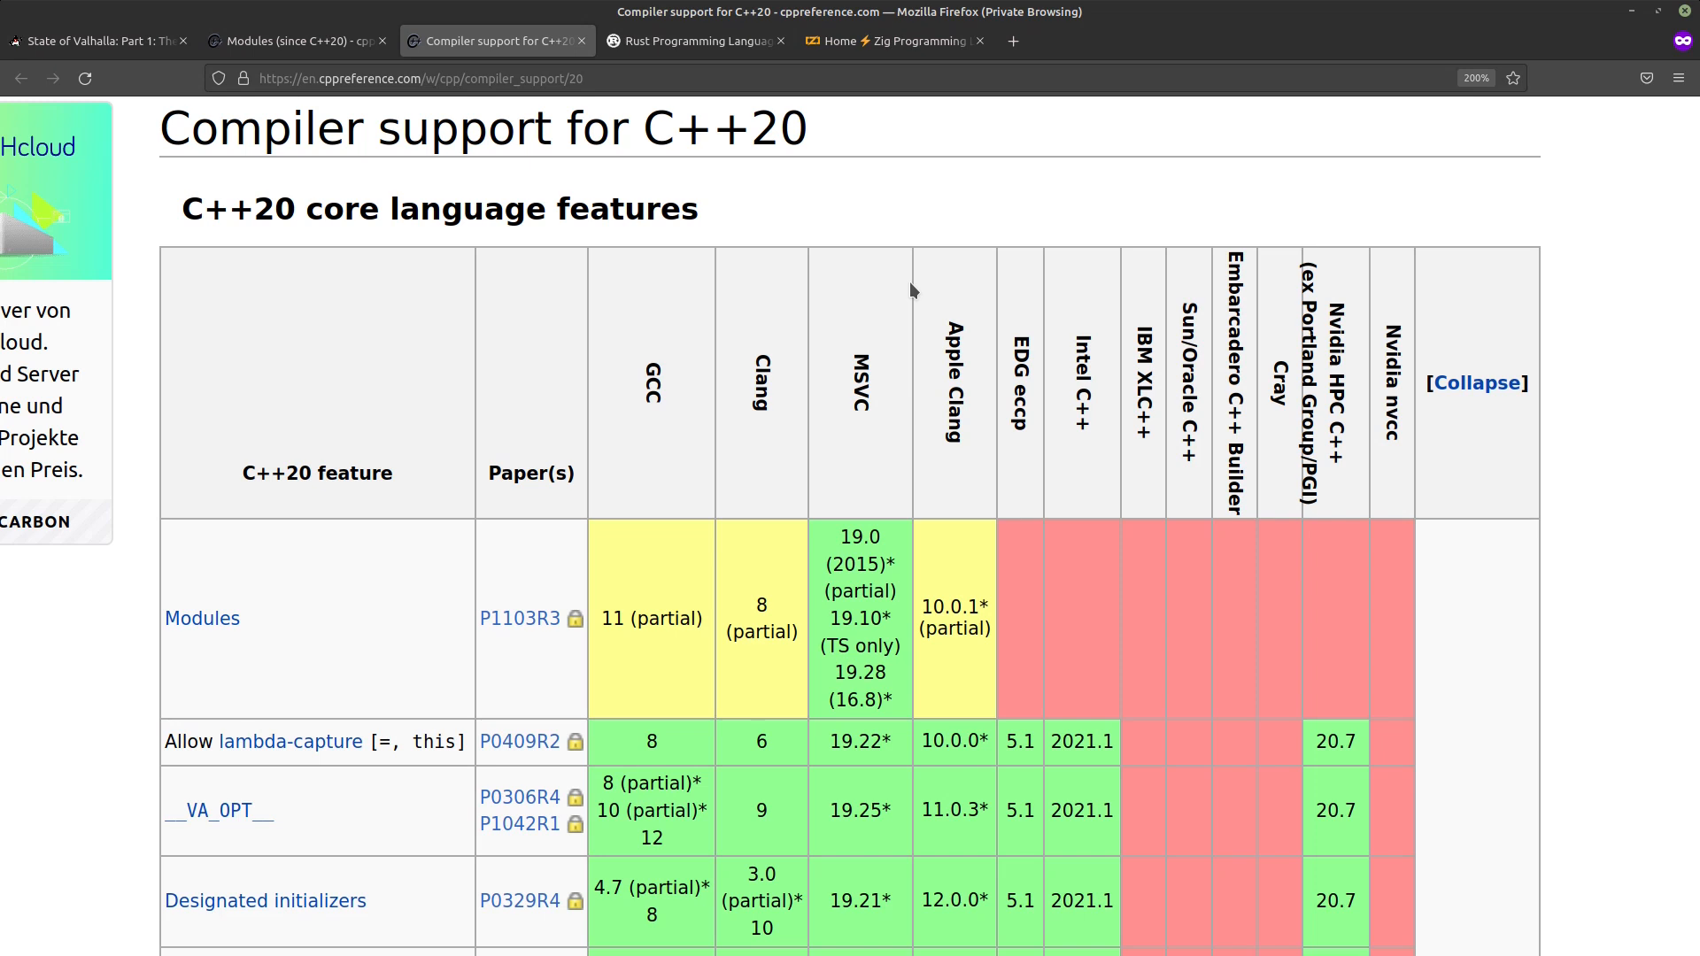
- Show the Rust homepage with its Why Rust? performance, reliability and productivity section
{"action": "left_click", "coordinate": [696, 41]}
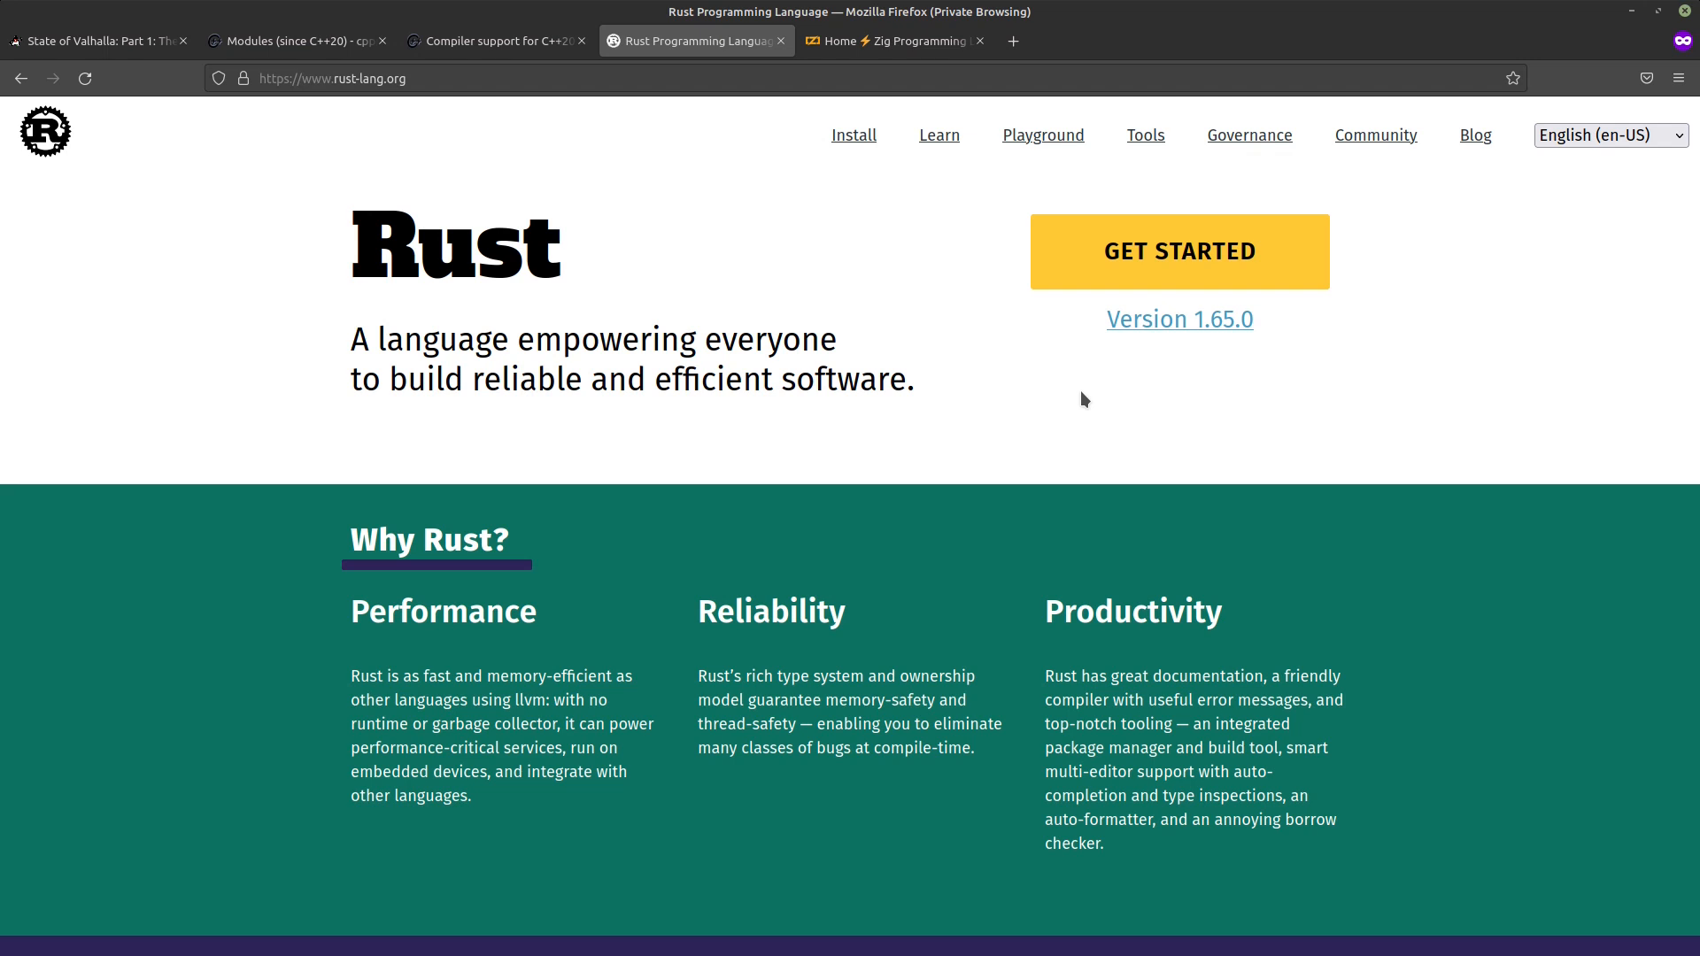
{"action": "mouse_move", "coordinate": [813, 530]}
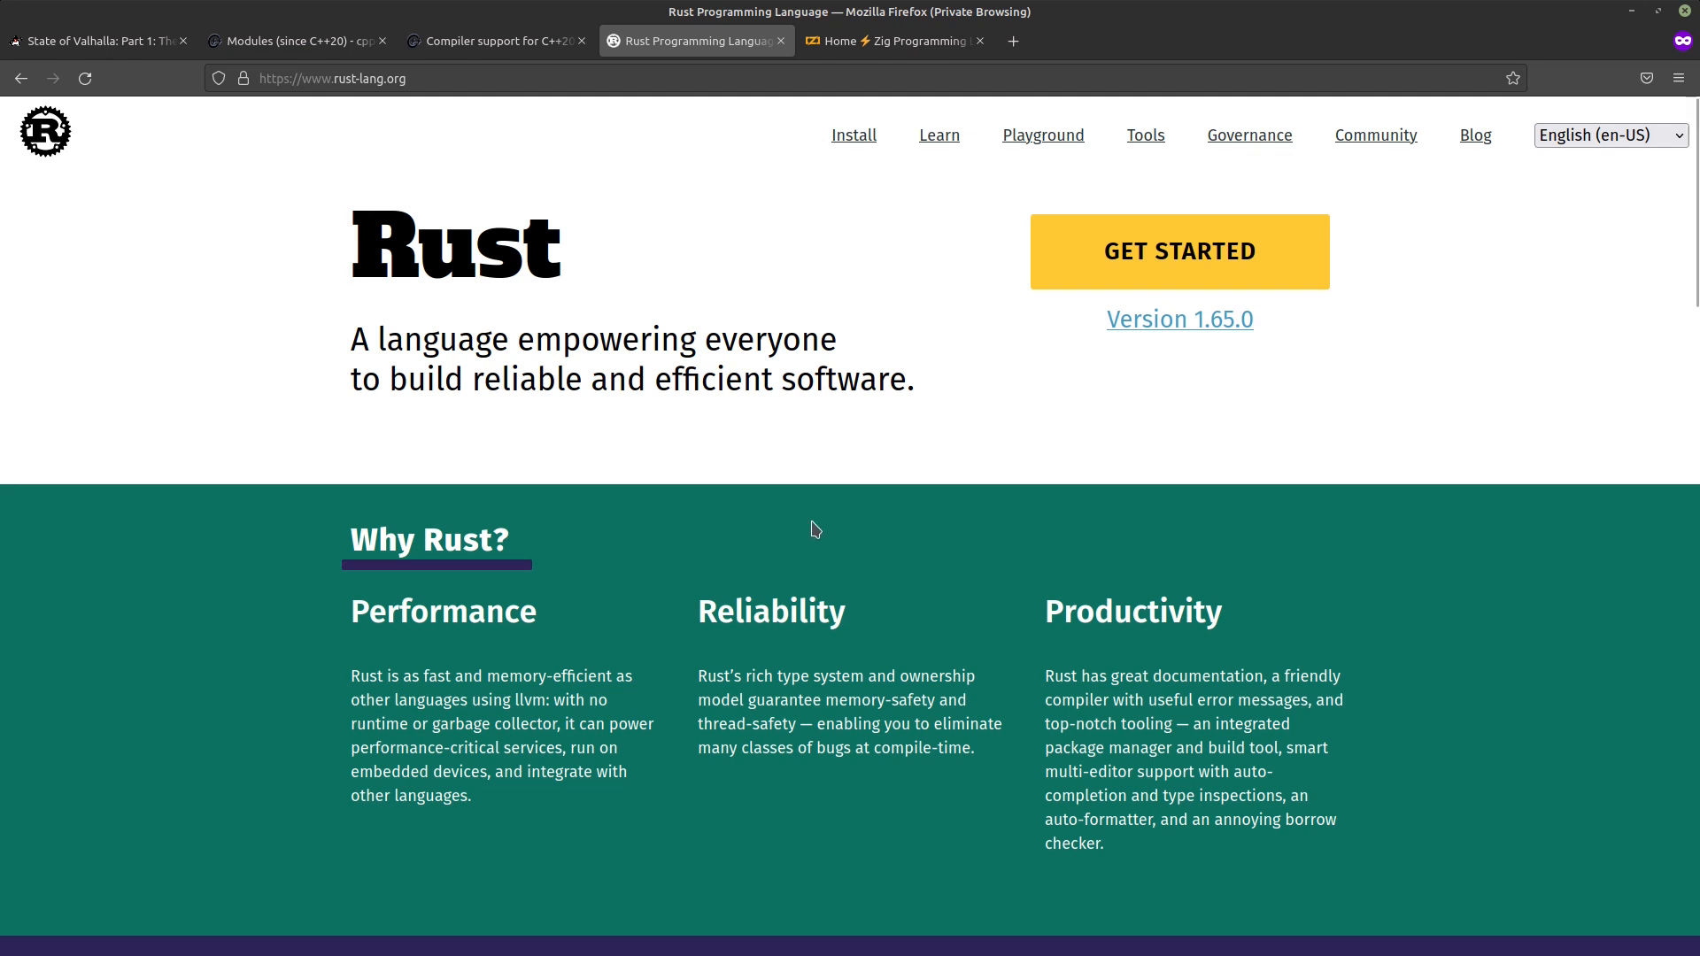
{"action": "double_click", "coordinate": [770, 611]}
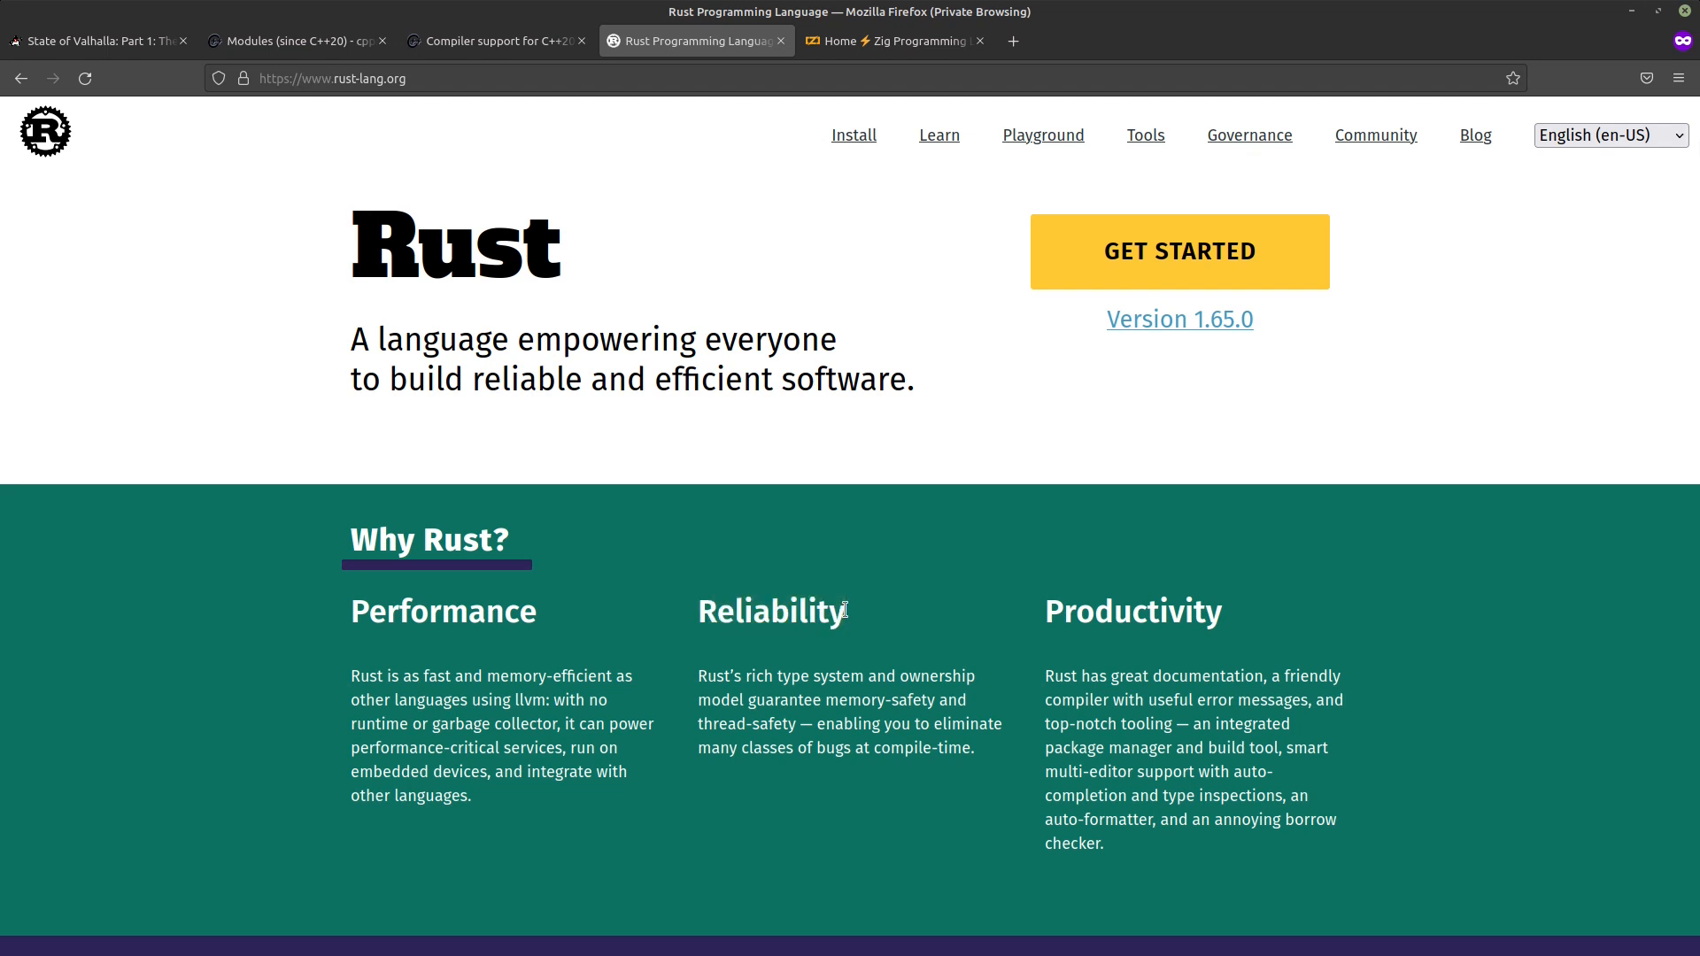
{"action": "mouse_move", "coordinate": [854, 601]}
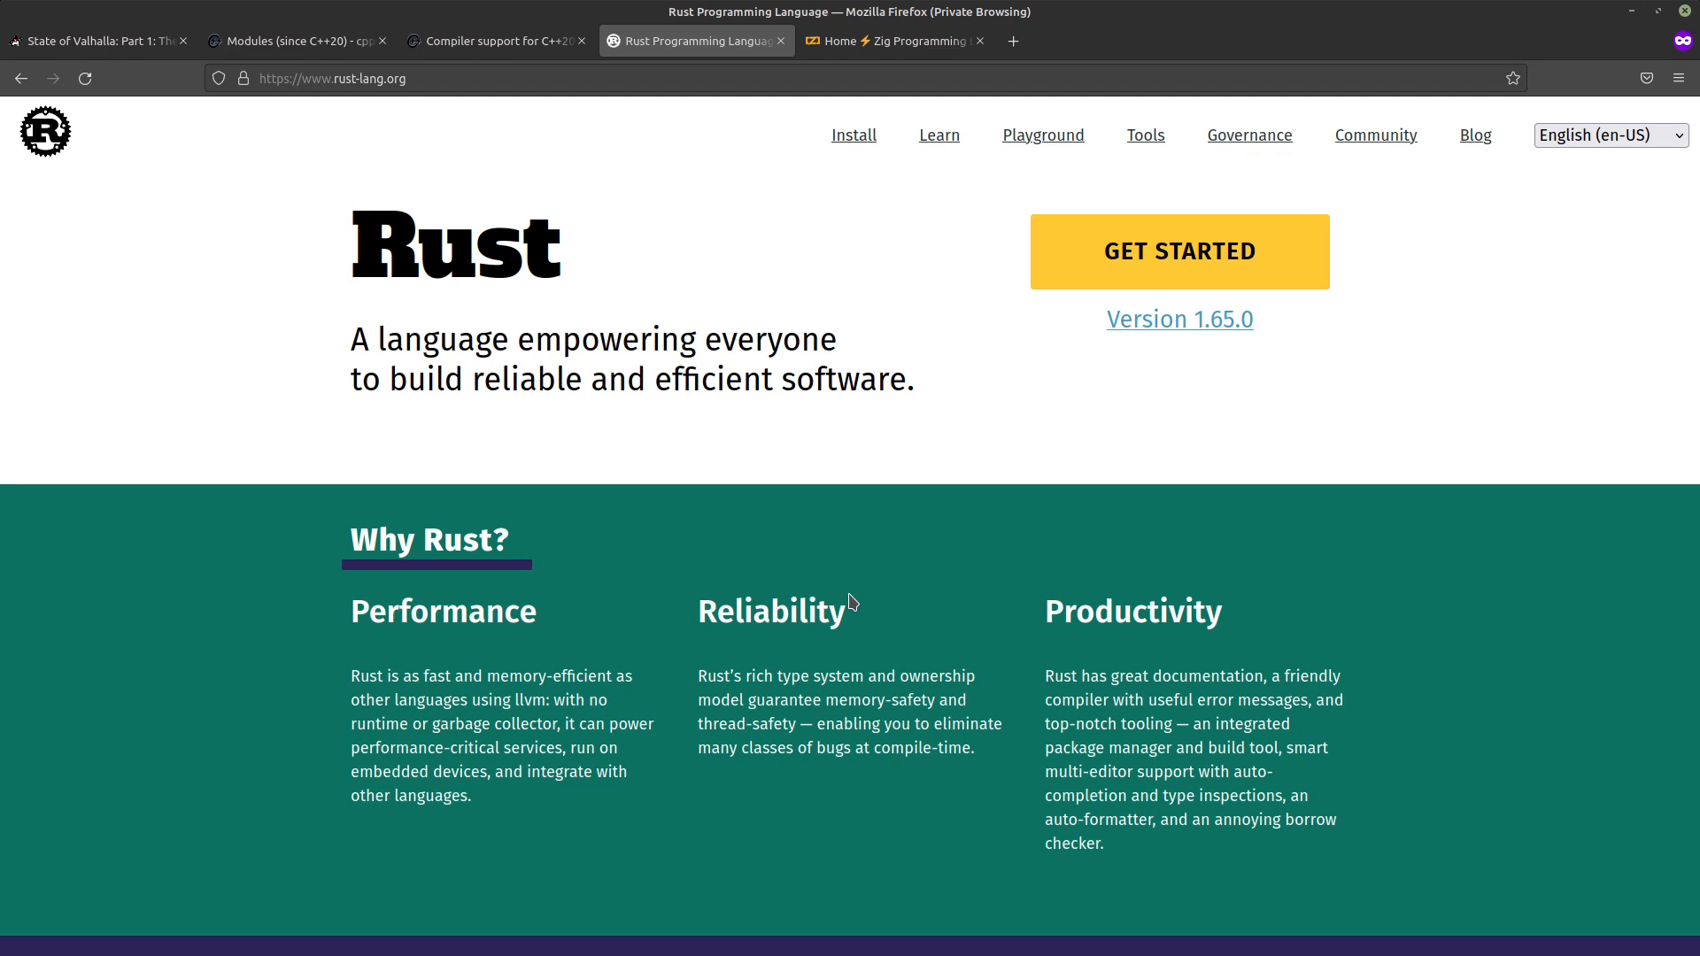
- Show the Zig homepage with its language overview and code example
{"action": "left_click", "coordinate": [889, 41]}
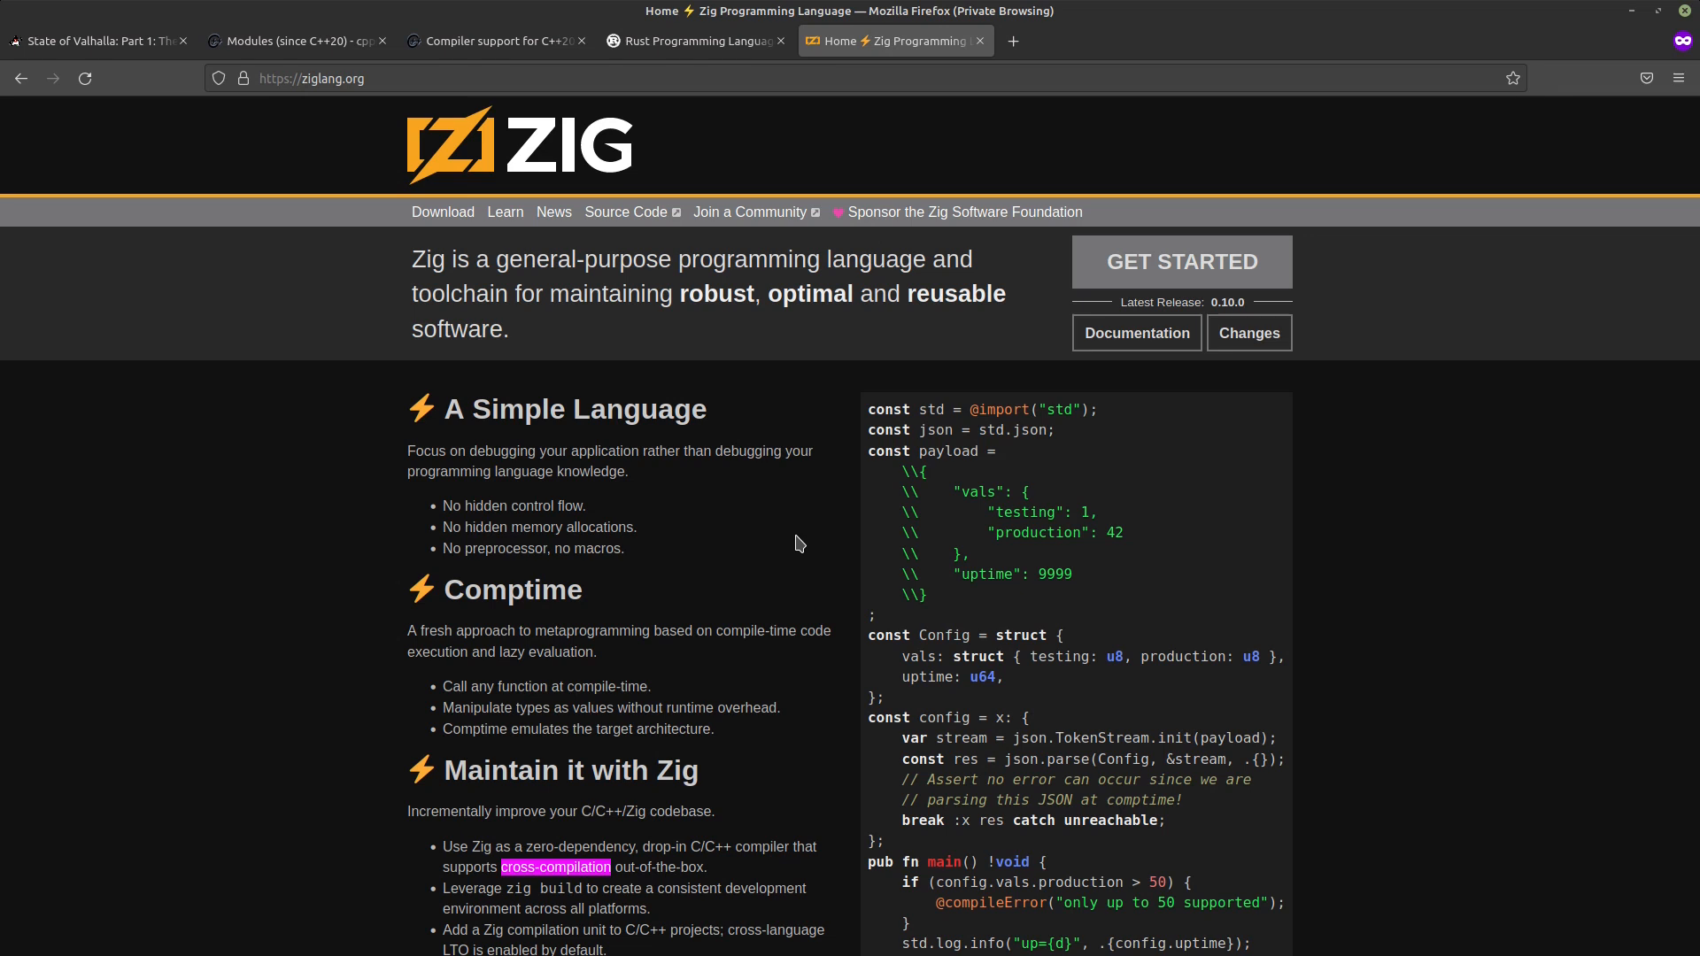
{"action": "mouse_move", "coordinate": [785, 583]}
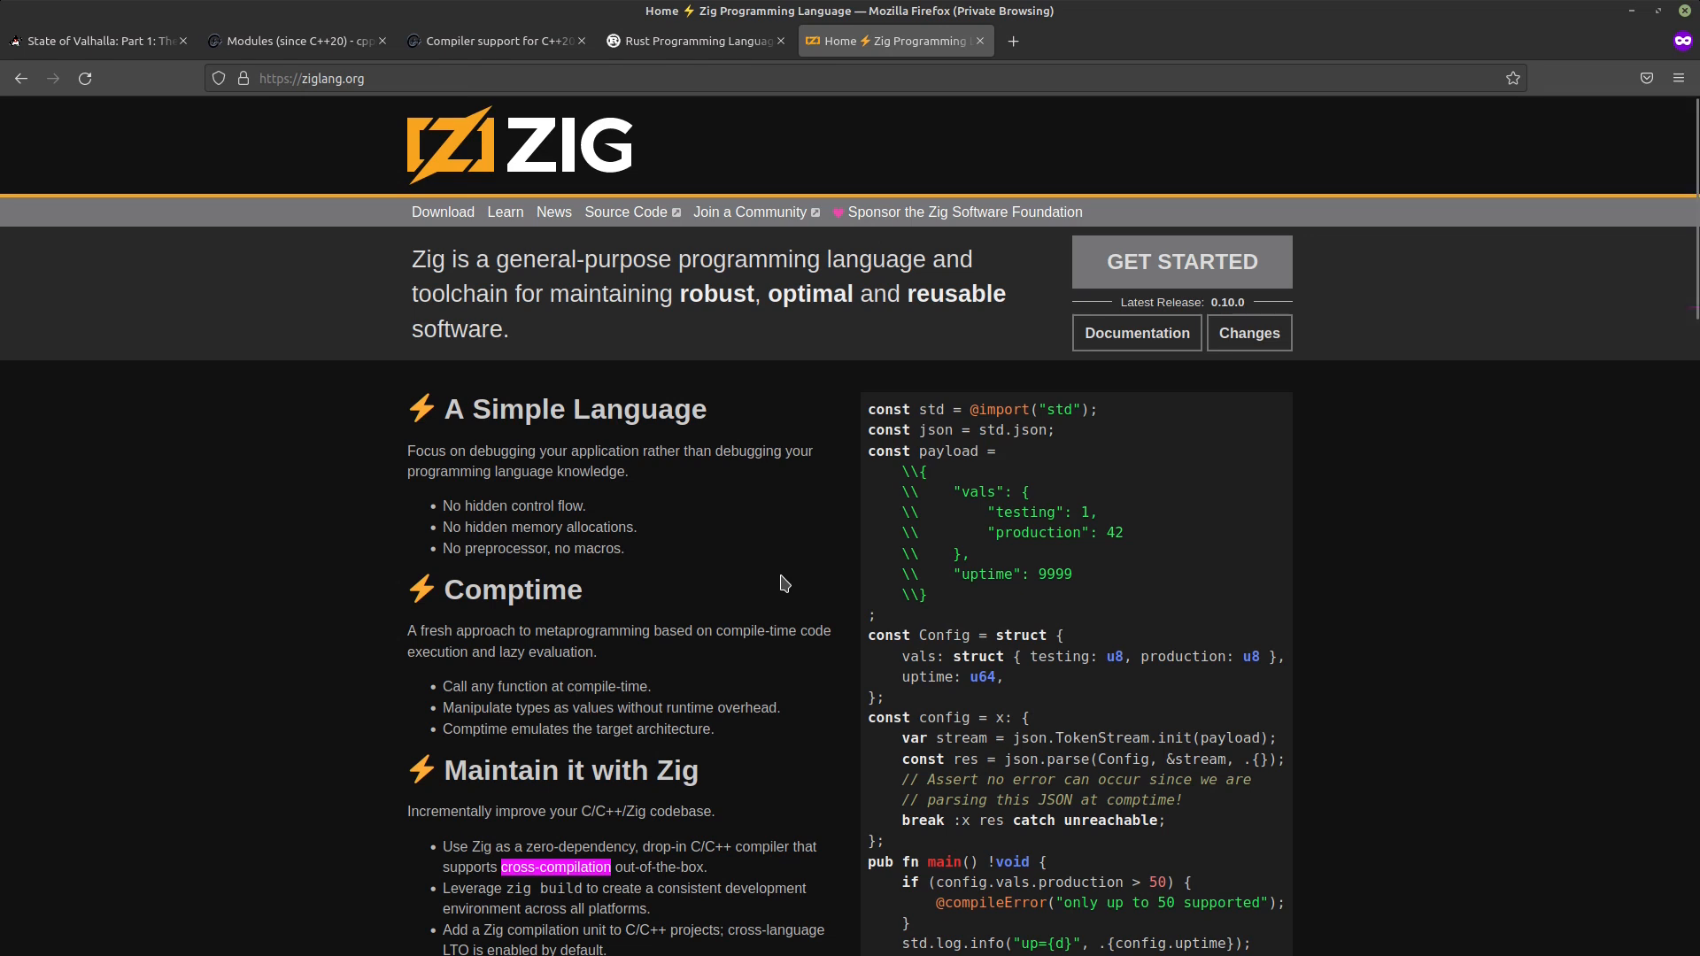
{"action": "mouse_move", "coordinate": [524, 847]}
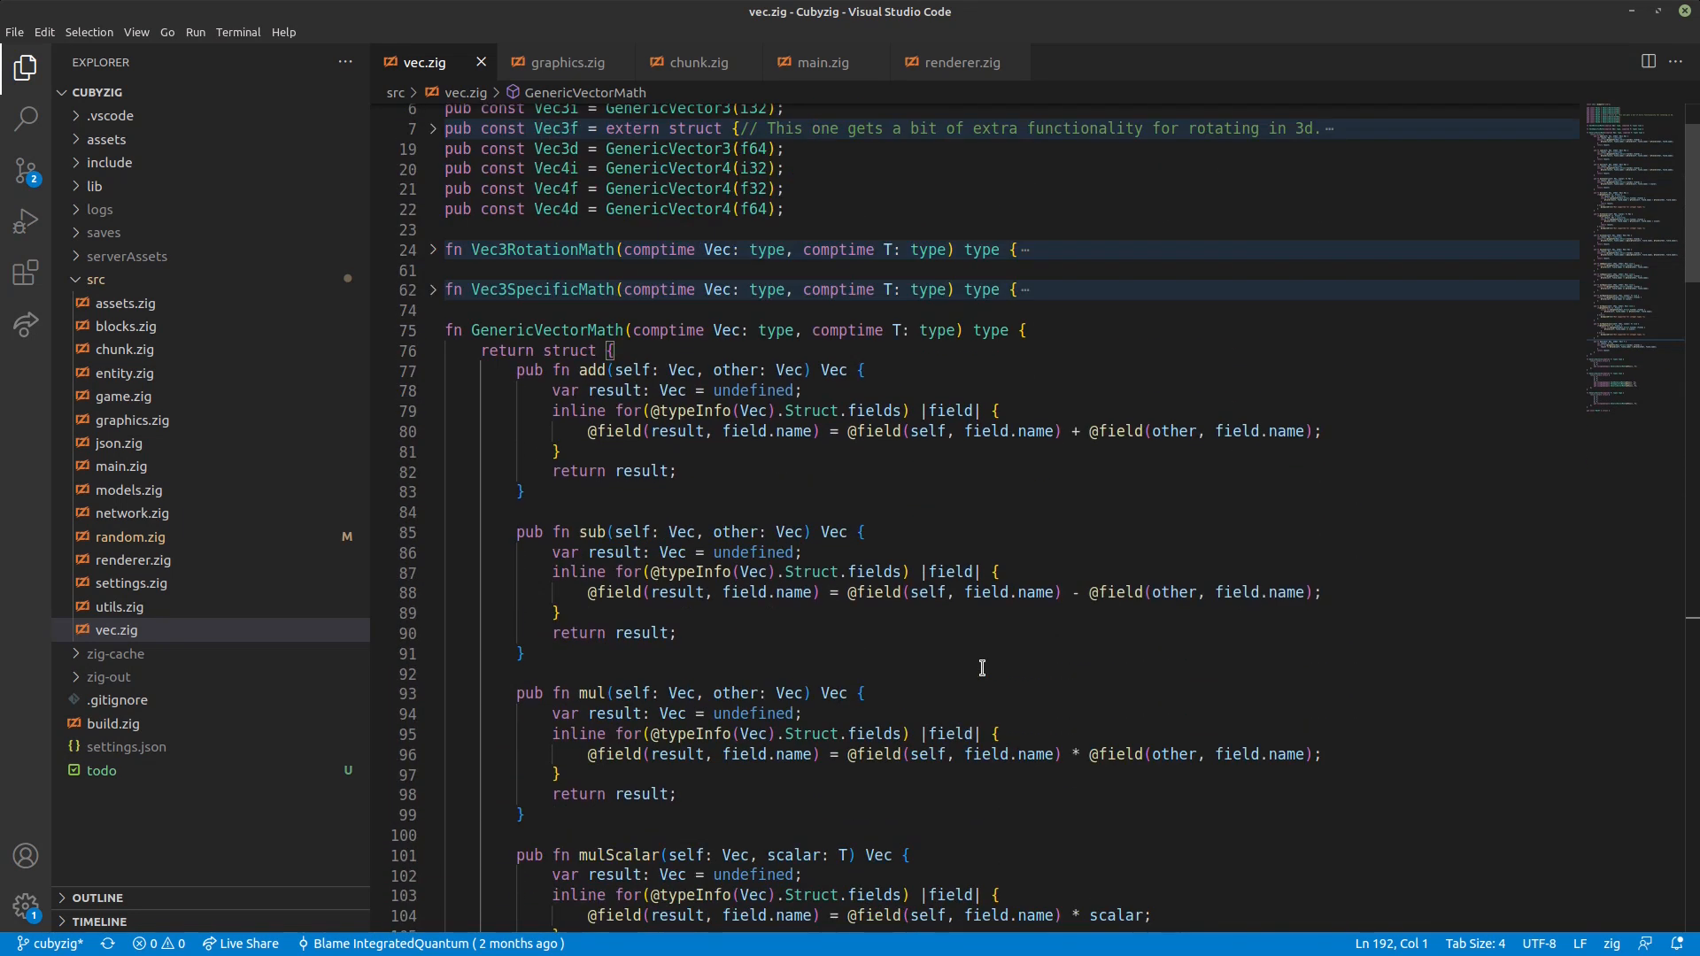
{"action": "mouse_move", "coordinate": [607, 501]}
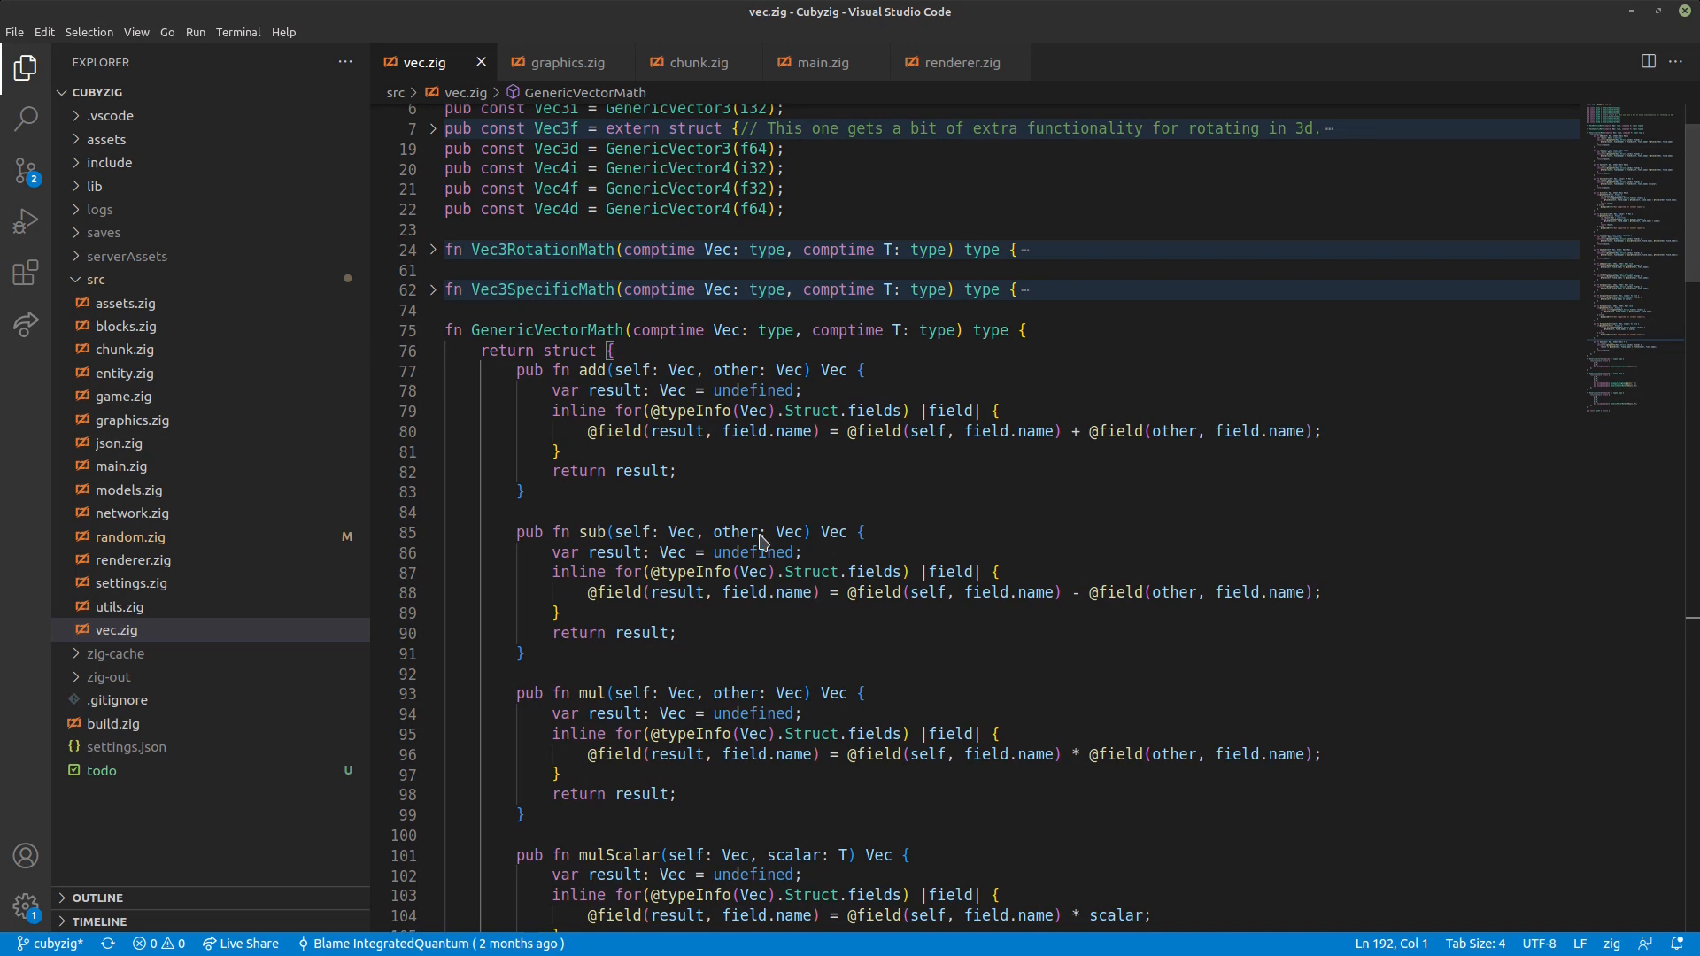
{"action": "mouse_move", "coordinate": [784, 399]}
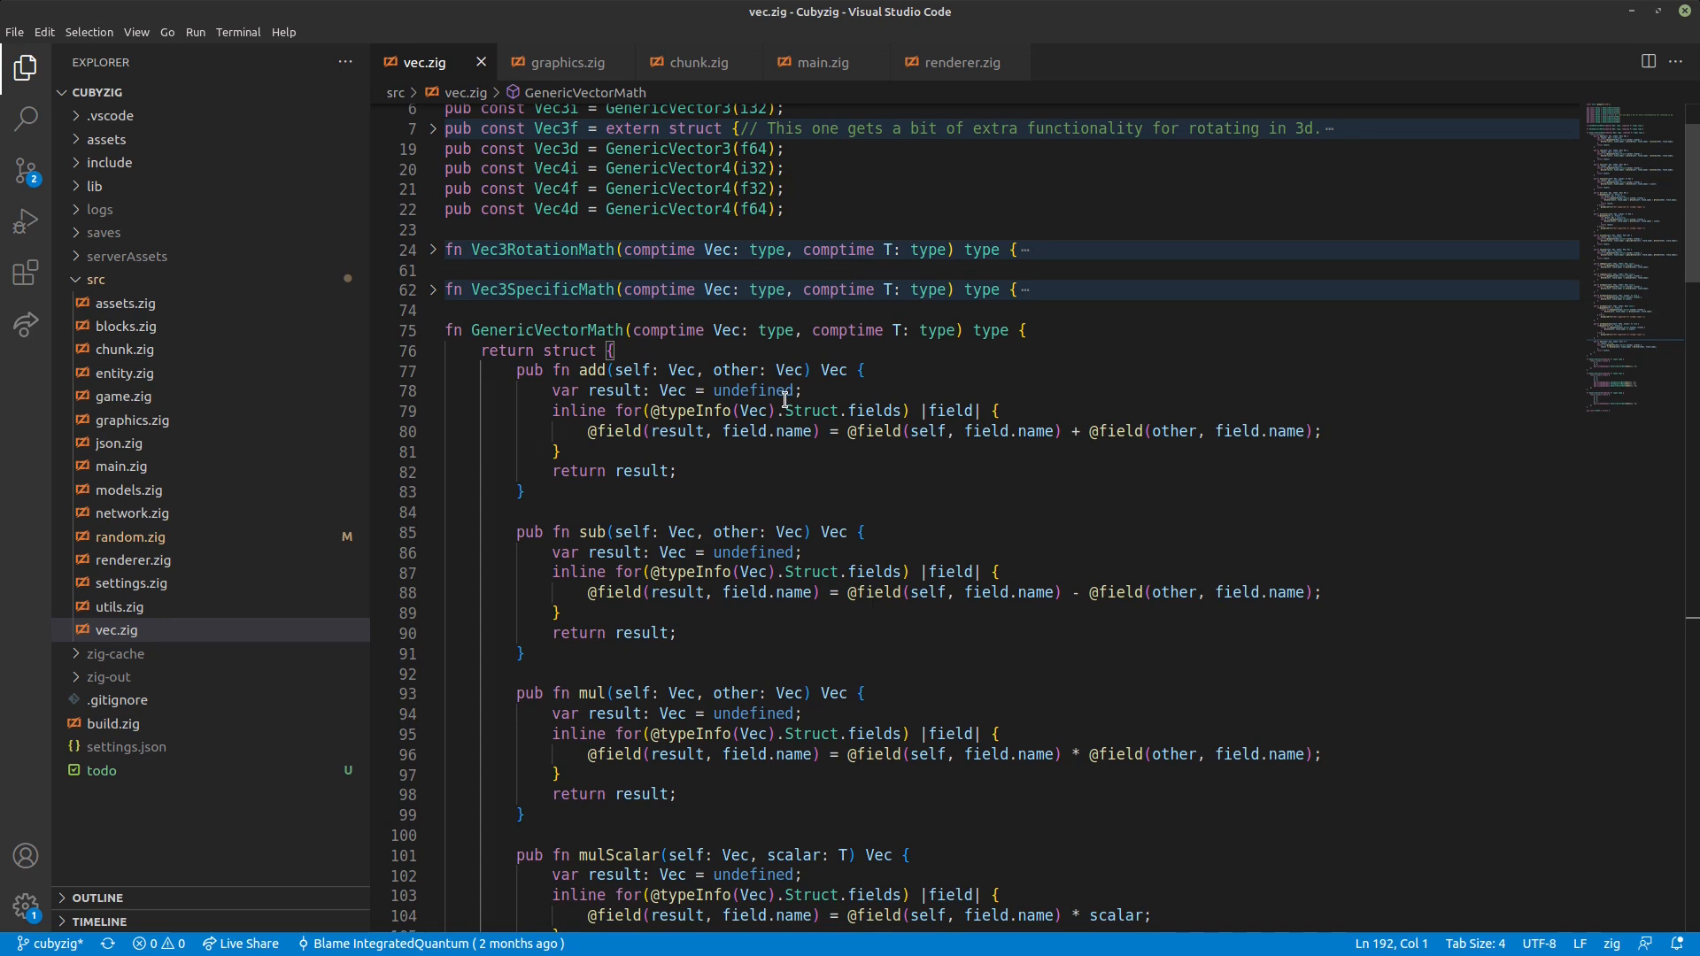
- Highlight GenericVectorMath in vec.zig and scroll to the GenericVector2–4 struct definitions
{"action": "double_click", "coordinate": [548, 330]}
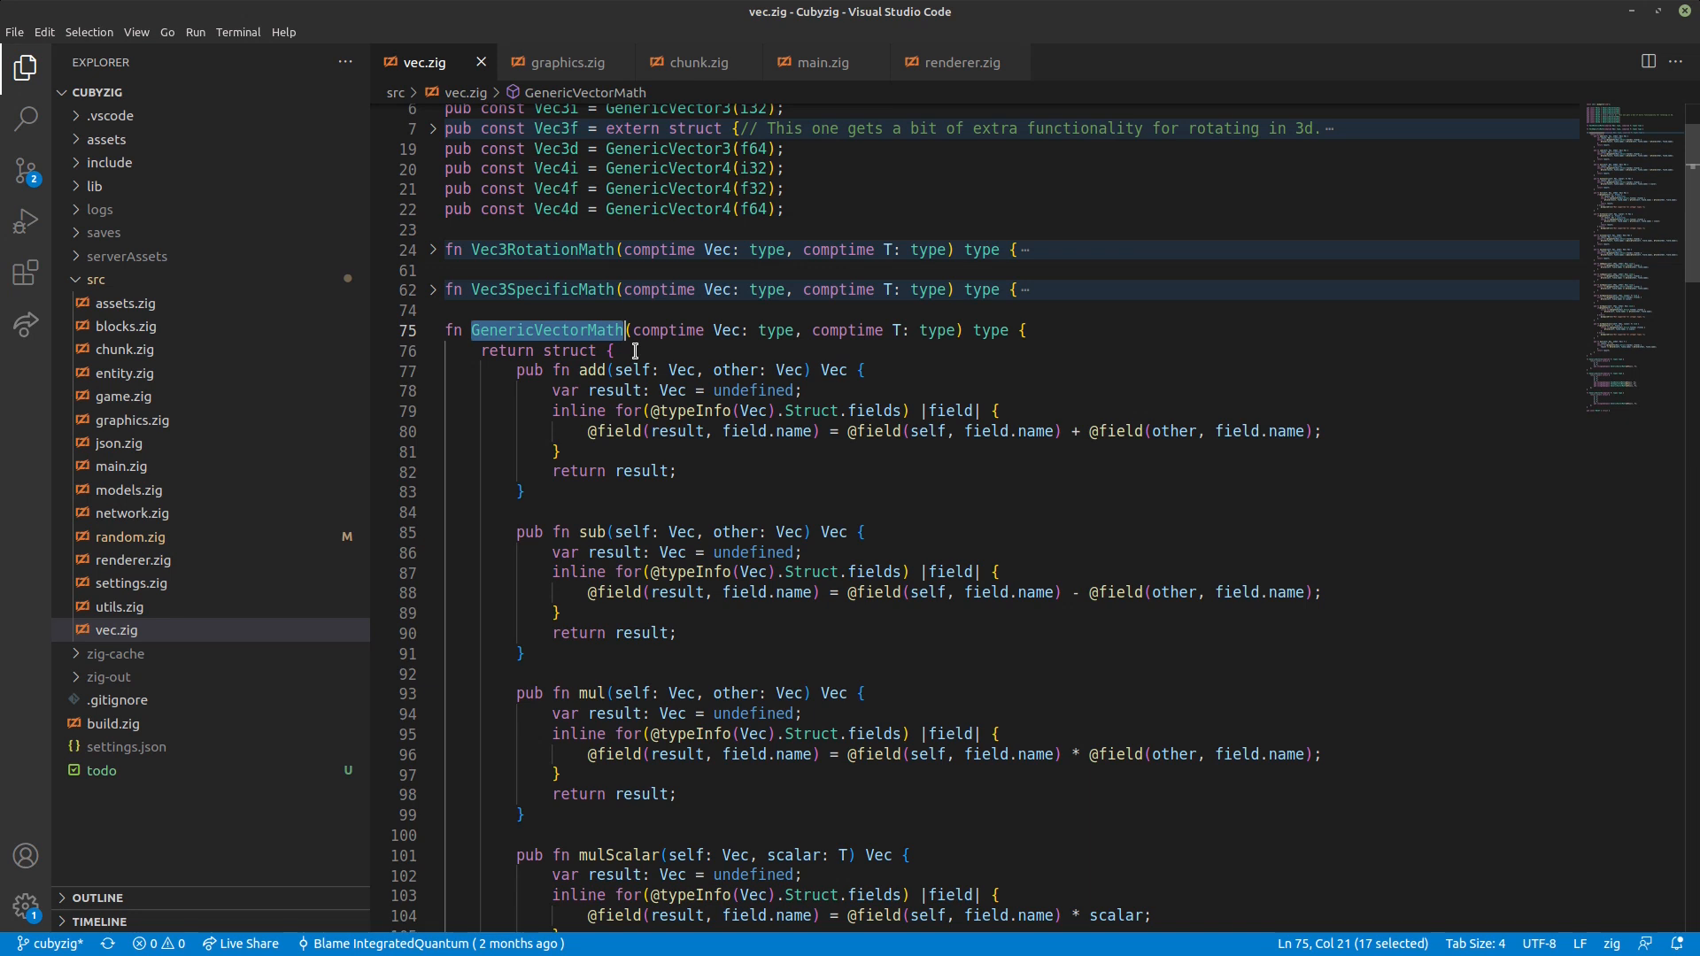
{"action": "scroll", "scroll_direction": "down", "scroll_amount": 3}
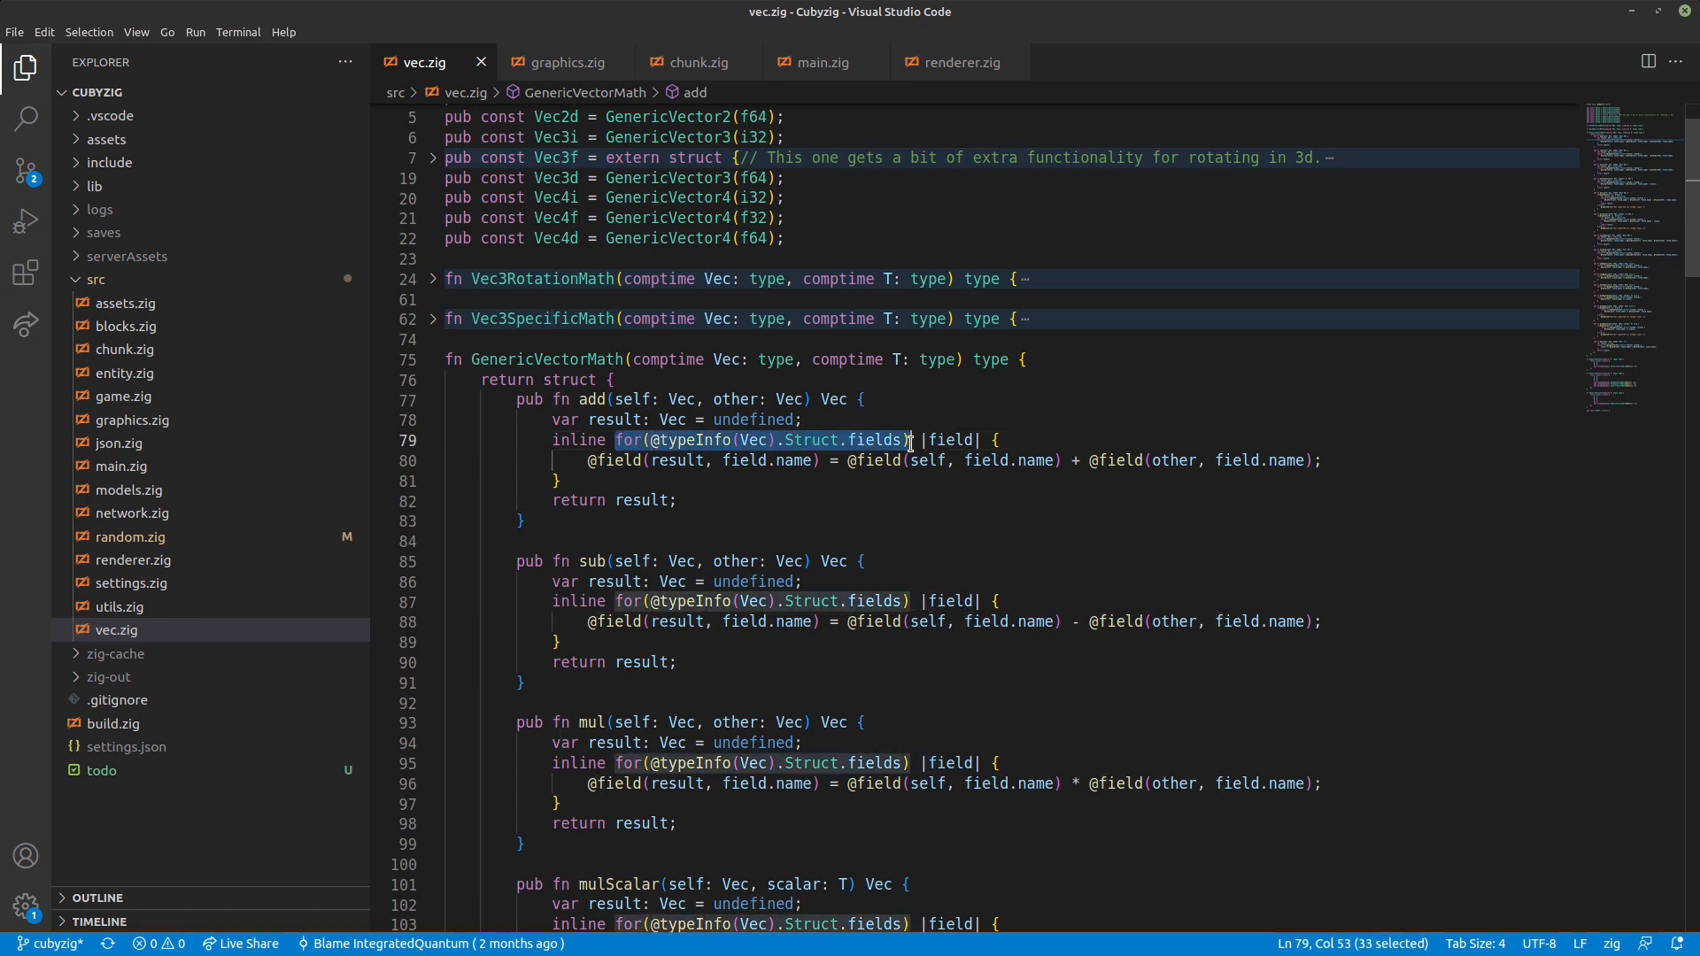
{"action": "mouse_move", "coordinate": [890, 489]}
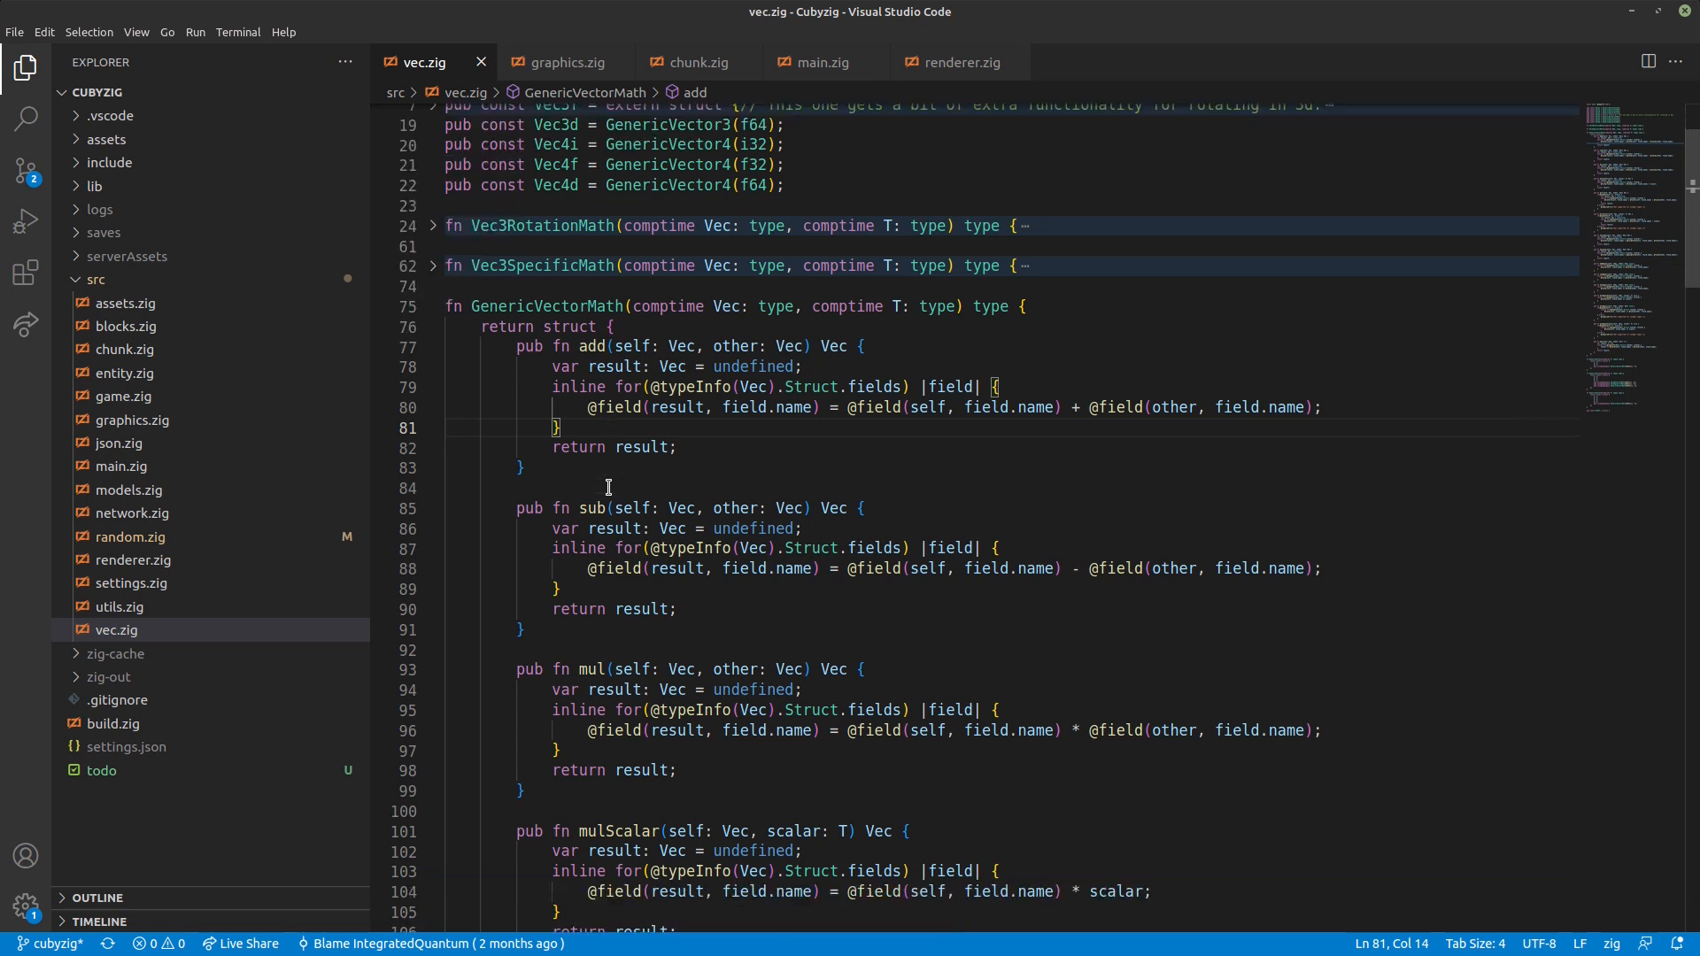
{"action": "mouse_move", "coordinate": [1692, 214]}
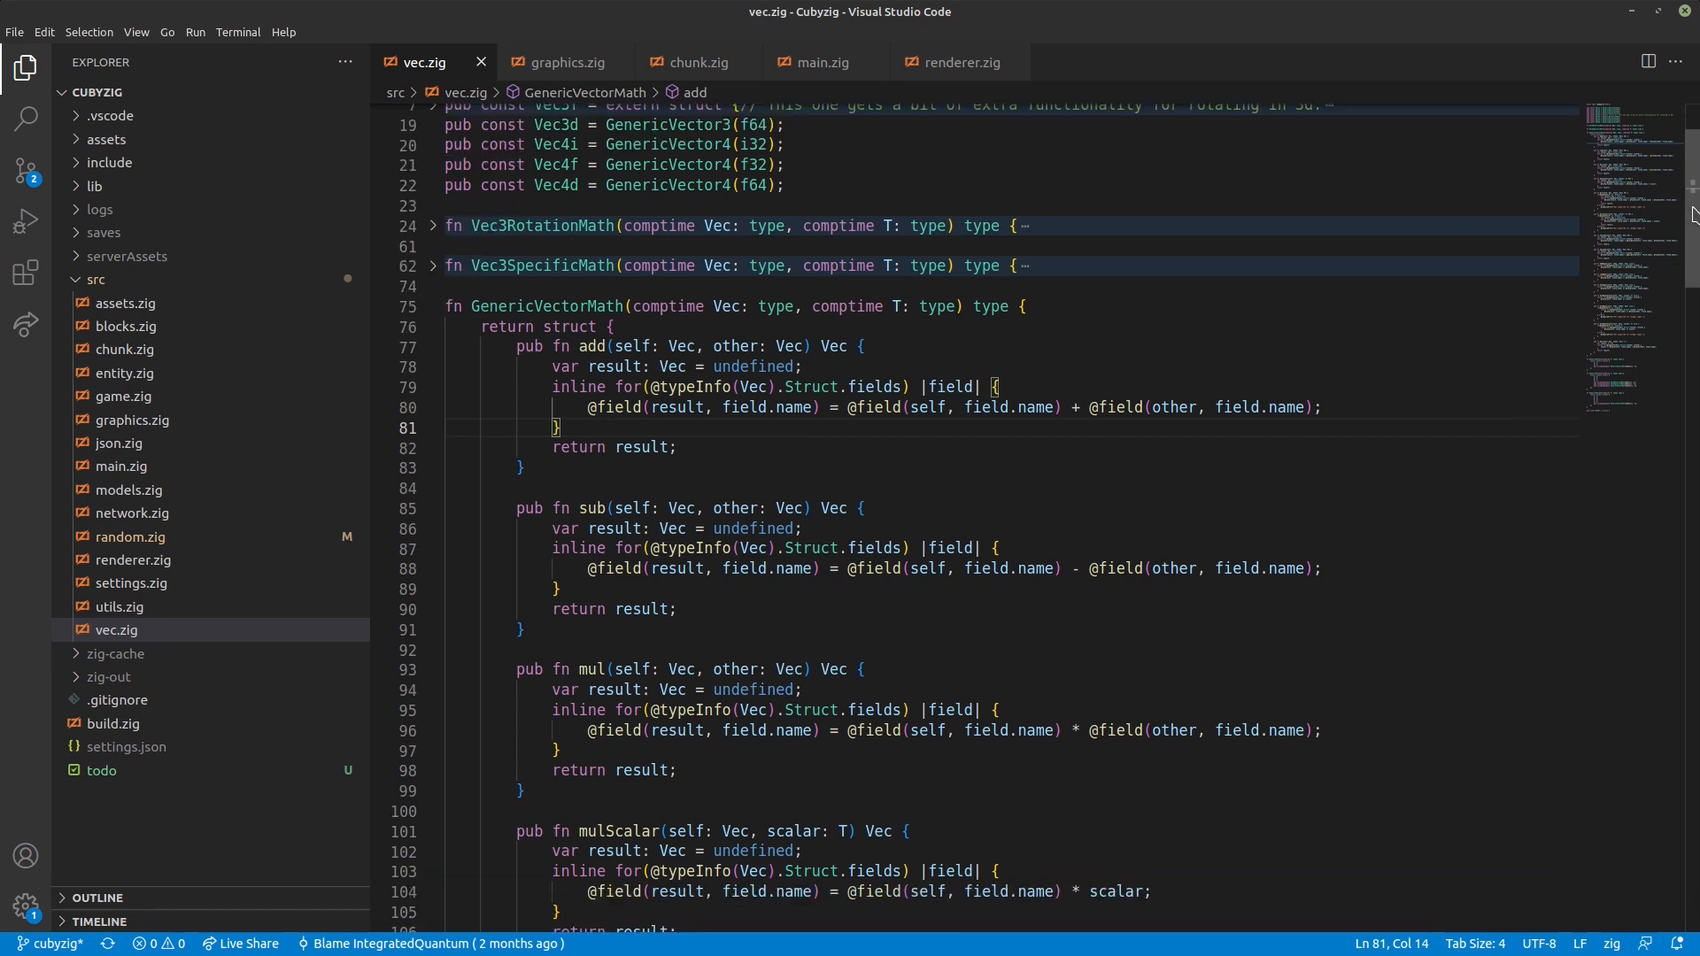
{"action": "scroll", "scroll_direction": "down", "scroll_amount": 3}
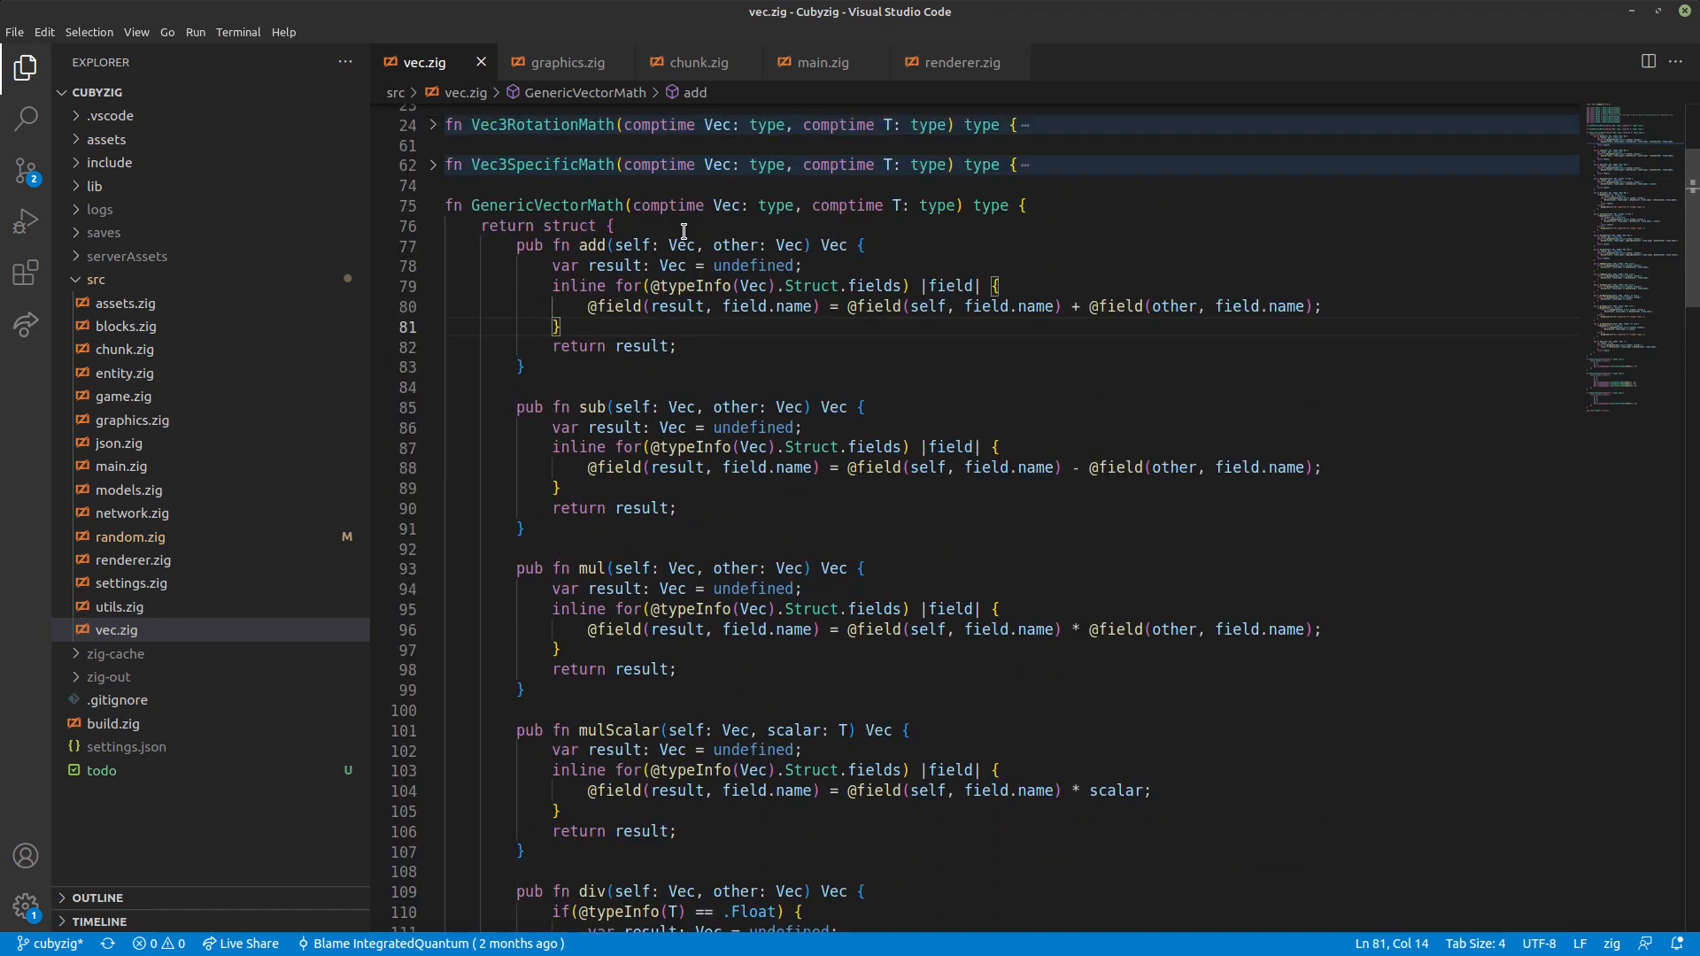
{"action": "scroll", "scroll_direction": "down", "scroll_amount": 3}
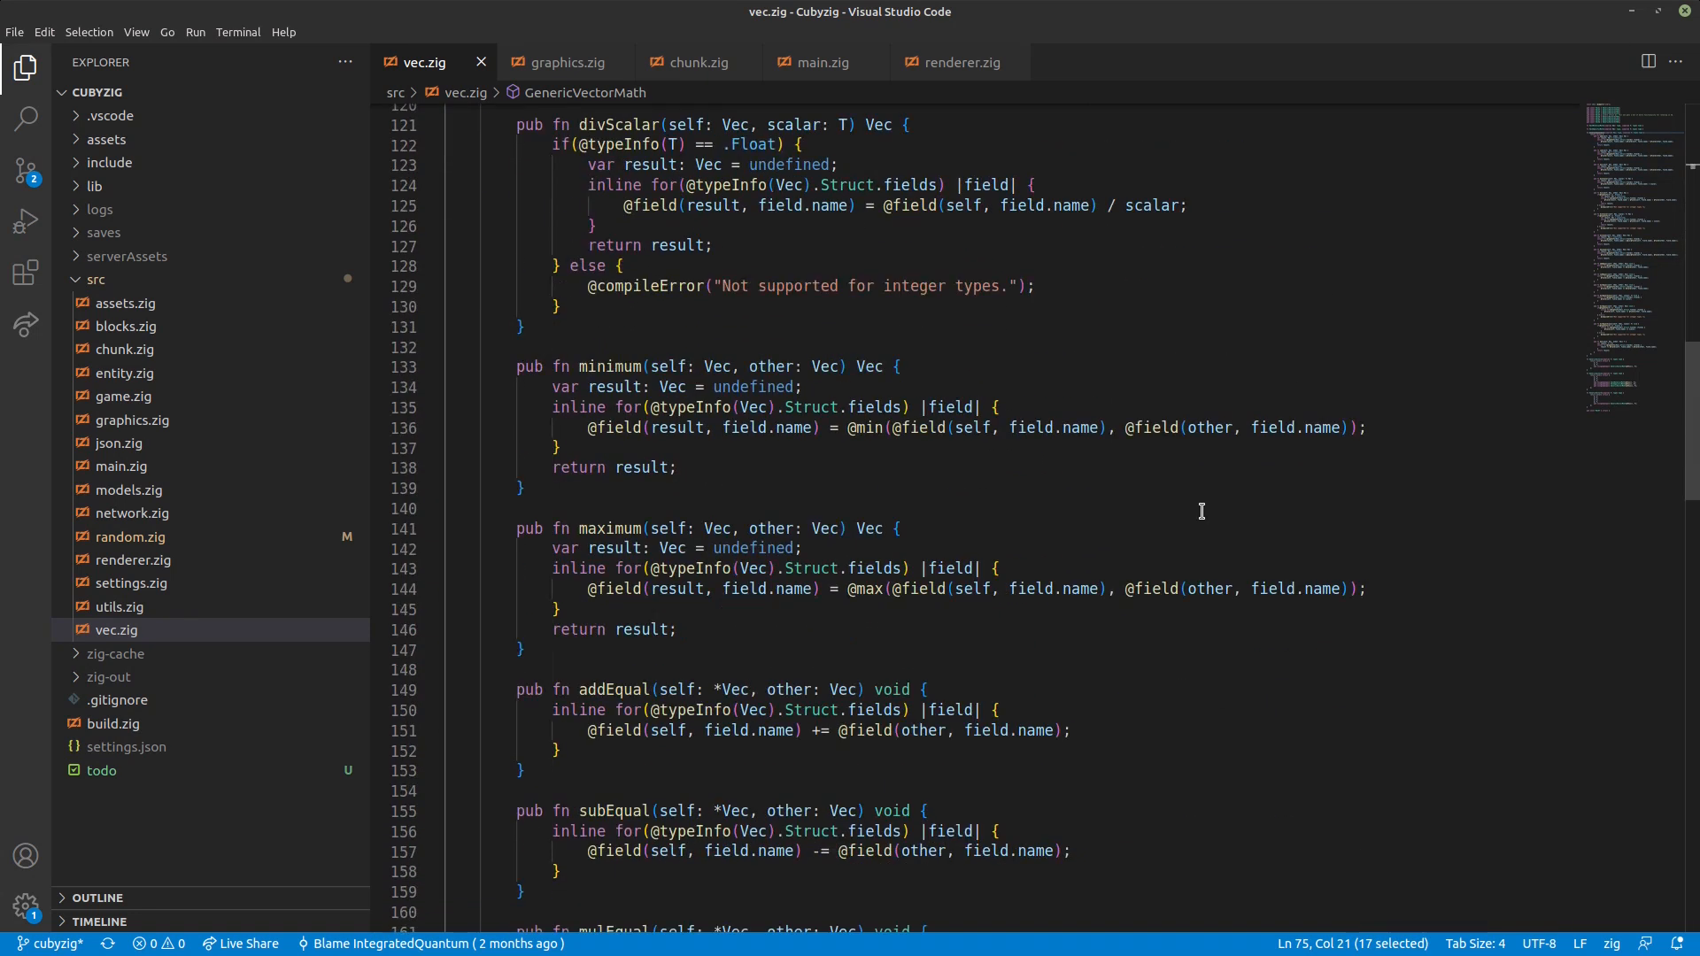
{"action": "scroll", "scroll_direction": "down", "scroll_amount": 3}
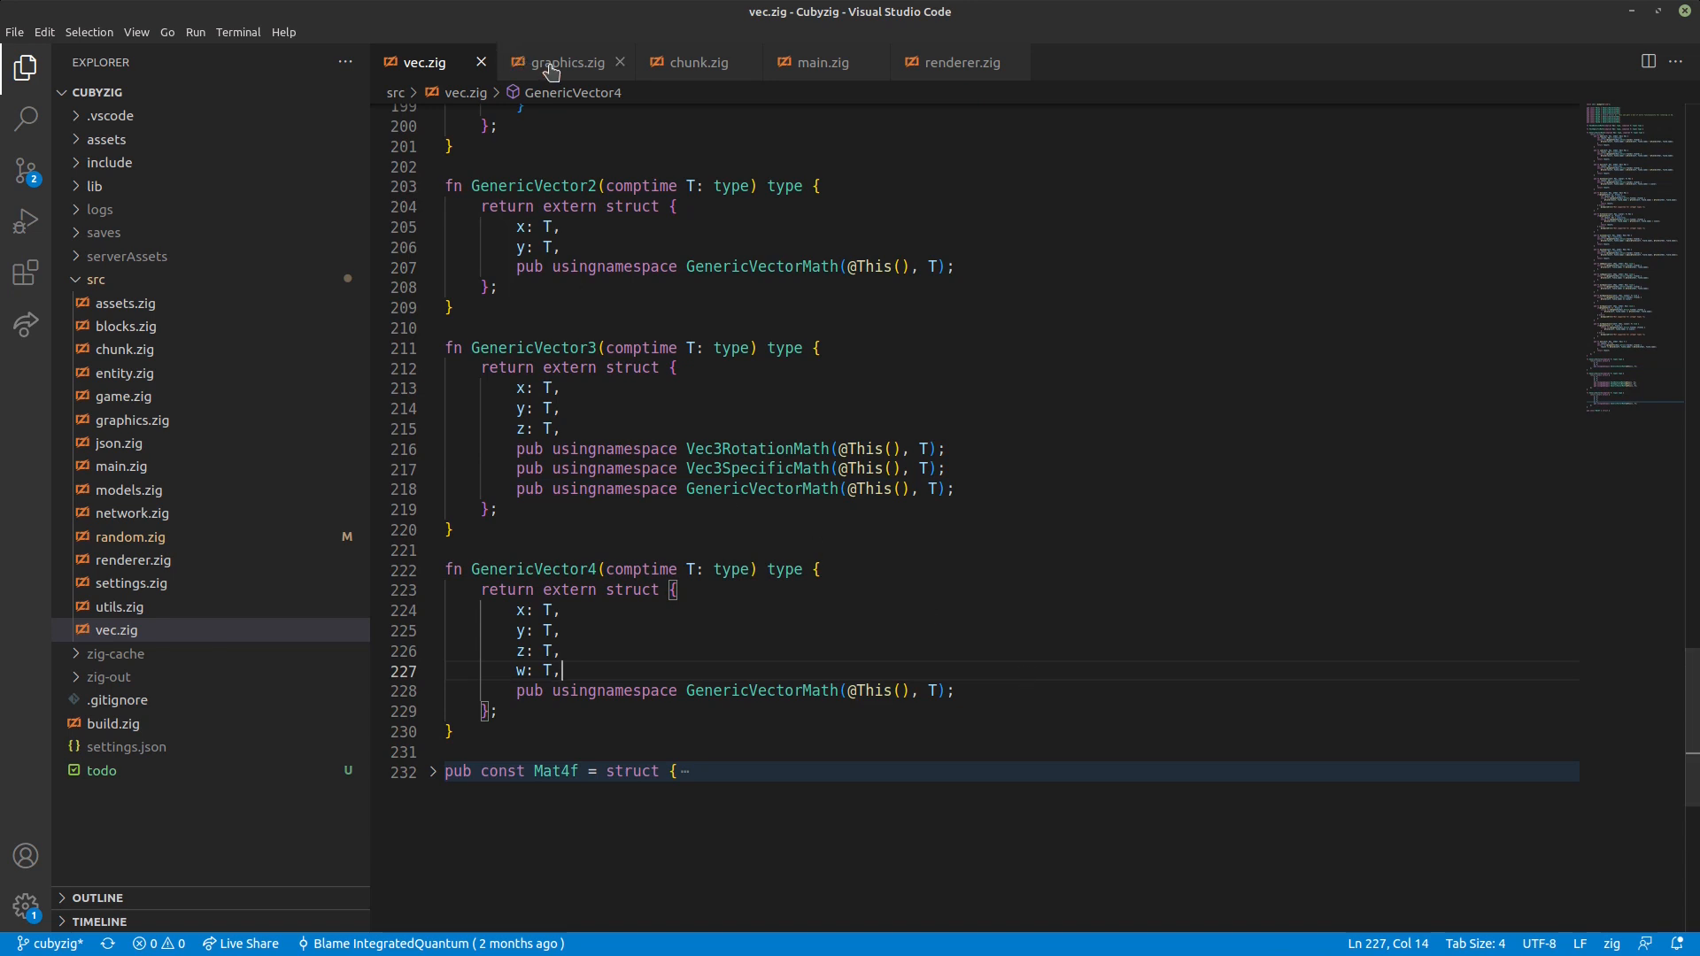
{"action": "left_click", "coordinate": [564, 62]}
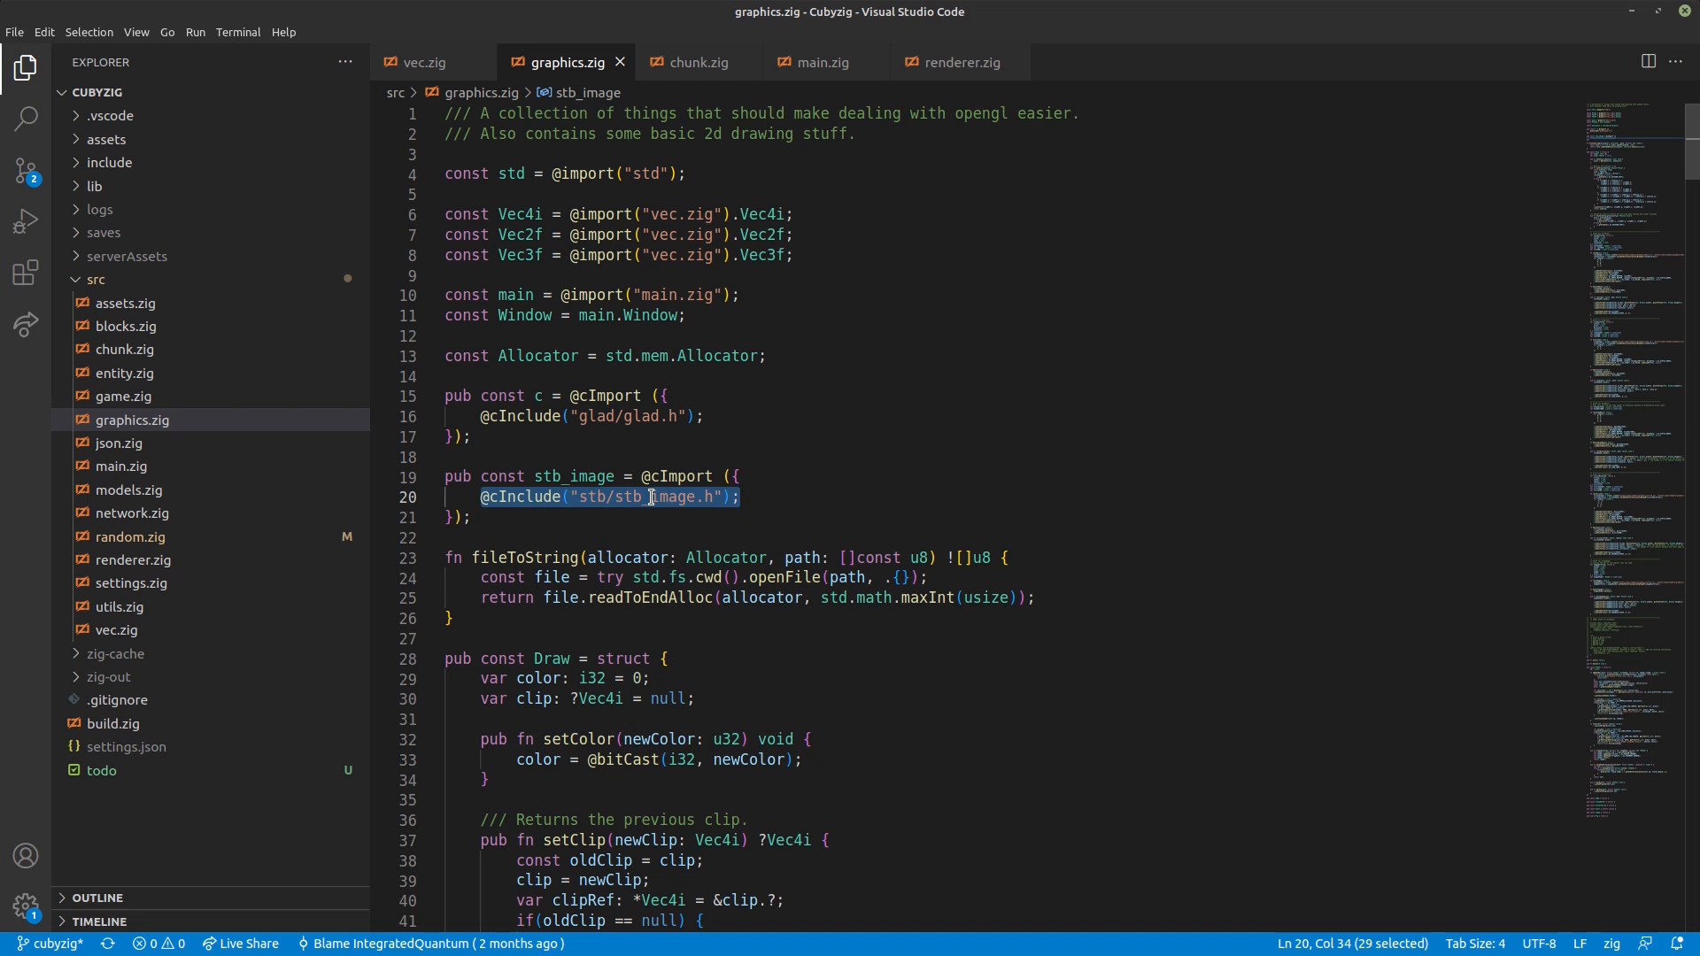
{"action": "double_click", "coordinate": [655, 496]}
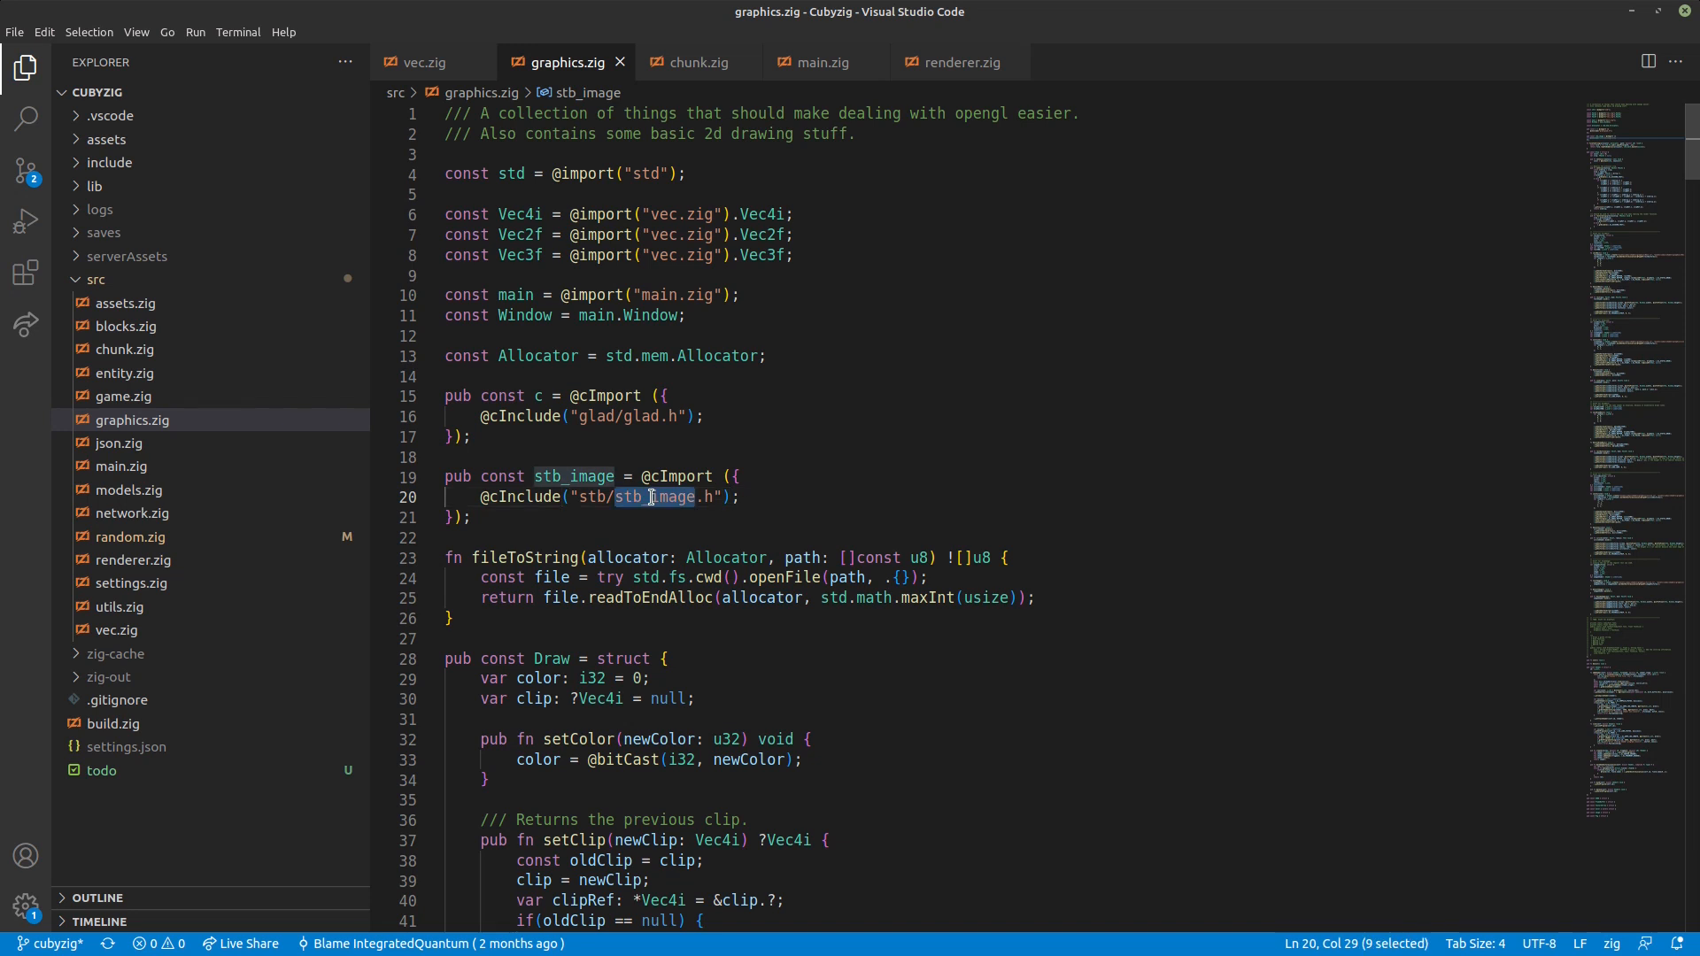
{"action": "left_click", "coordinate": [489, 517]}
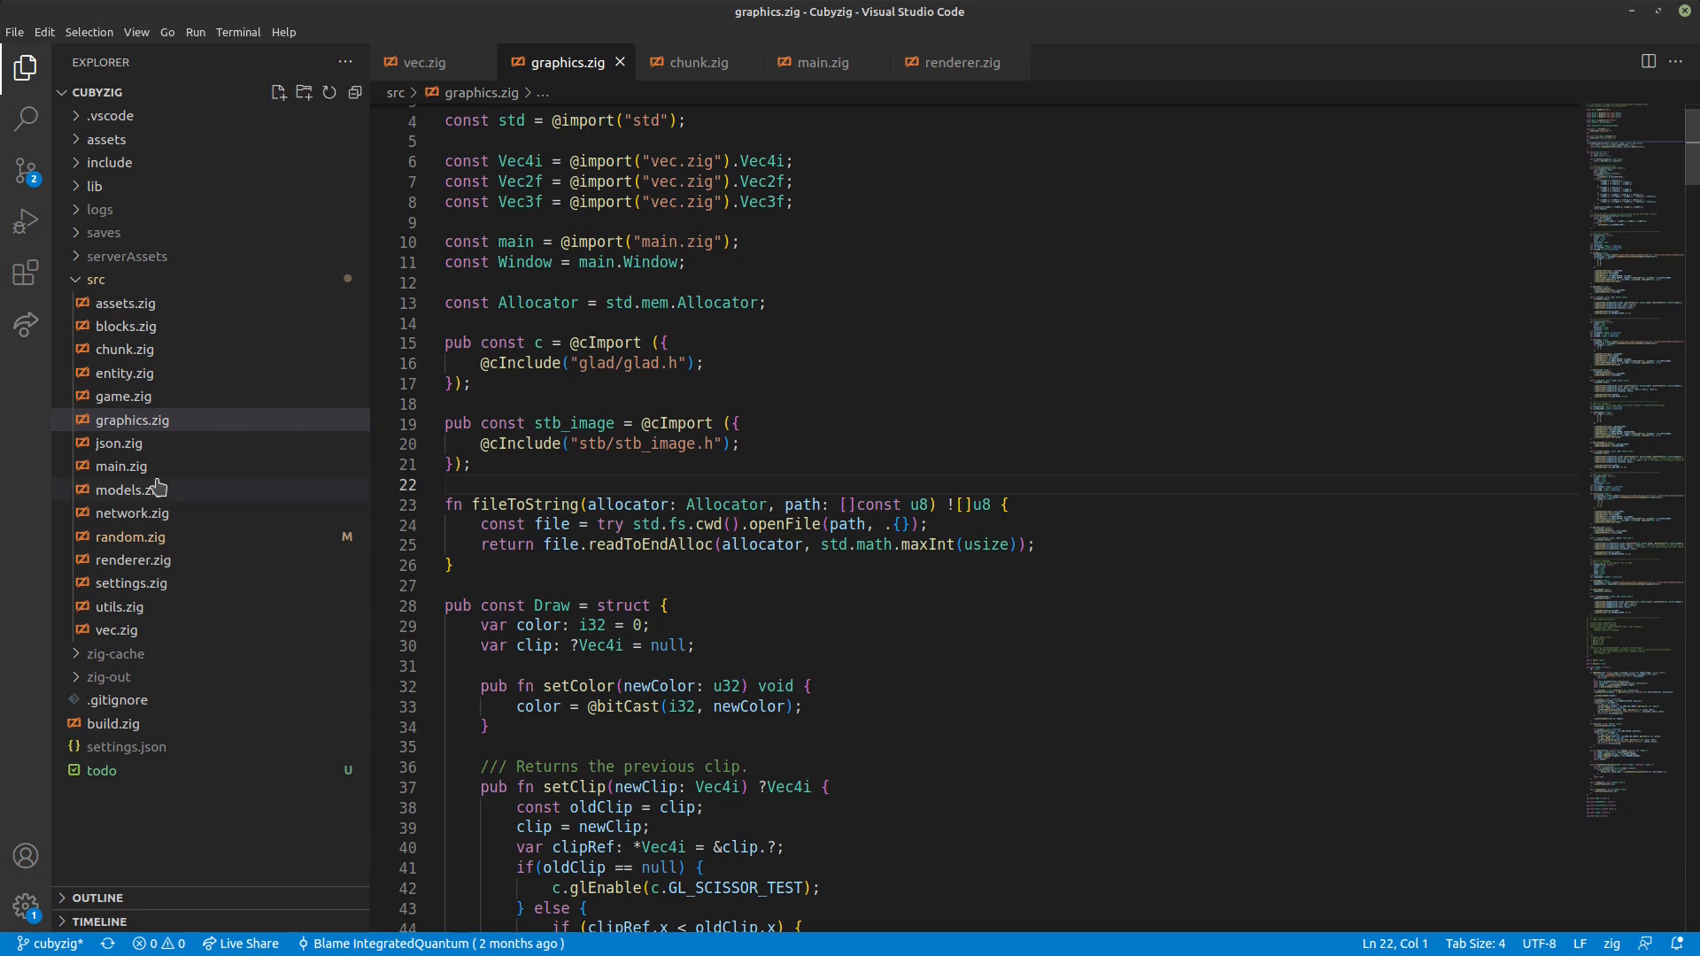
- Expand the lib folder and view build.zig's build steps for glfw, glad and stb_image
{"action": "left_click", "coordinate": [96, 186]}
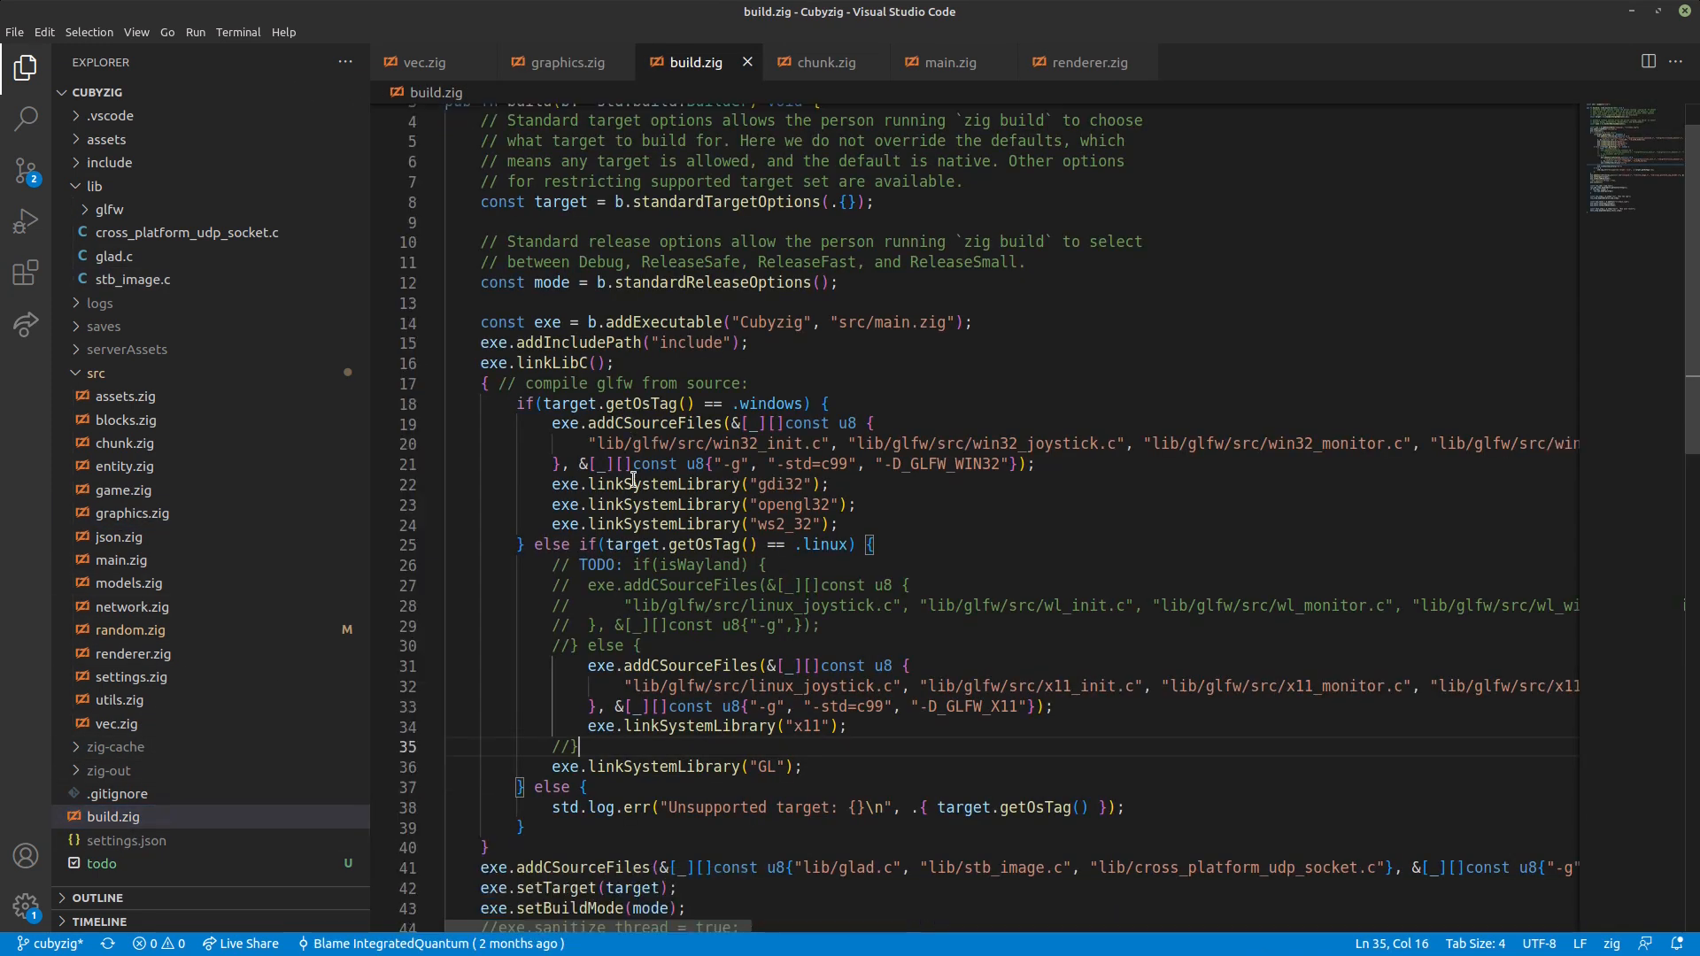
{"action": "scroll", "scroll_direction": "down", "scroll_amount": 3}
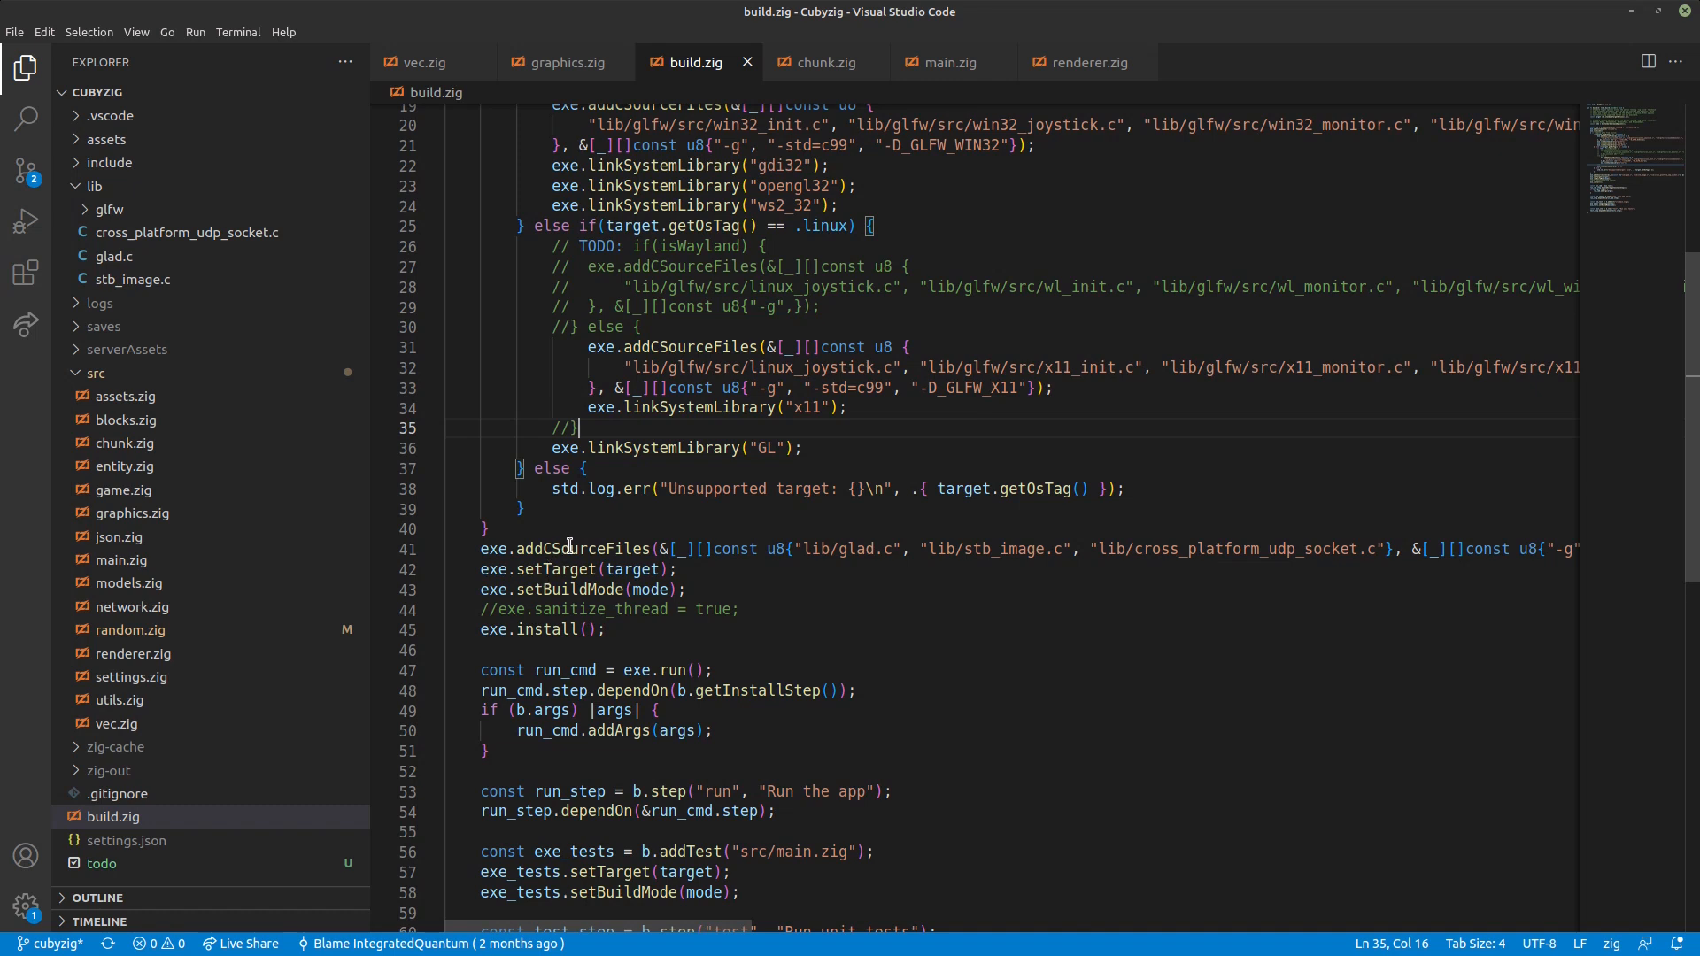
{"action": "double_click", "coordinate": [583, 547]}
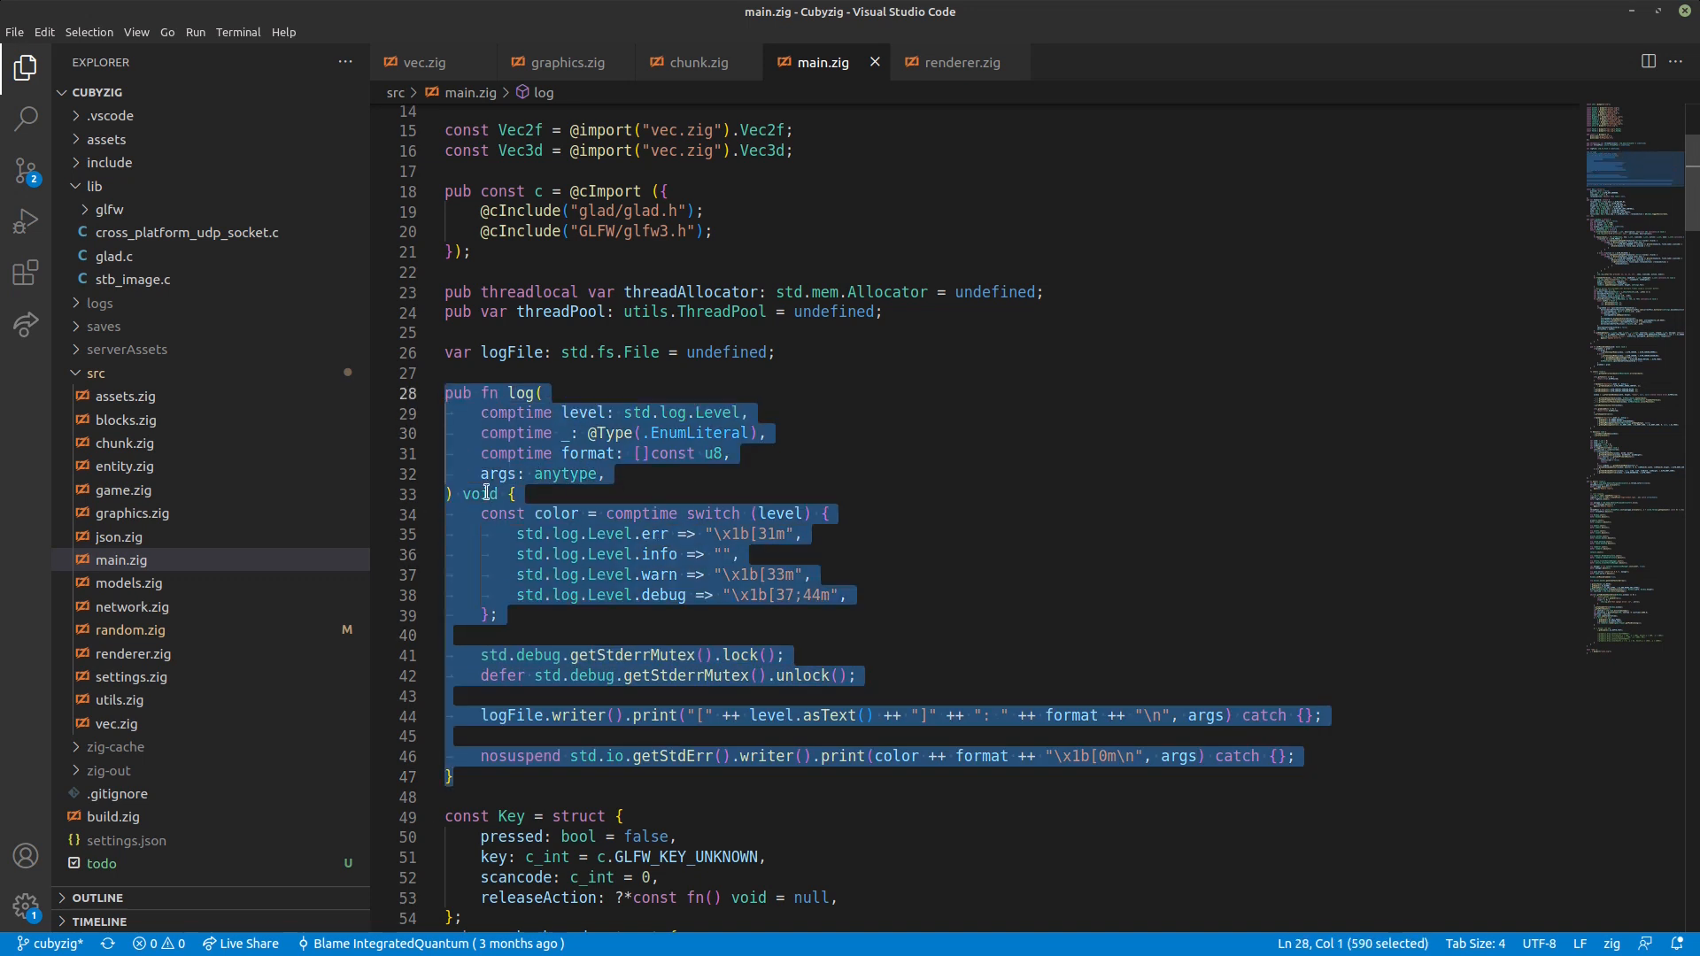
- Highlight the log function body that colours output by log level
{"action": "left_click", "coordinate": [517, 533]}
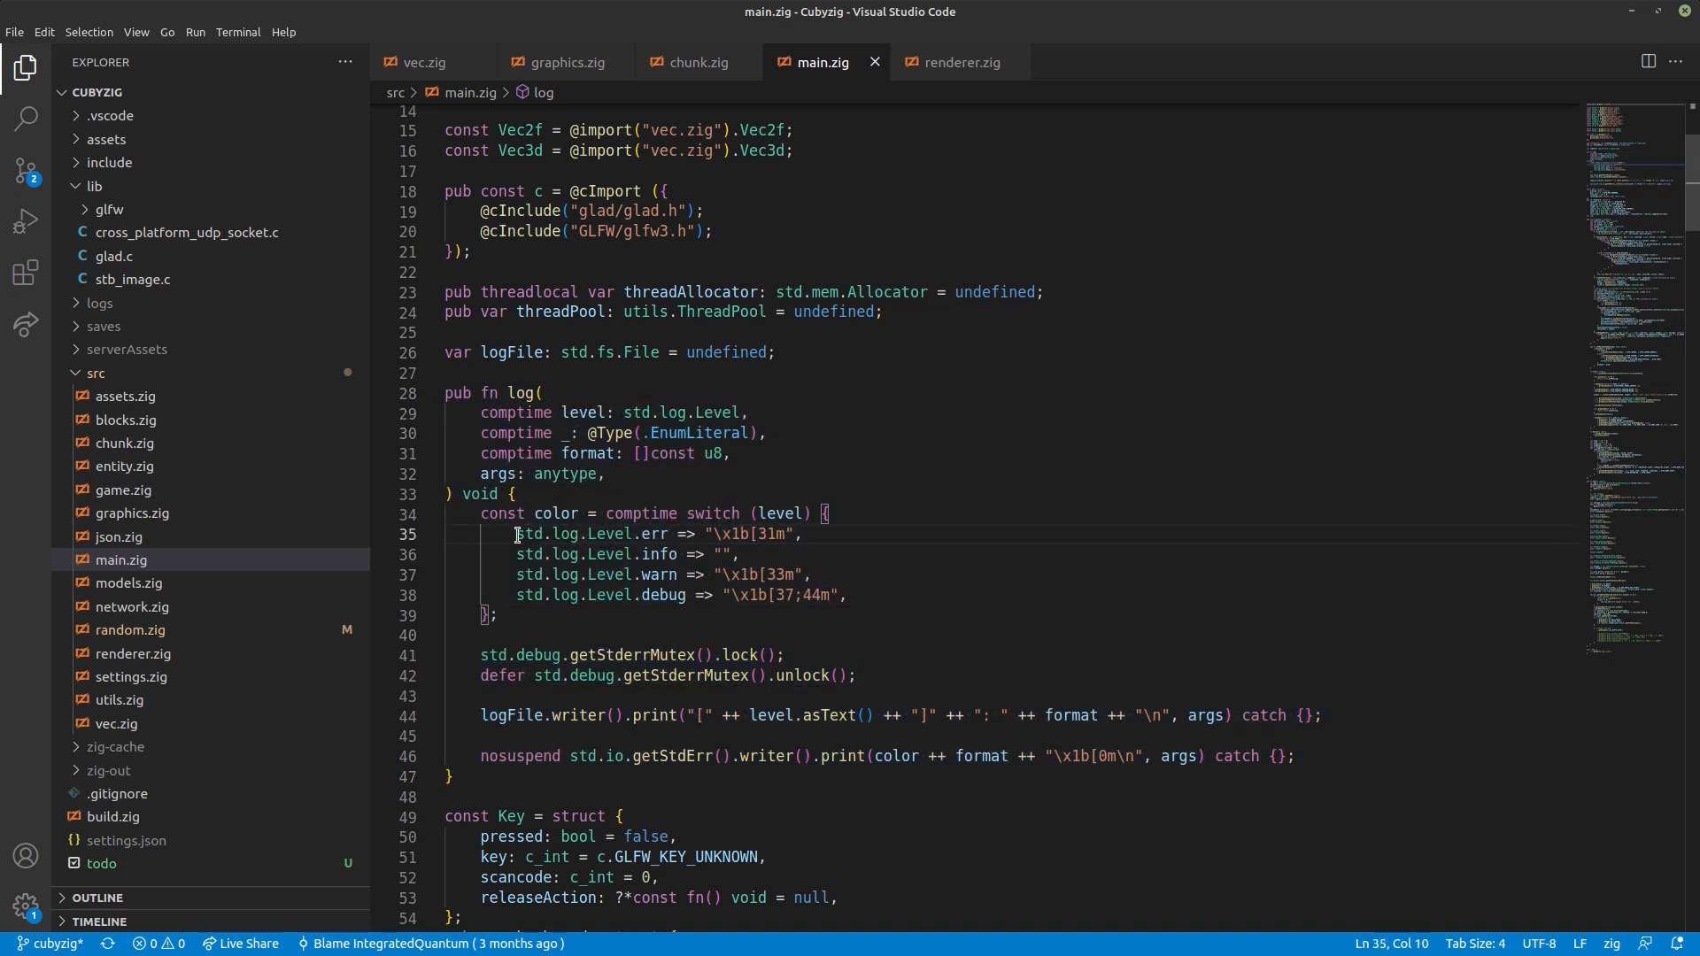
{"action": "left_click_drag", "start_coordinate": [517, 533], "coordinate": [852, 595]}
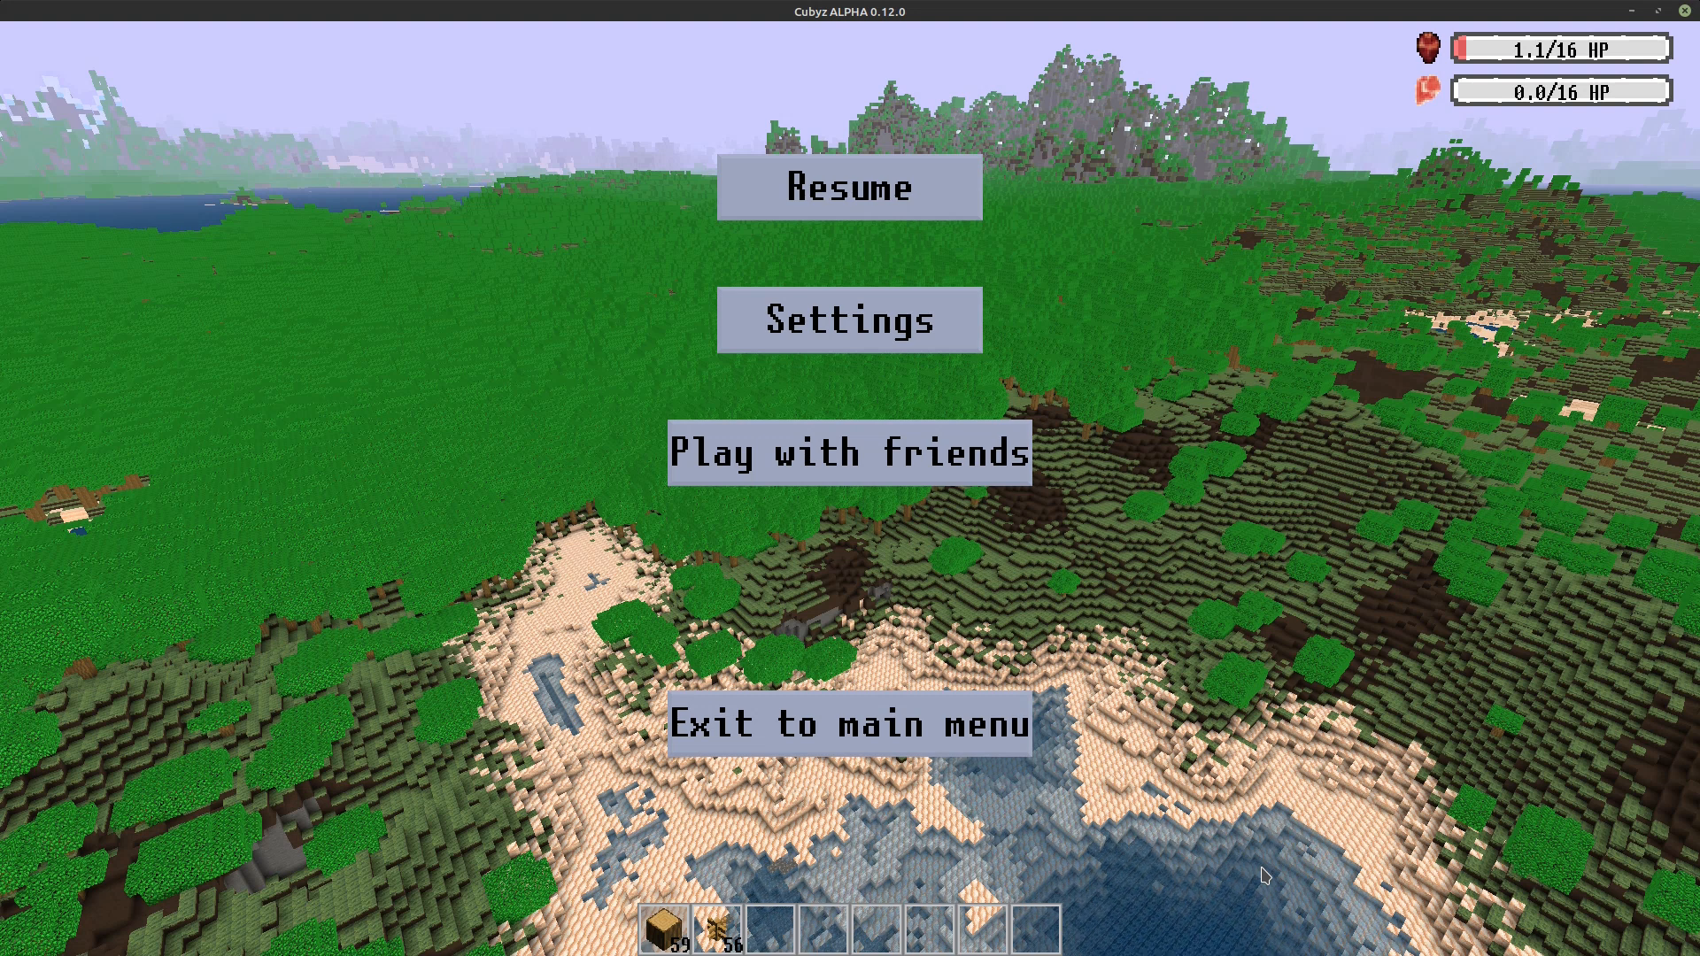
{"action": "mouse_move", "coordinate": [1584, 491]}
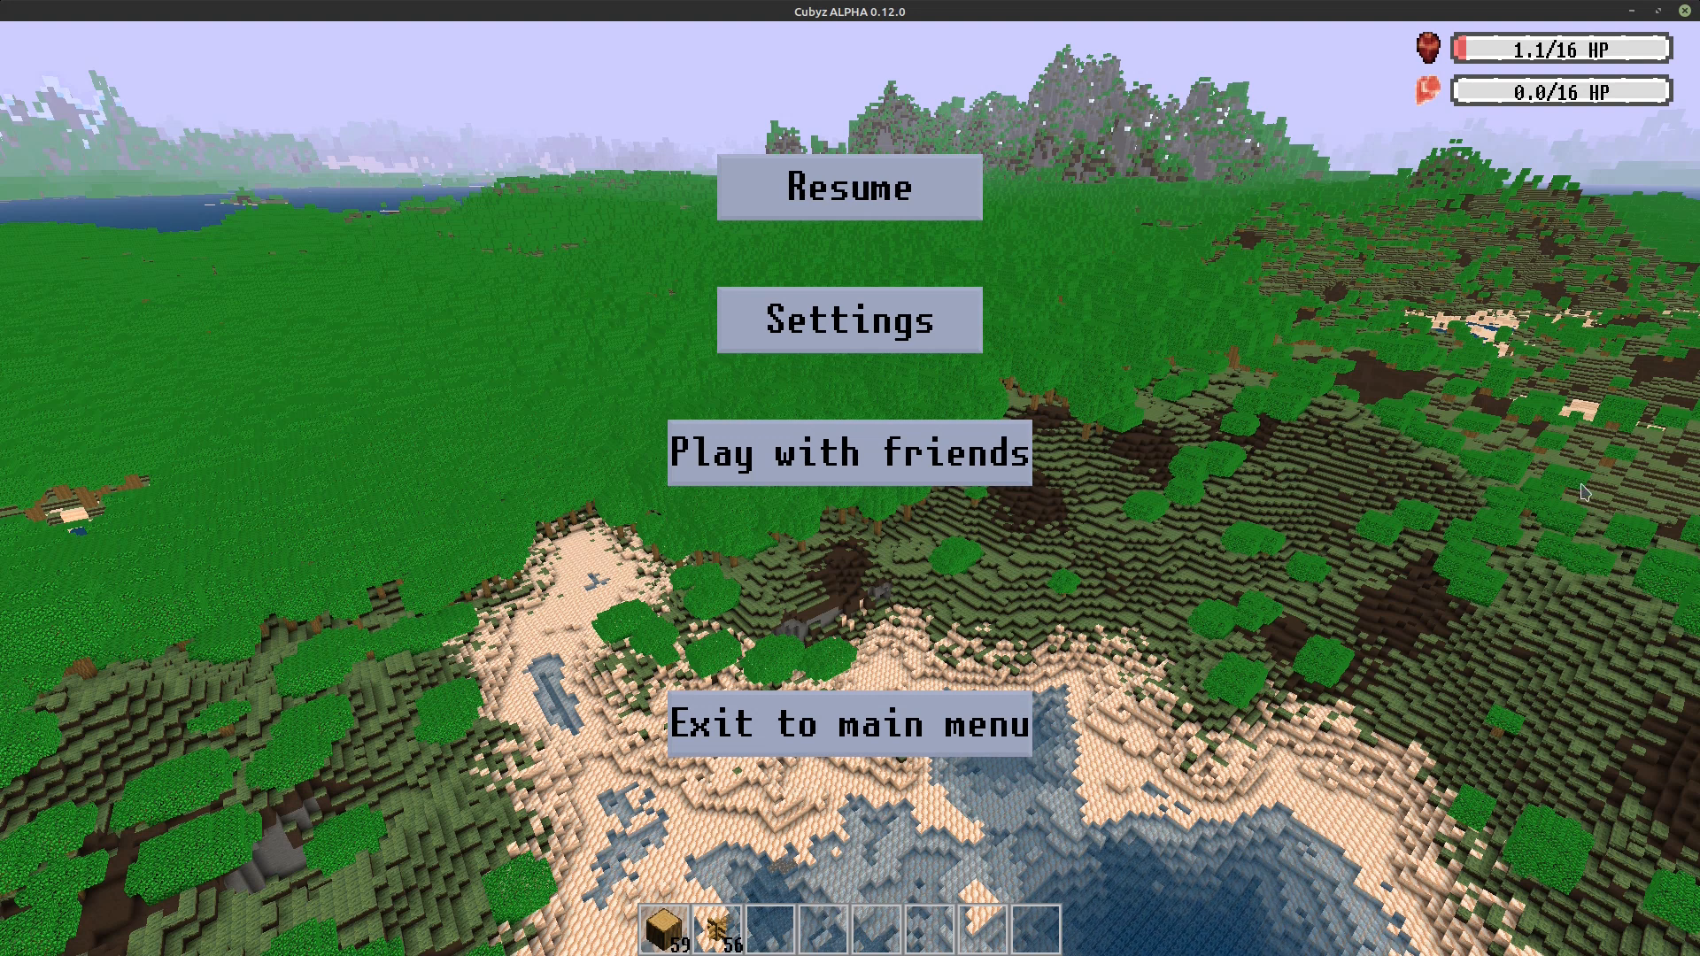
- Send a multiplayer invite to the local player at 127.0.0.1:12347
{"action": "left_click", "coordinate": [849, 452]}
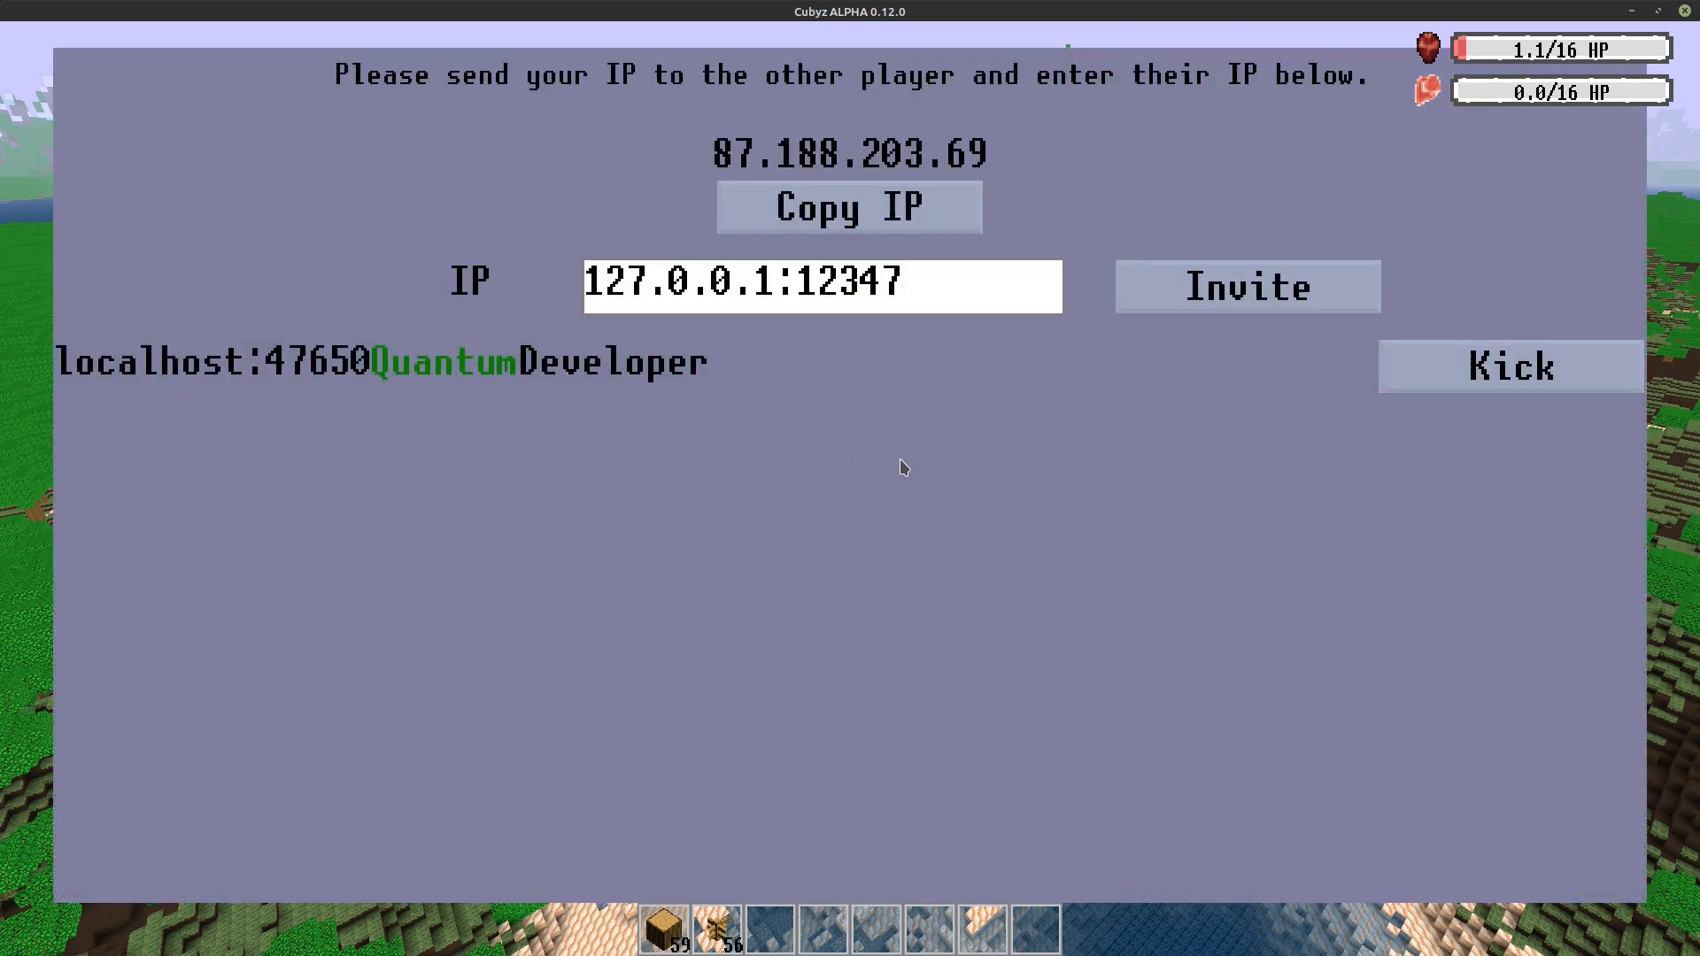
{"action": "mouse_move", "coordinate": [891, 340]}
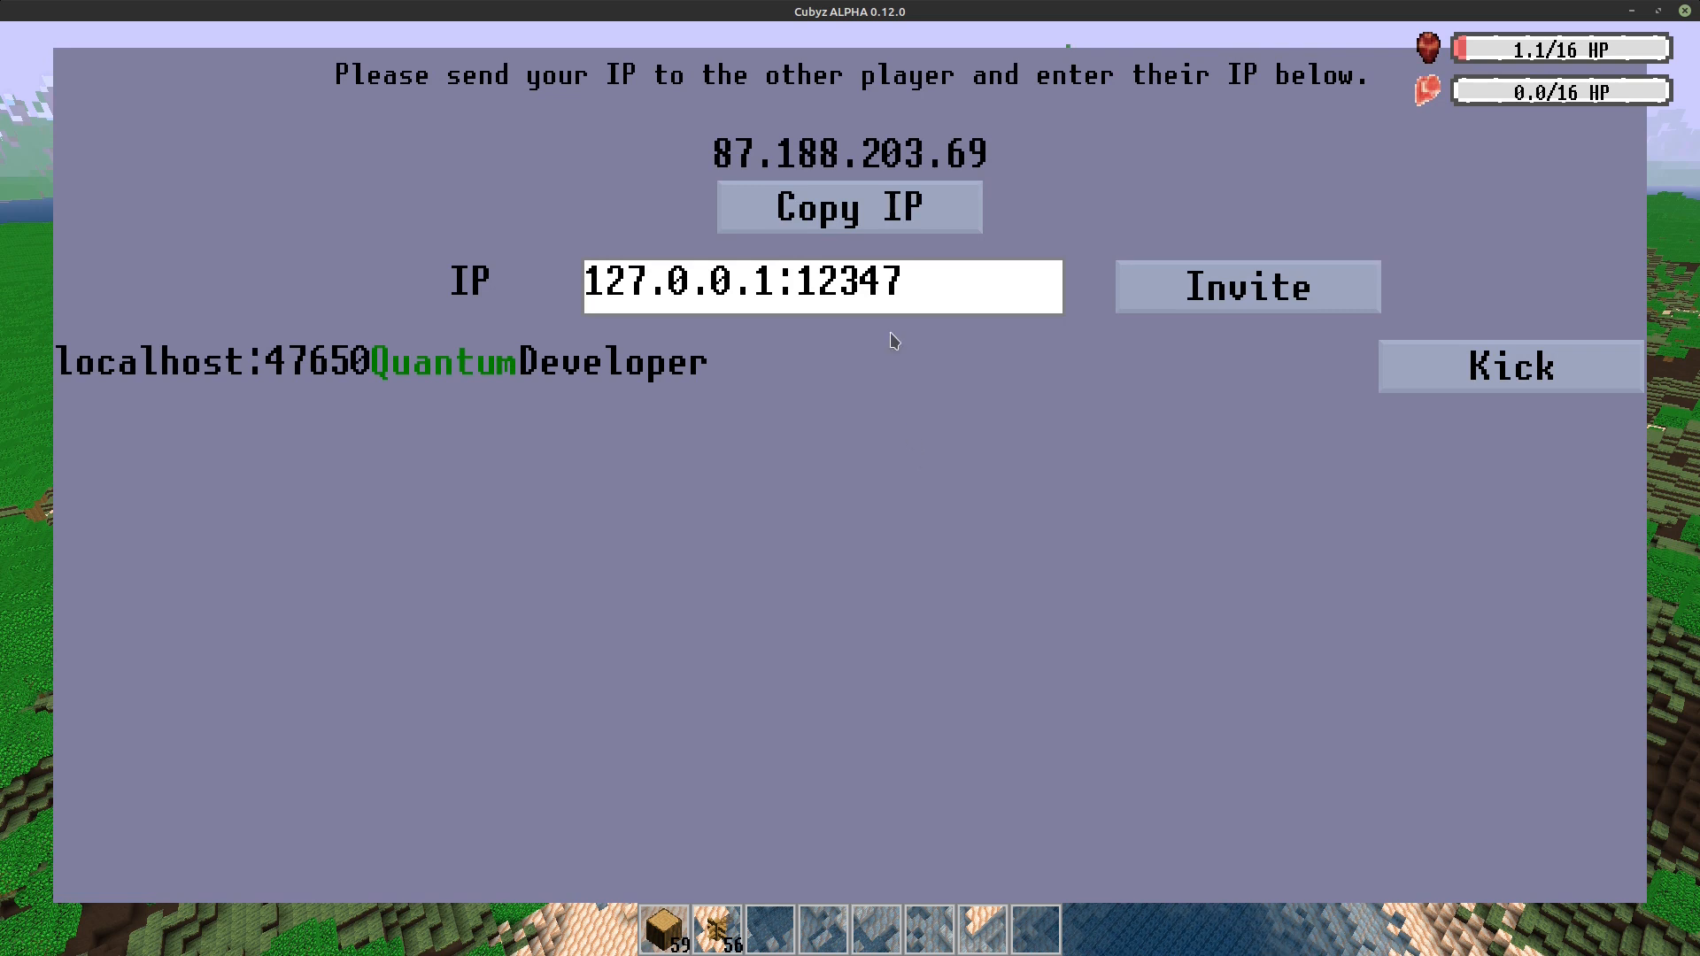
{"action": "mouse_move", "coordinate": [1246, 287]}
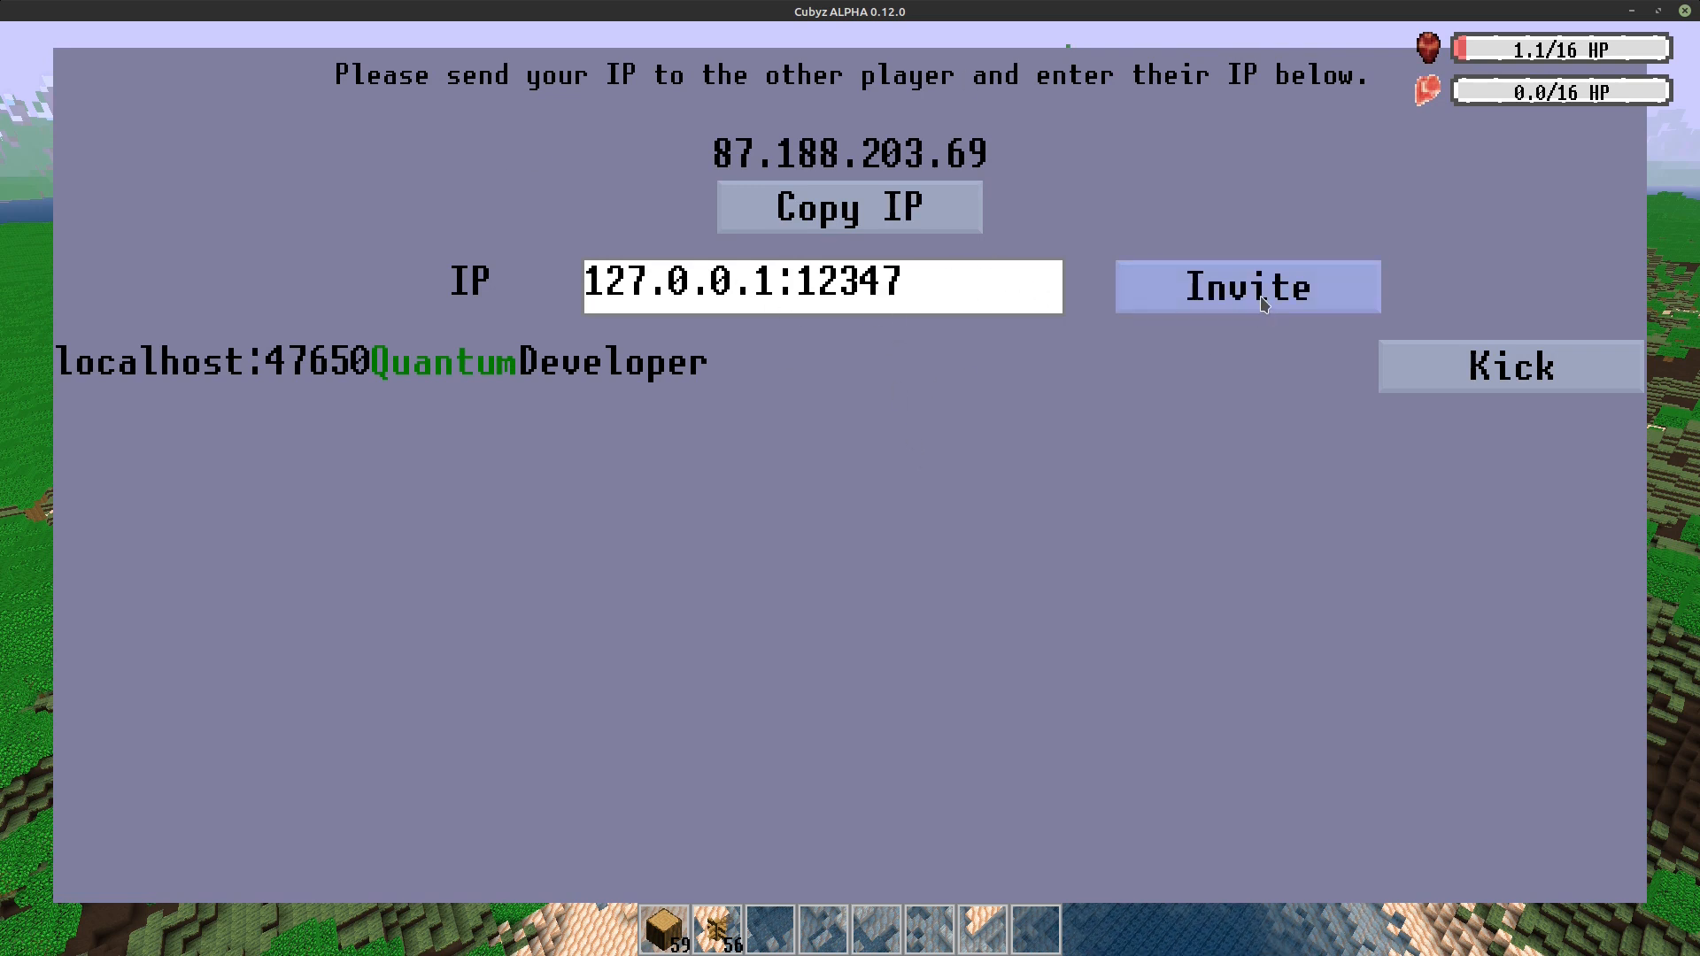
{"action": "left_click", "coordinate": [1247, 287]}
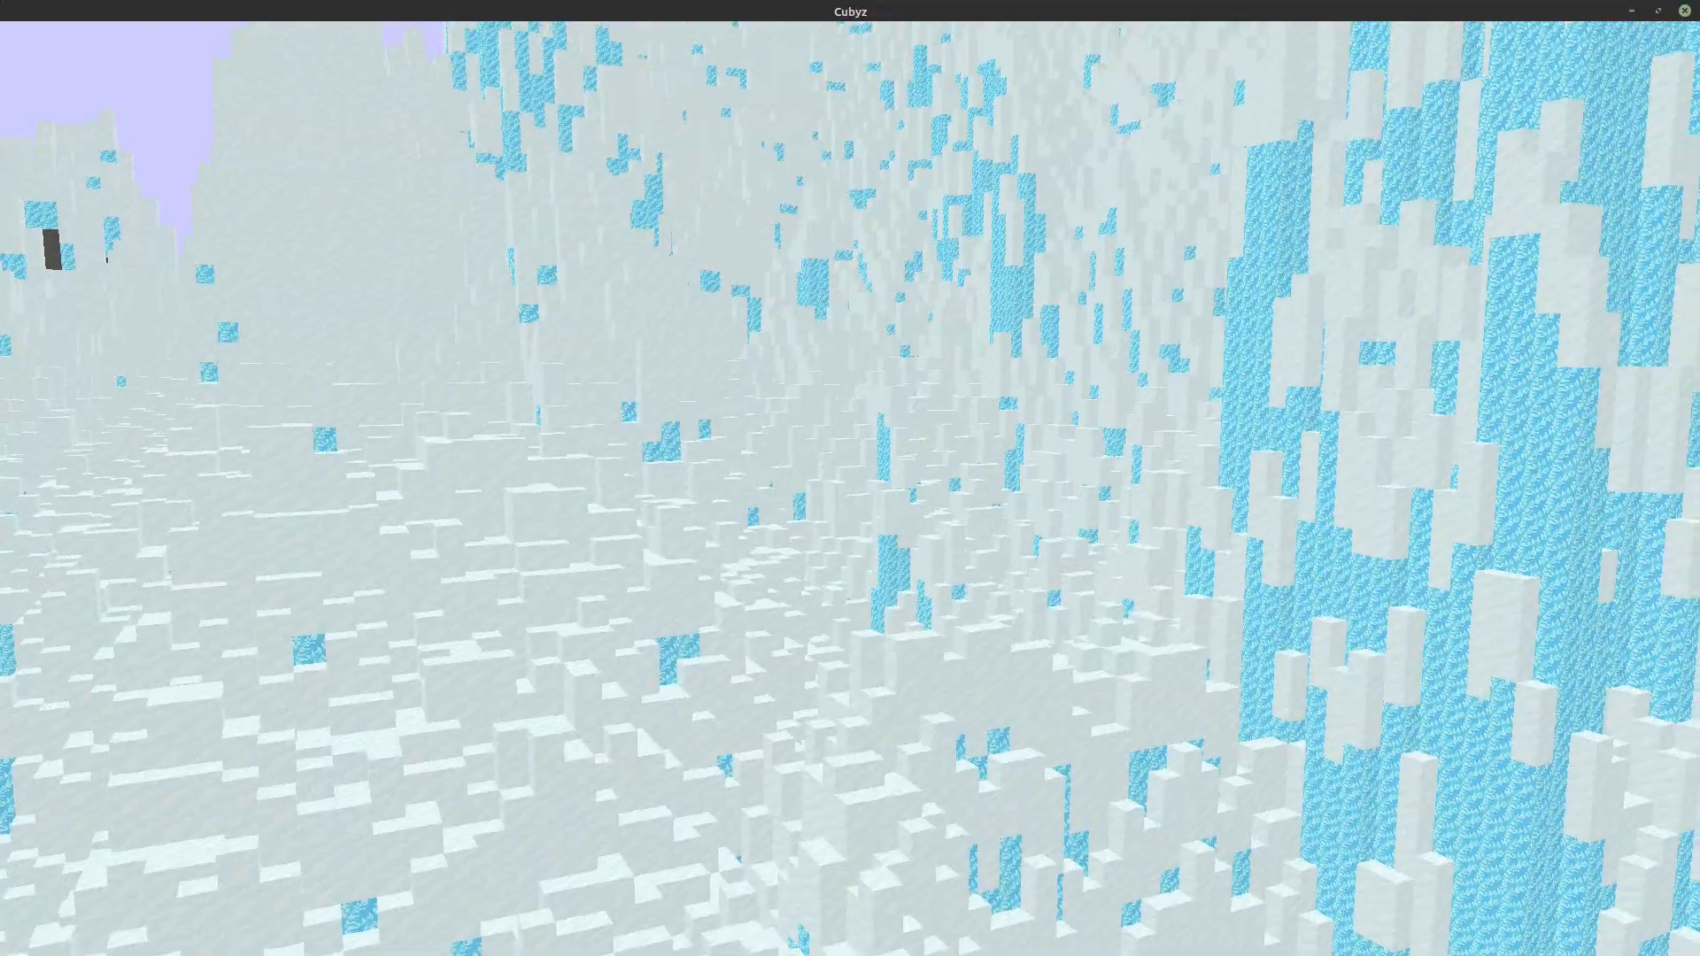
{"action": "mouse_move", "coordinate": [851, 478]}
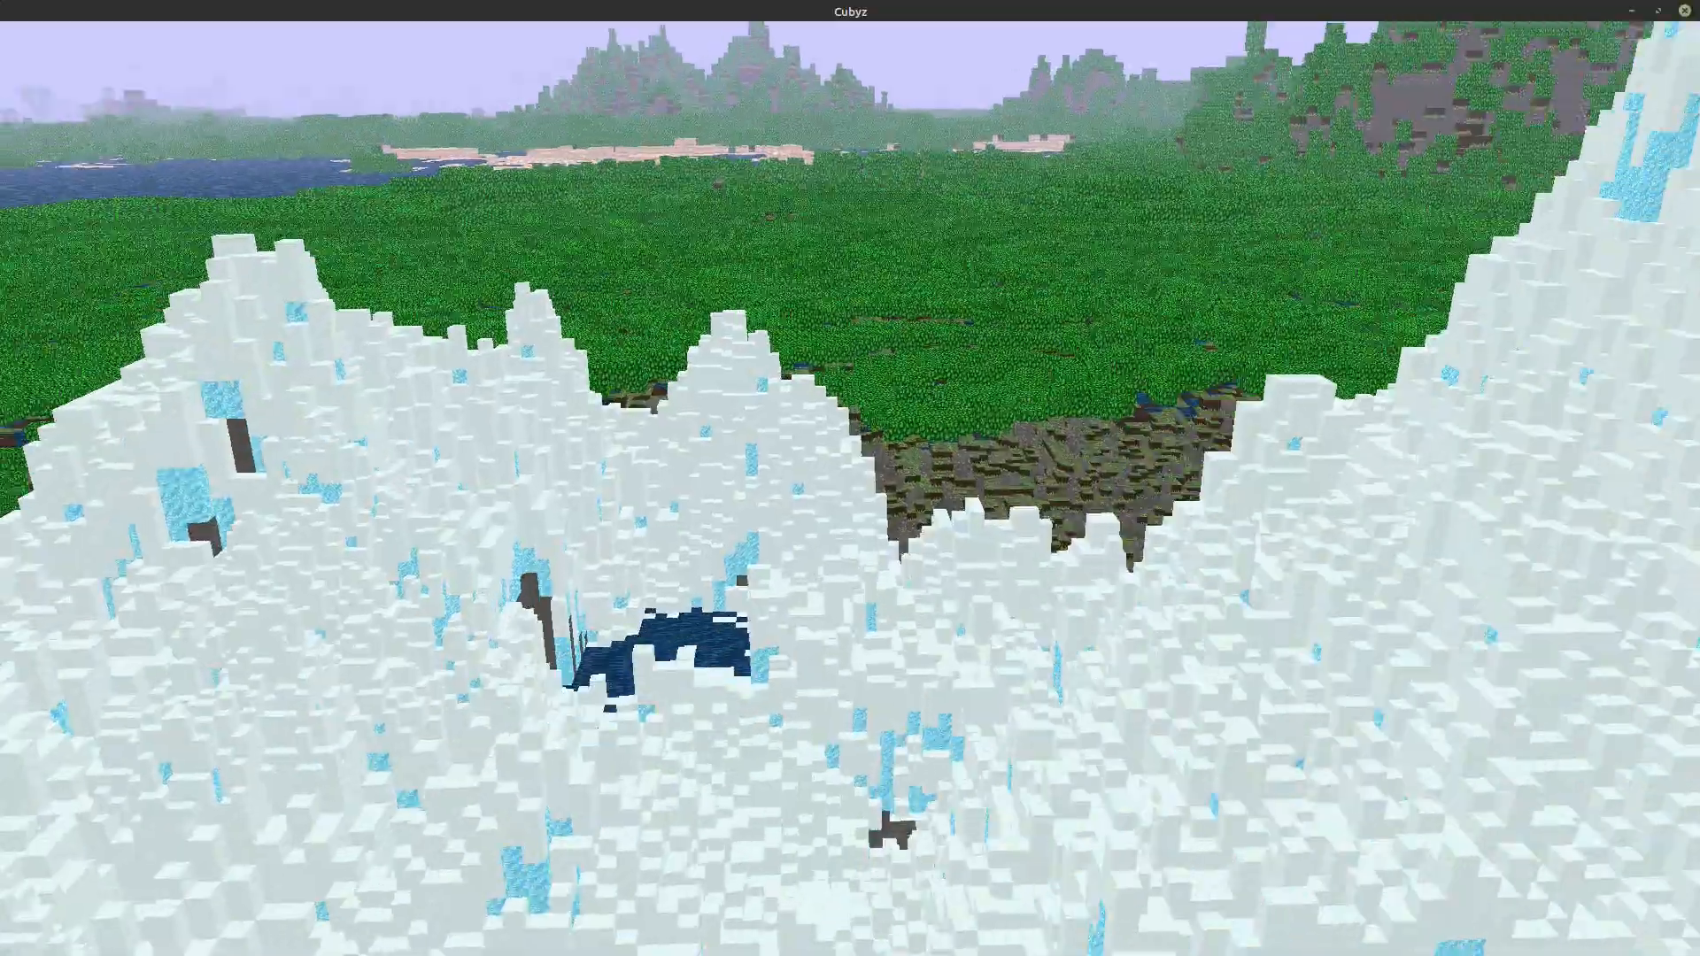
{"action": "mouse_move", "coordinate": [850, 478]}
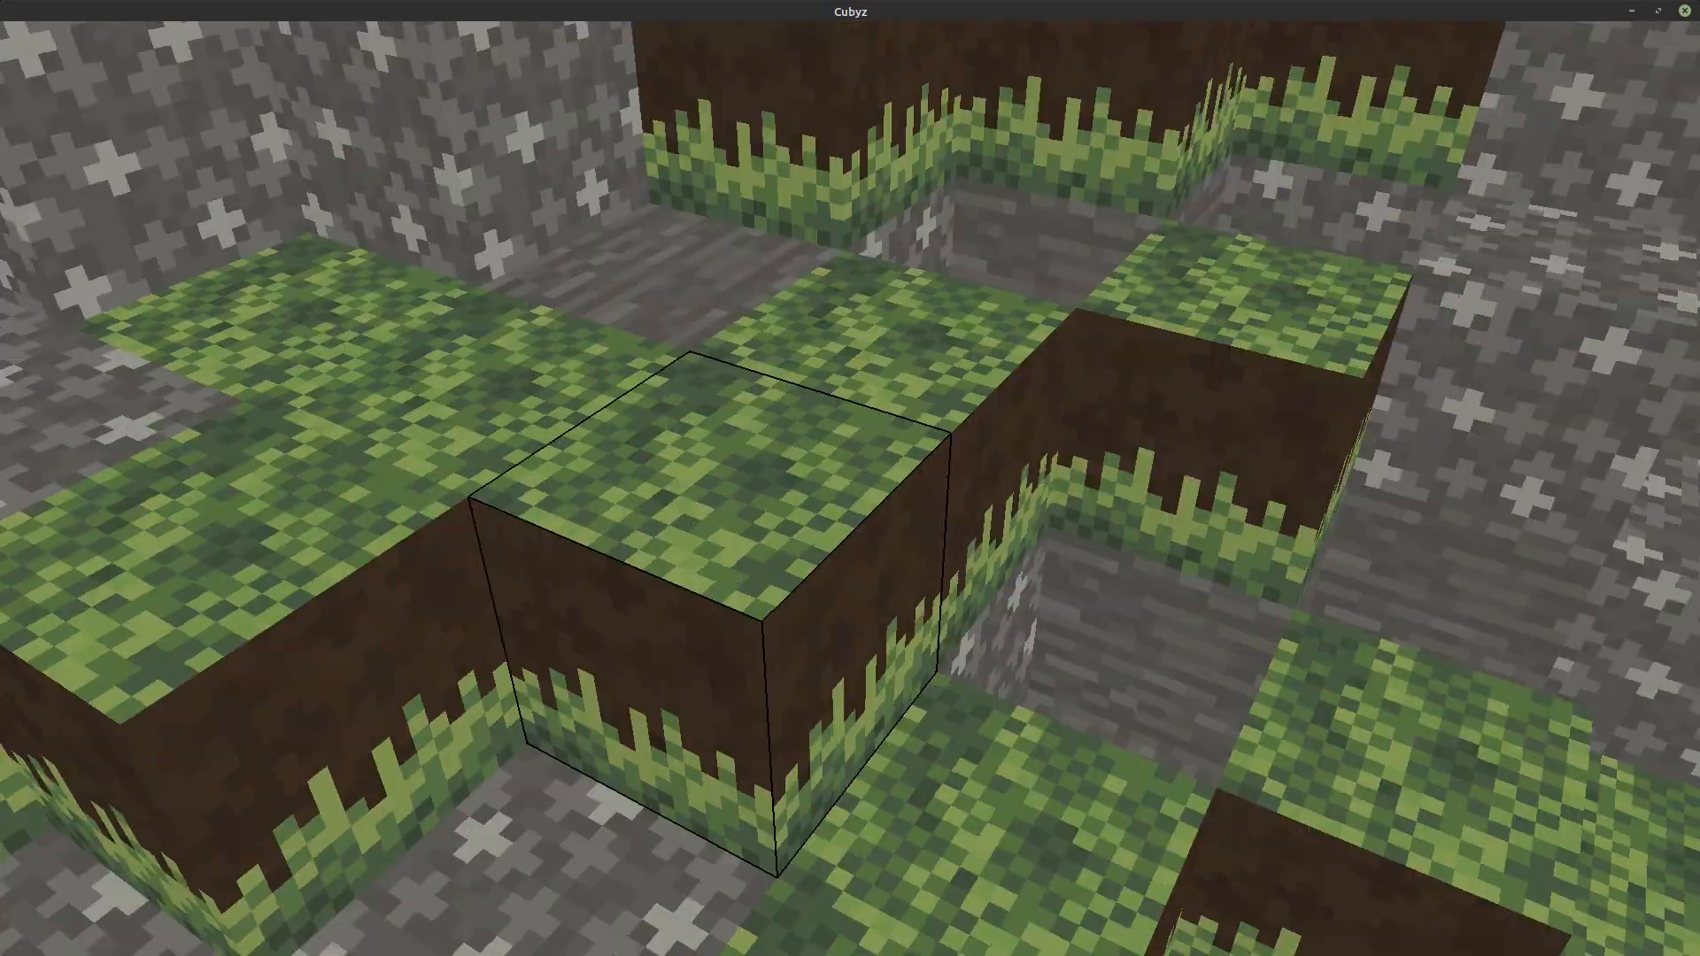
{"action": "mouse_move", "coordinate": [850, 479]}
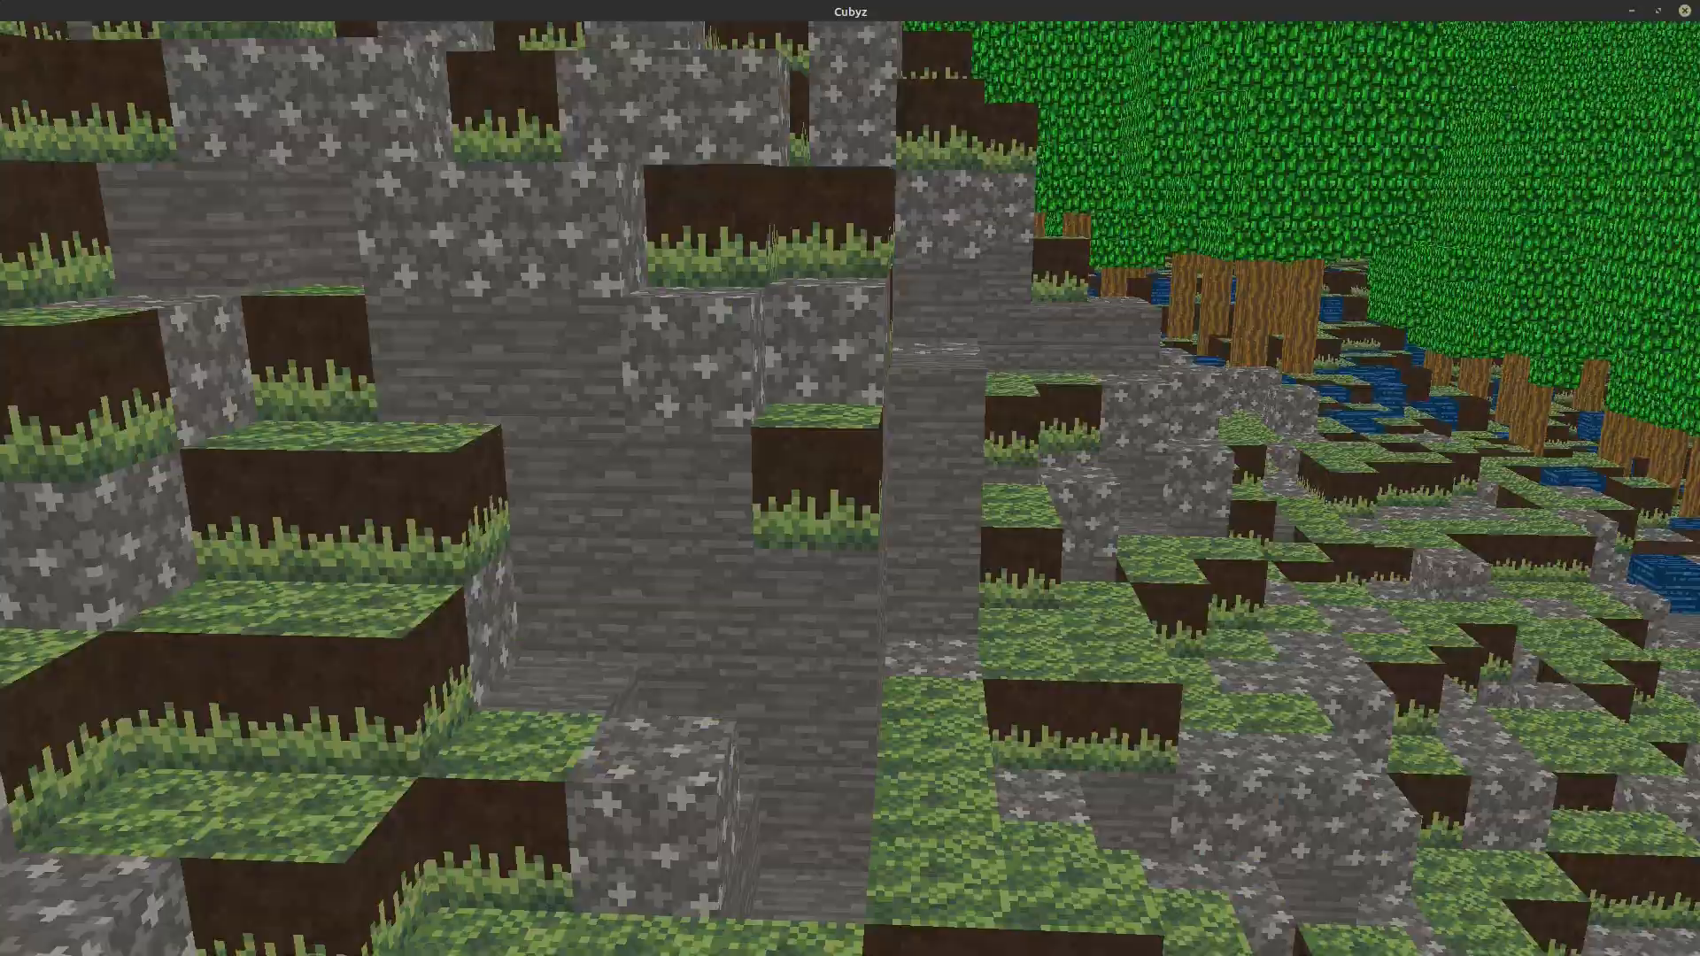
{"action": "mouse_move", "coordinate": [850, 478]}
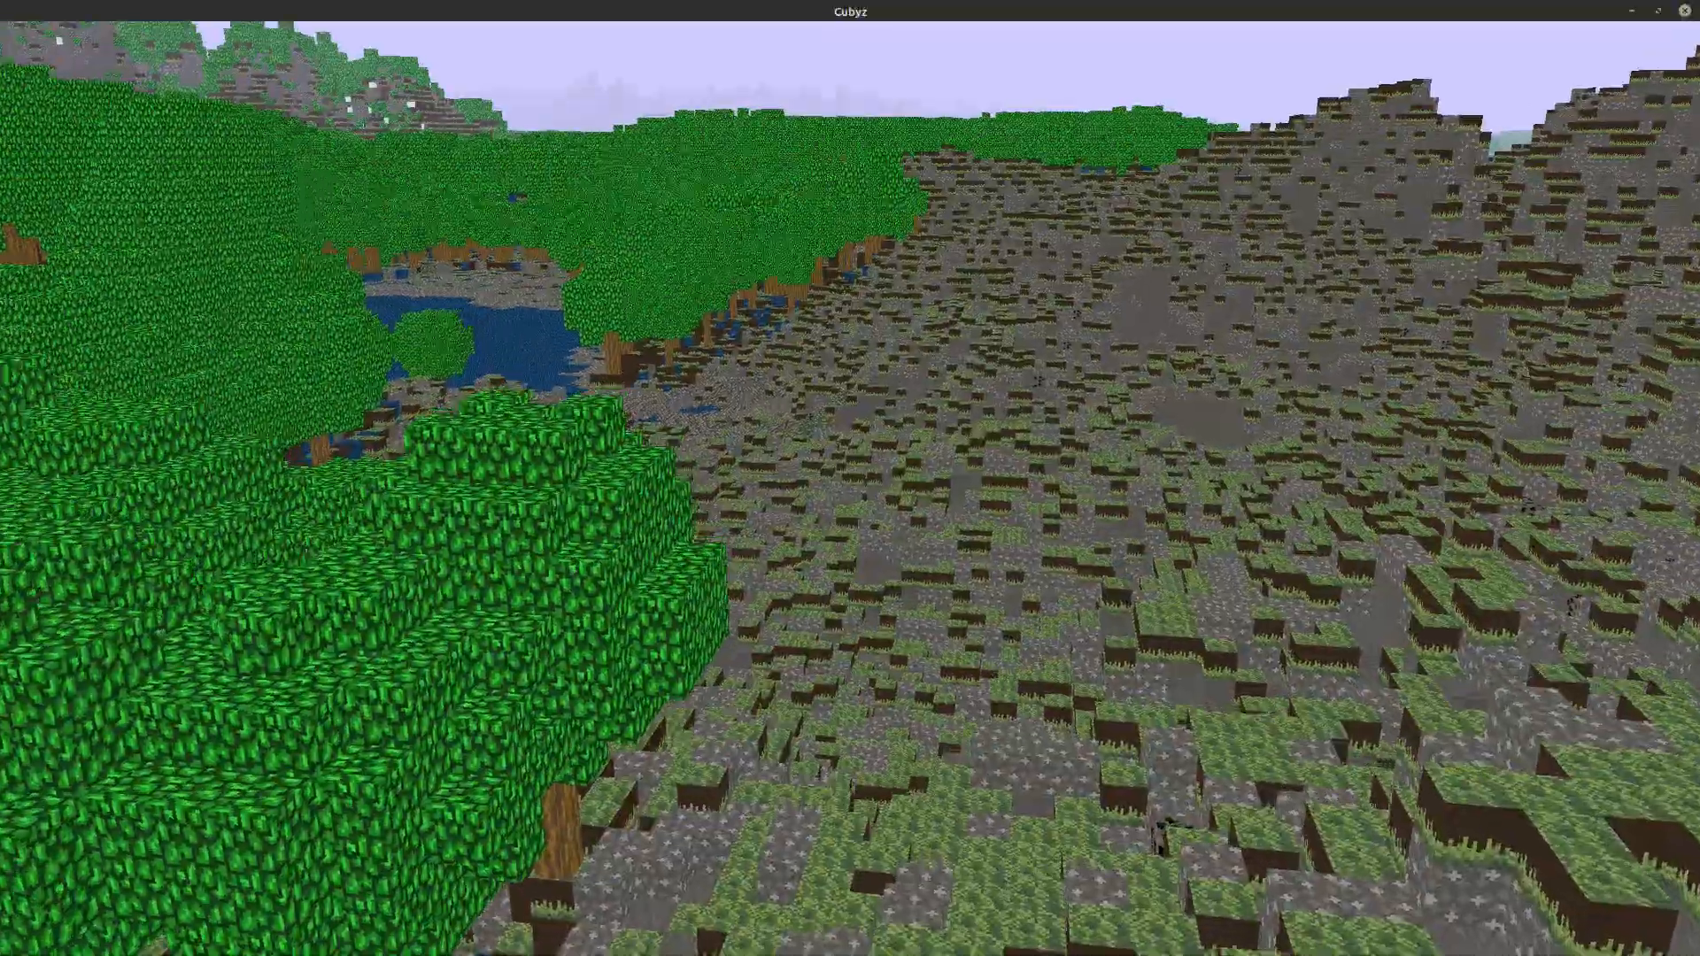
{"action": "mouse_move", "coordinate": [850, 478]}
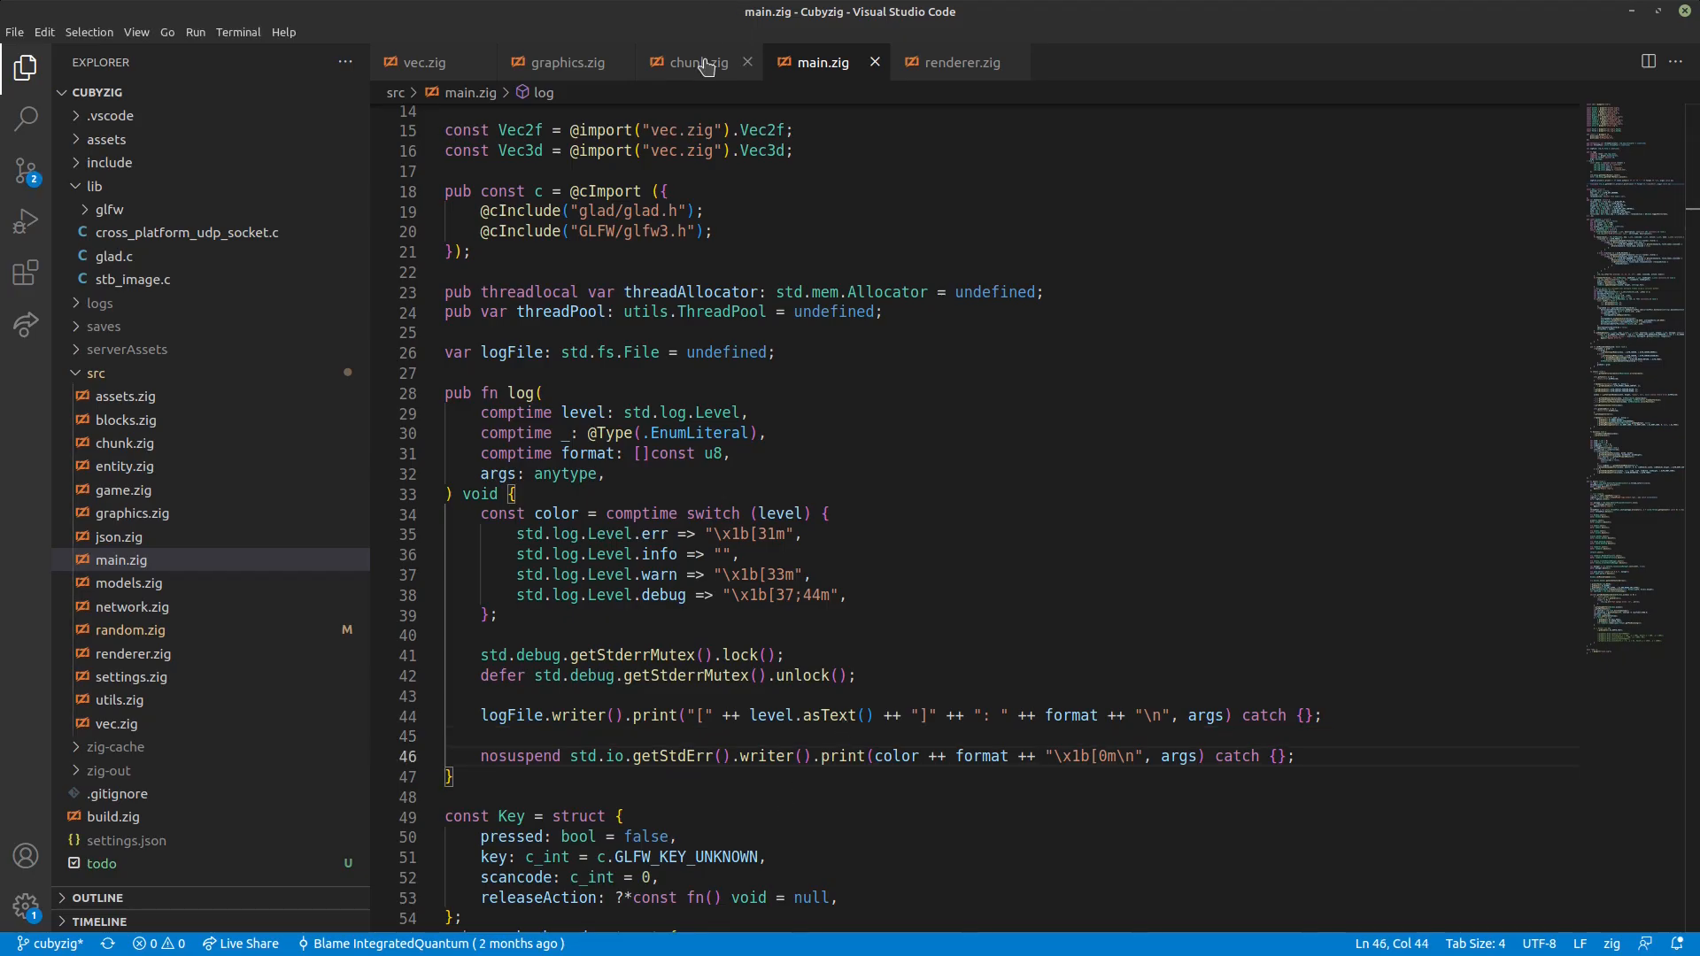
- Rewrite line 496 of chunk.zig as chunk.blocks[getIndex(x, y, z)] without the workaround parentheses
{"action": "left_click", "coordinate": [694, 62]}
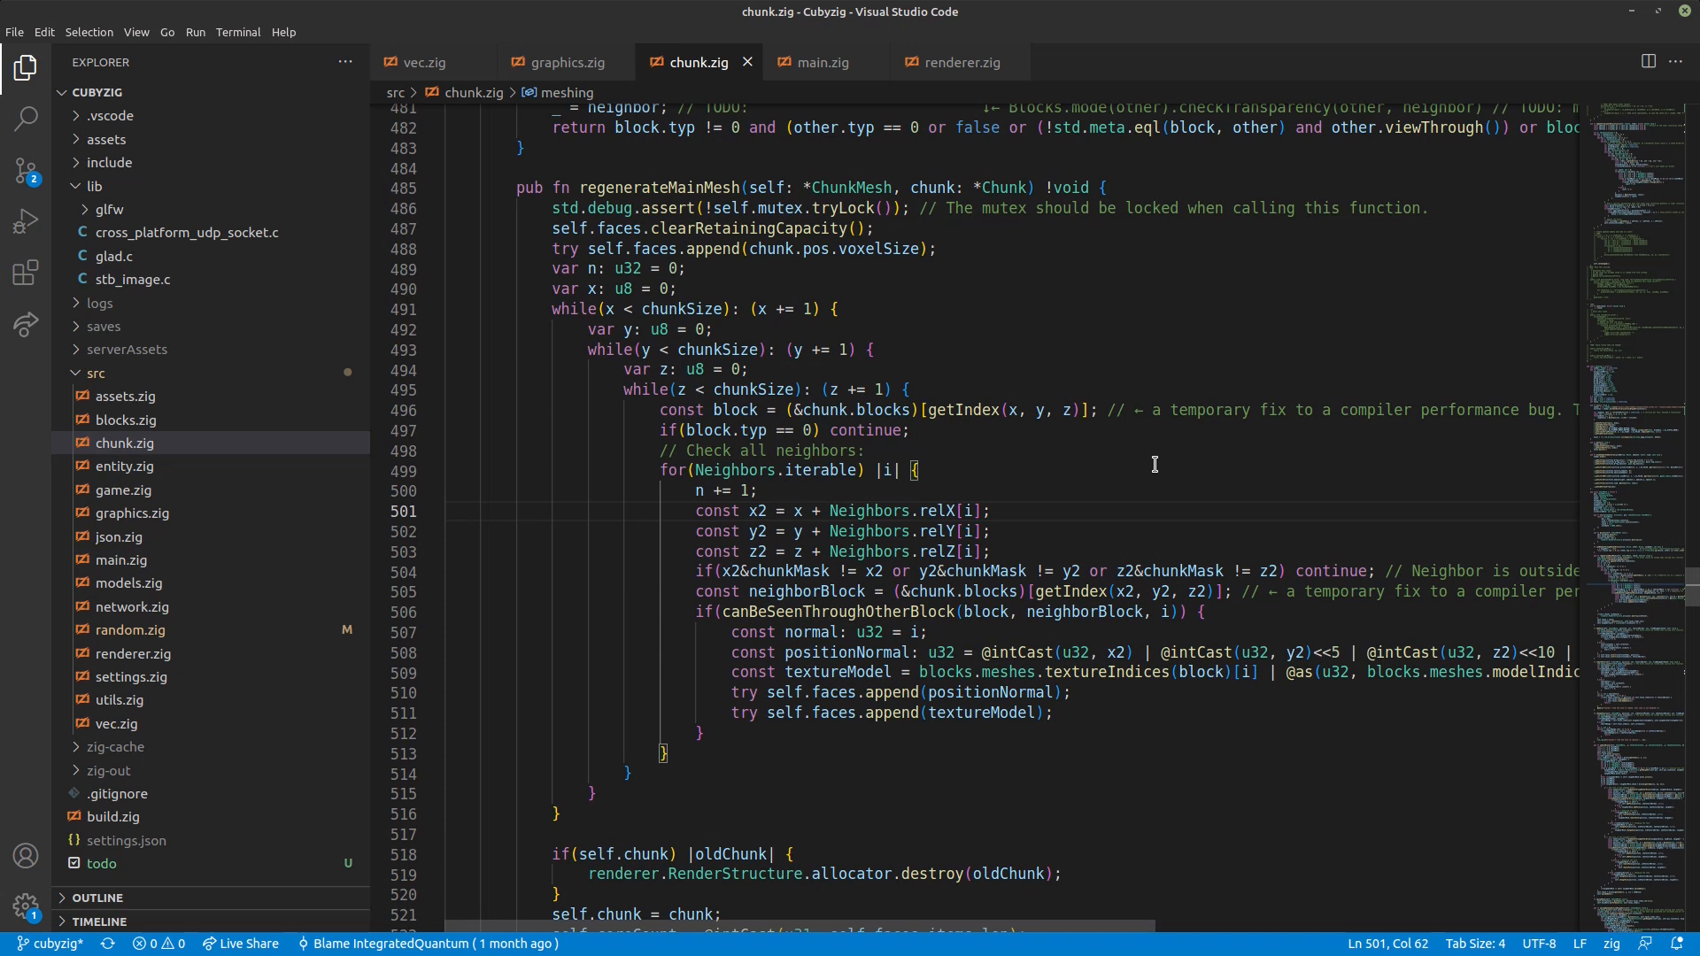
{"action": "mouse_move", "coordinate": [823, 422]}
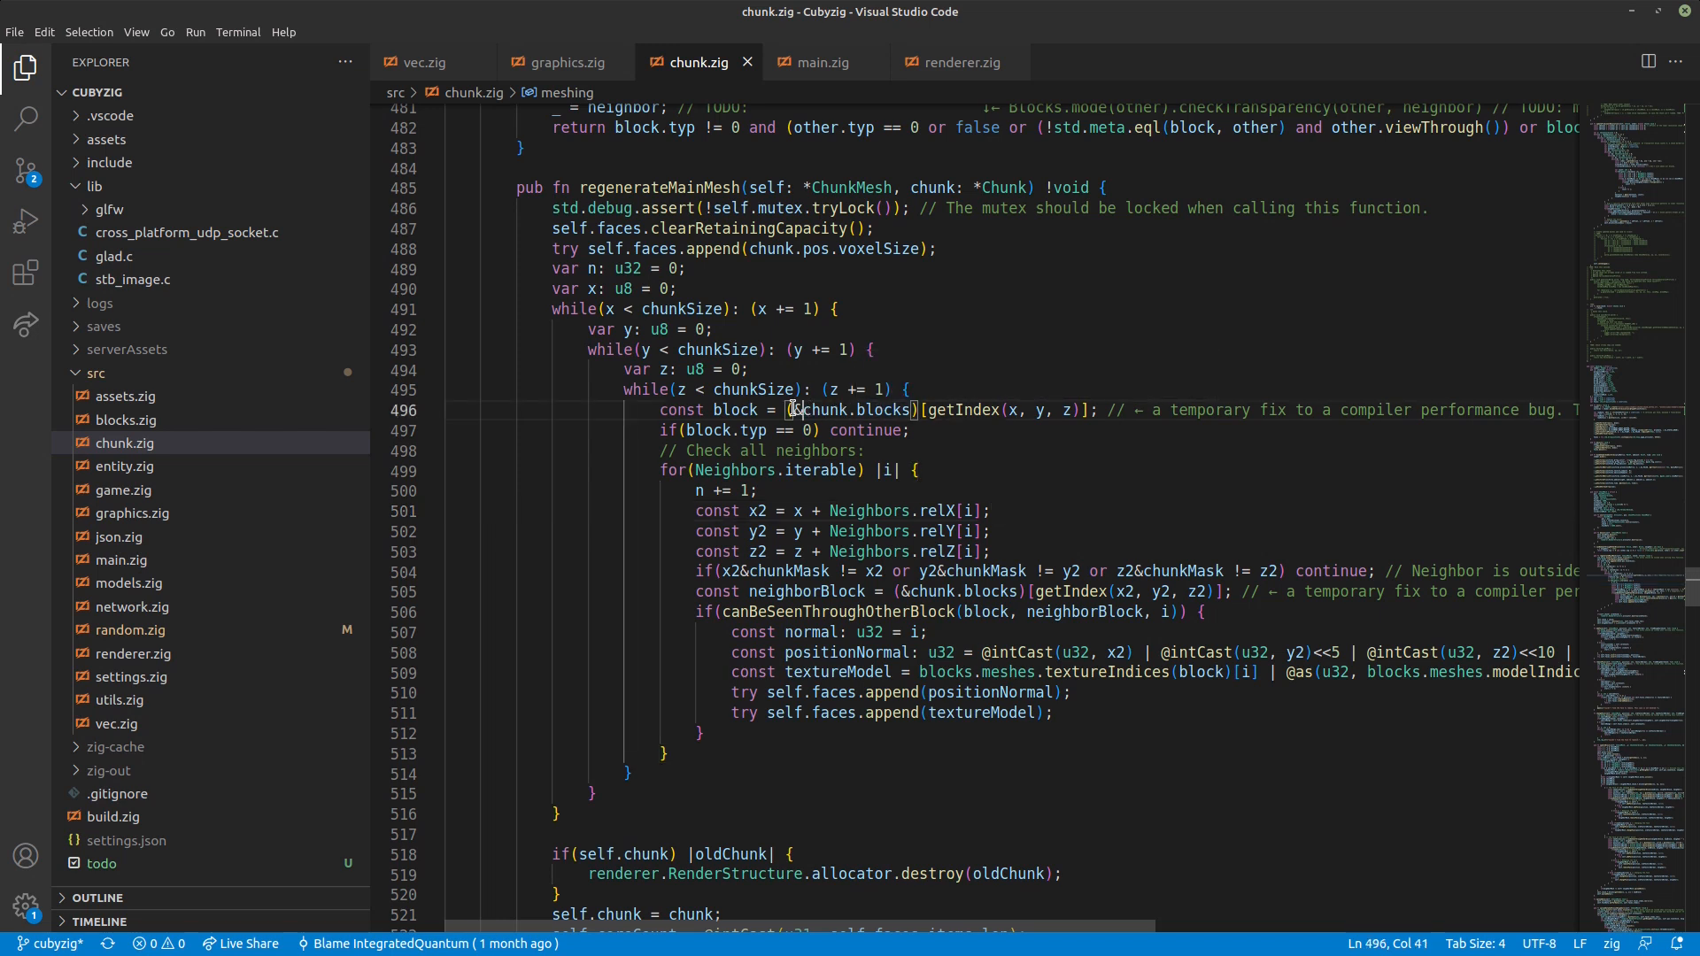
{"action": "left_click_drag", "start_coordinate": [790, 409], "coordinate": [1093, 409]}
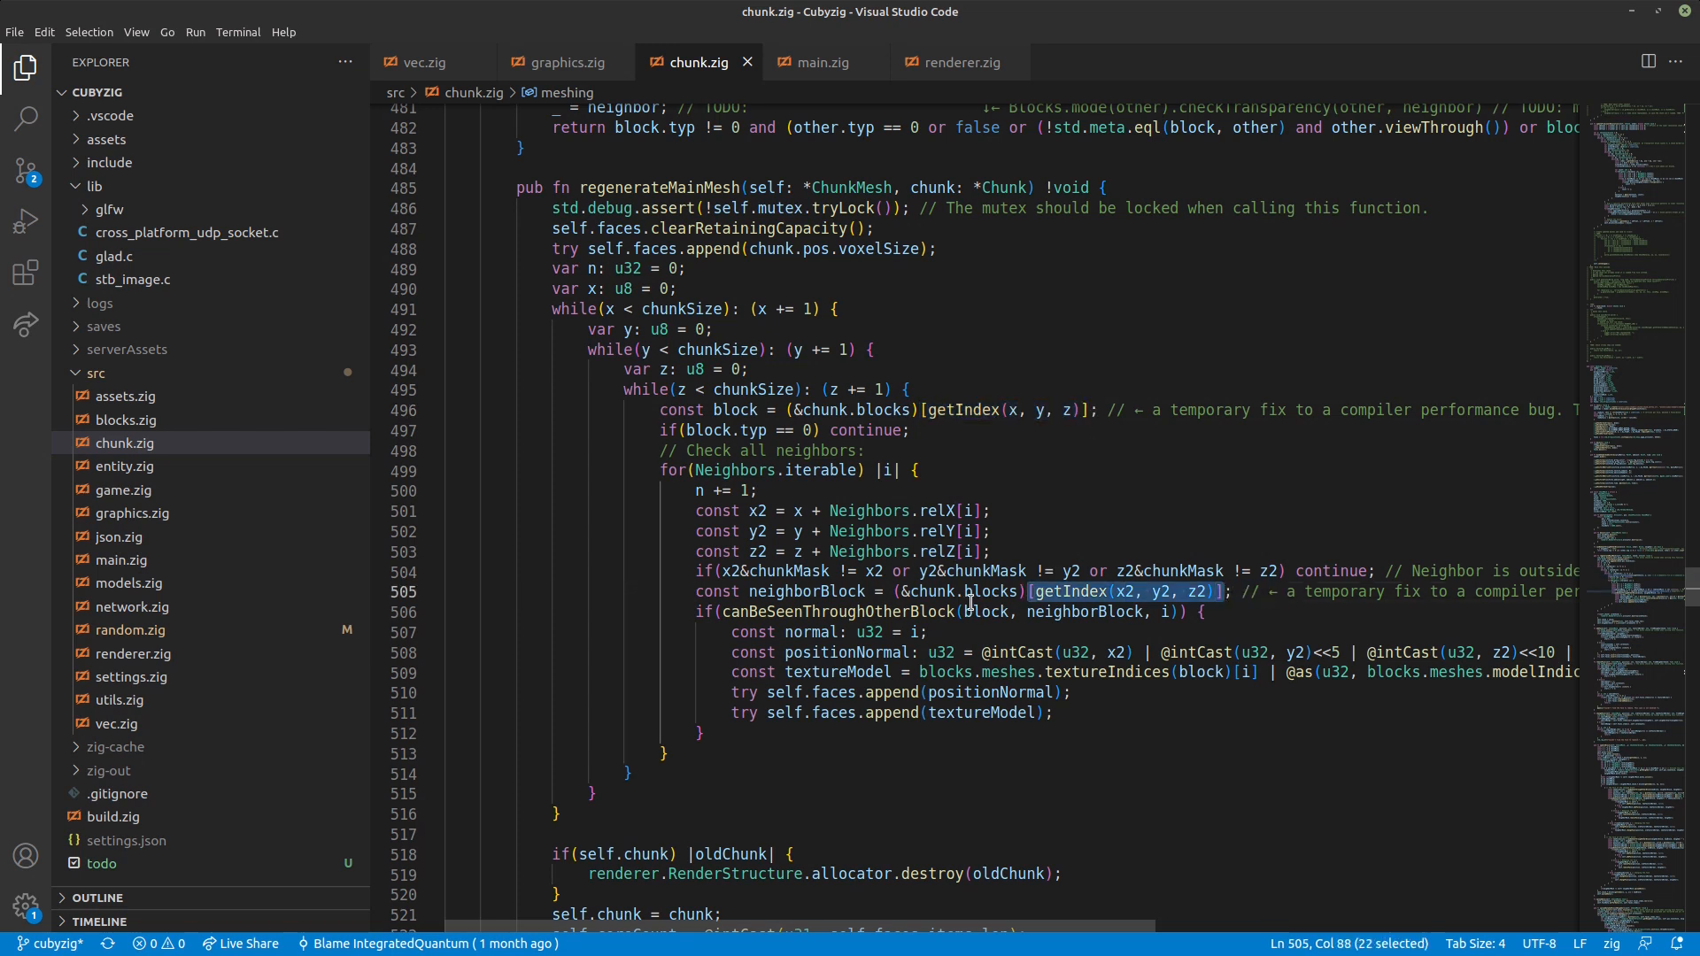
{"action": "mouse_move", "coordinate": [858, 409]}
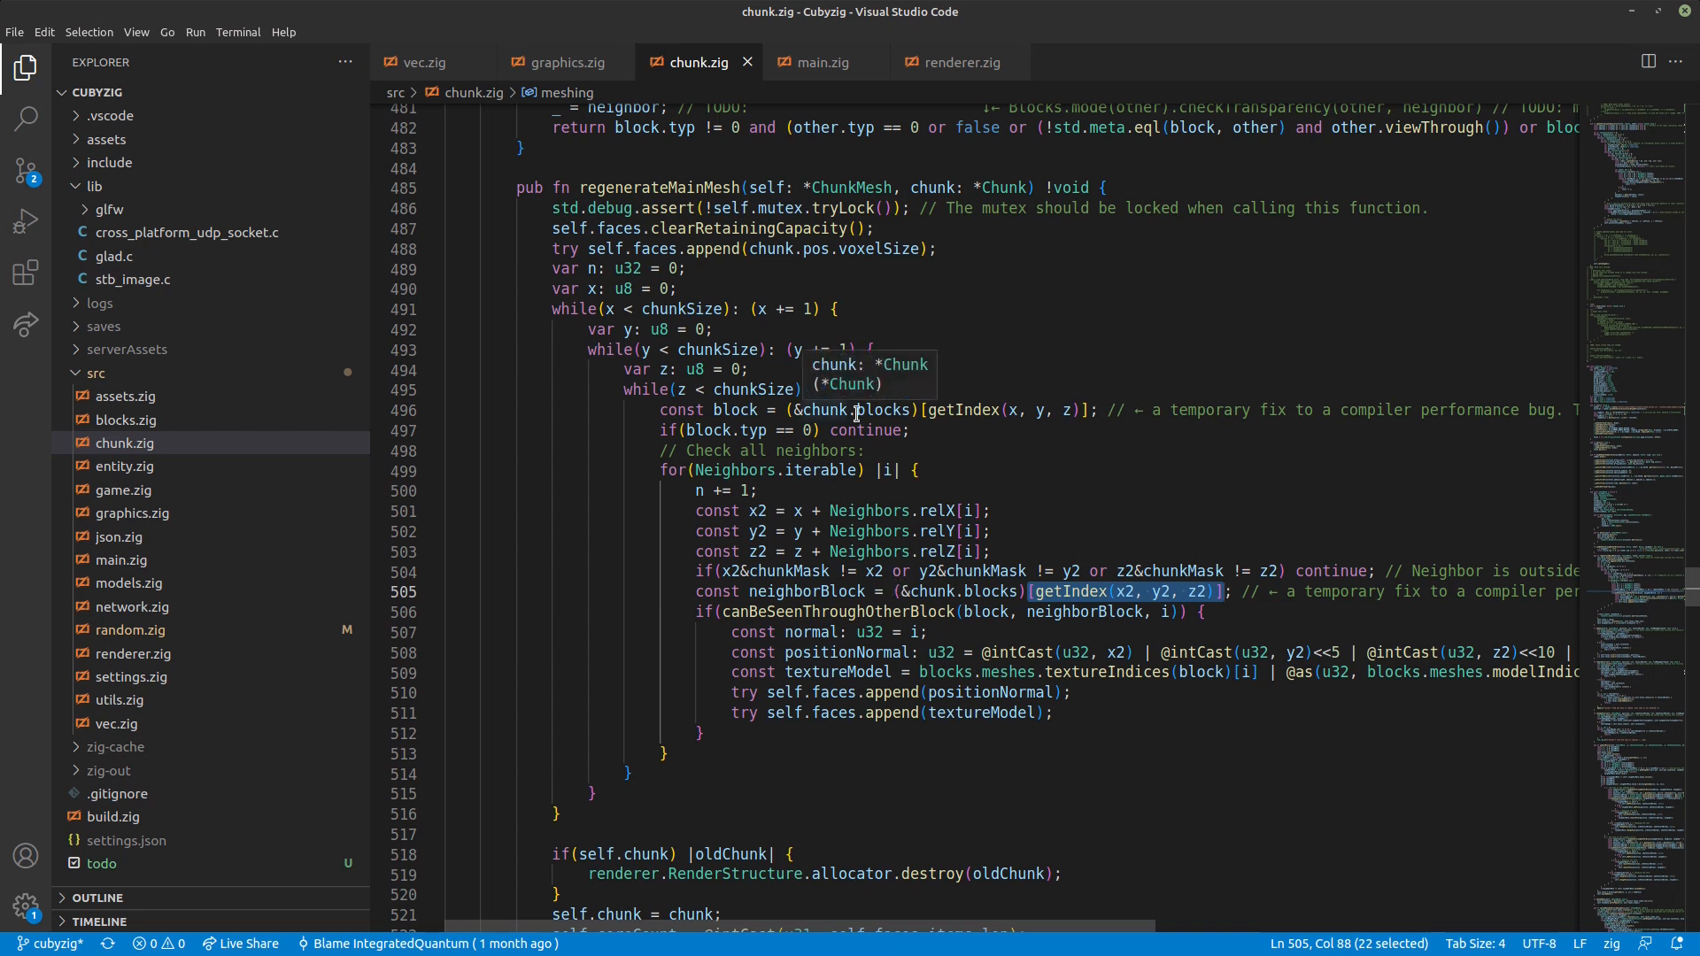
{"action": "left_click", "coordinate": [803, 409]}
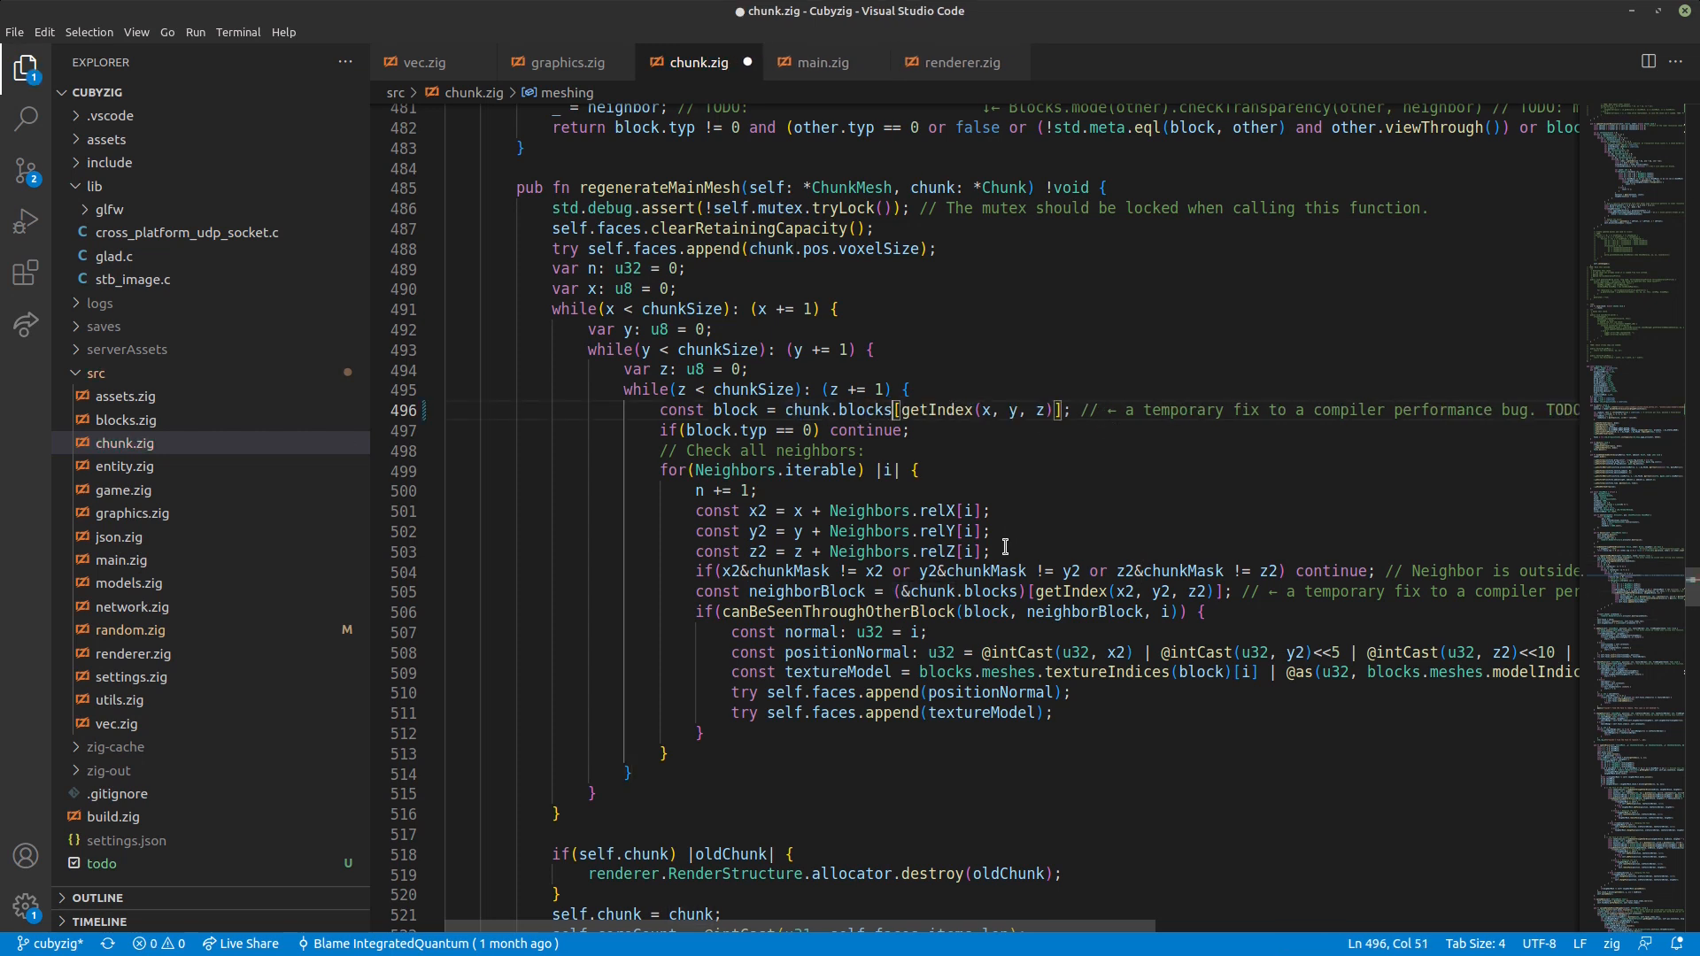
- Run 'zig build run' in the terminal to demonstrate the compiler bug on the edited line
{"action": "left_click", "coordinate": [1286, 592]}
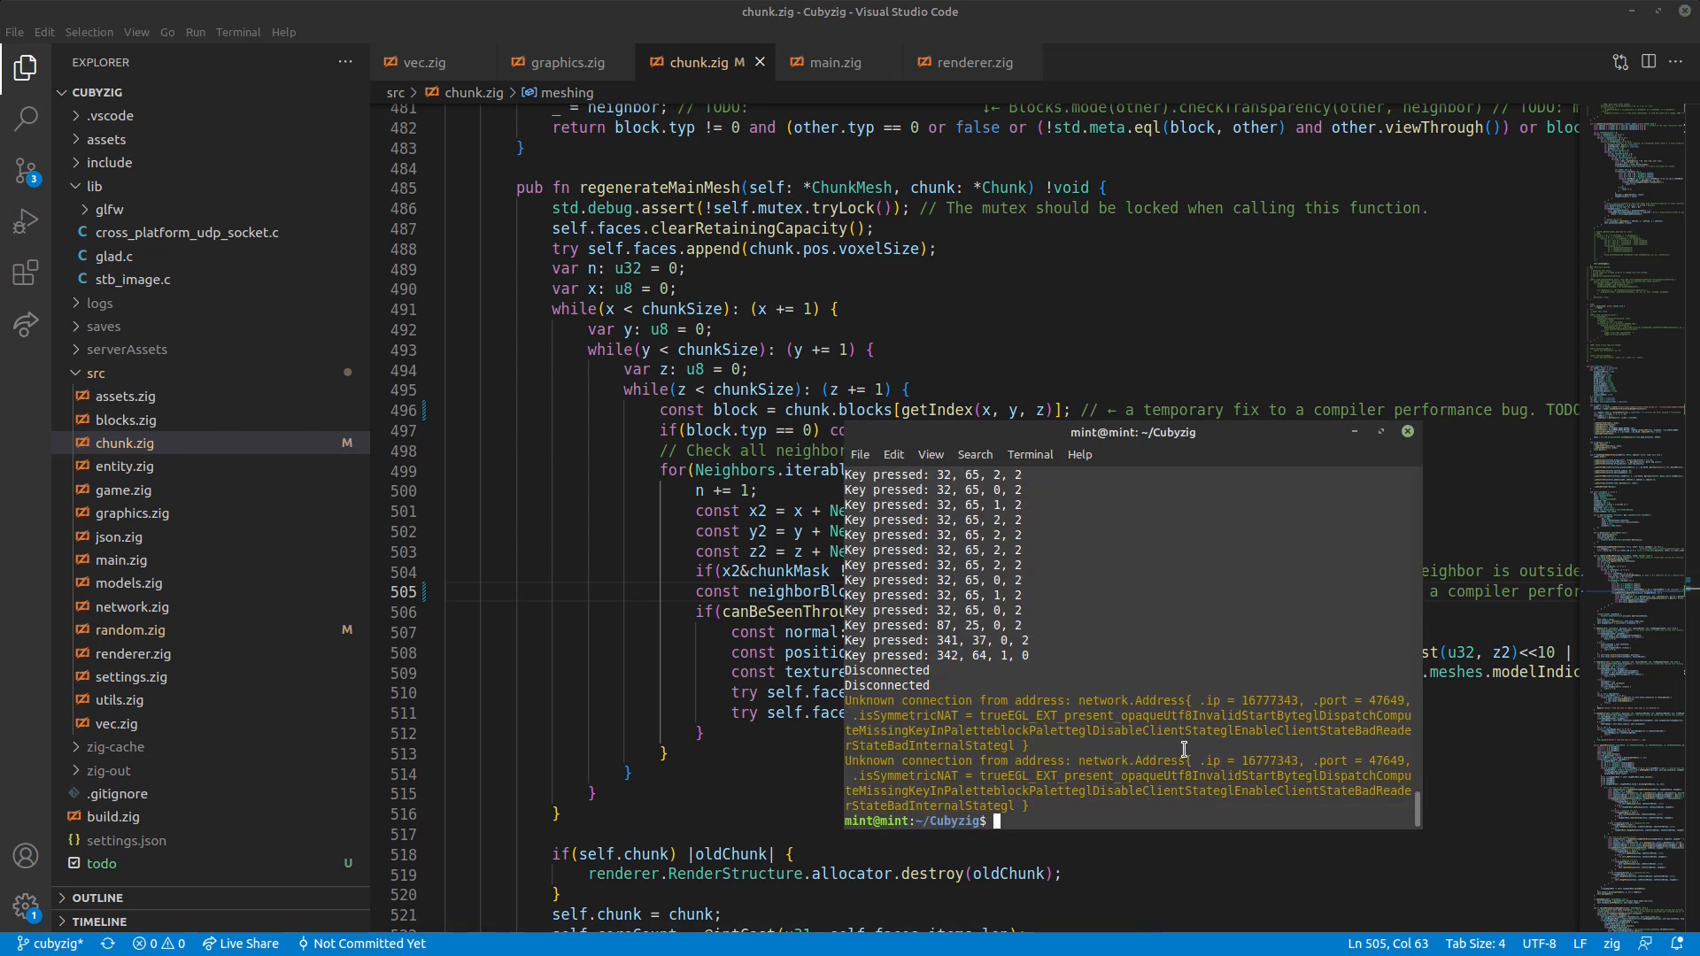
{"action": "type", "text": "zig build run"}
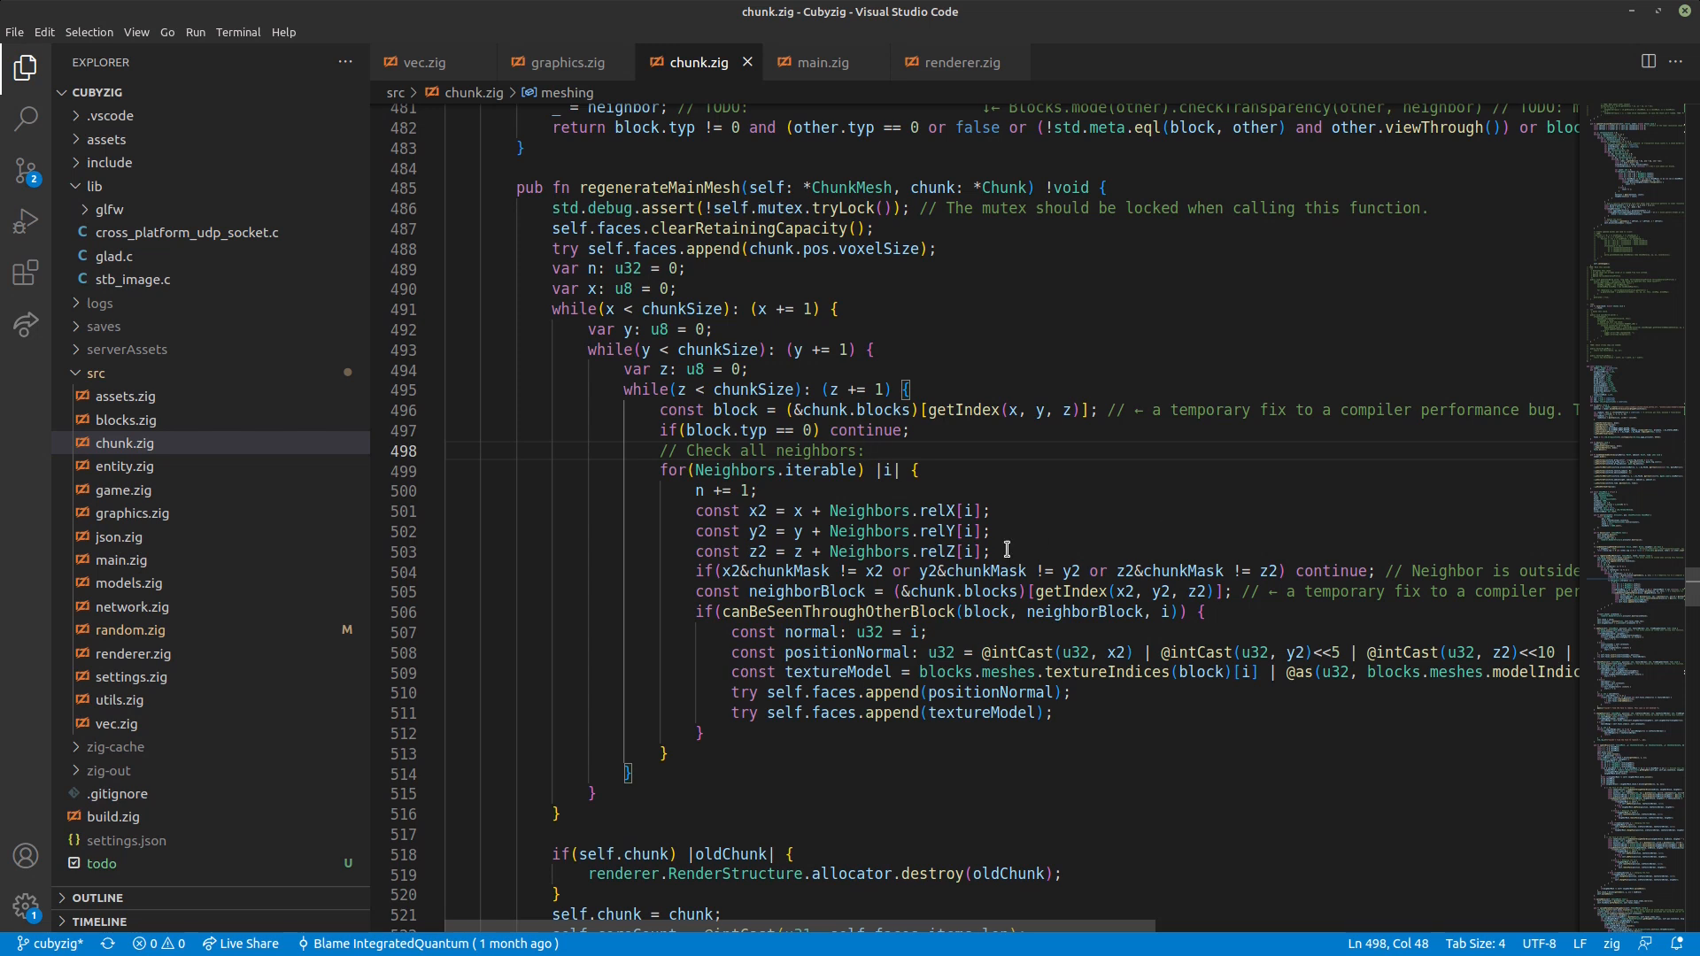
{"action": "mouse_move", "coordinate": [934, 496]}
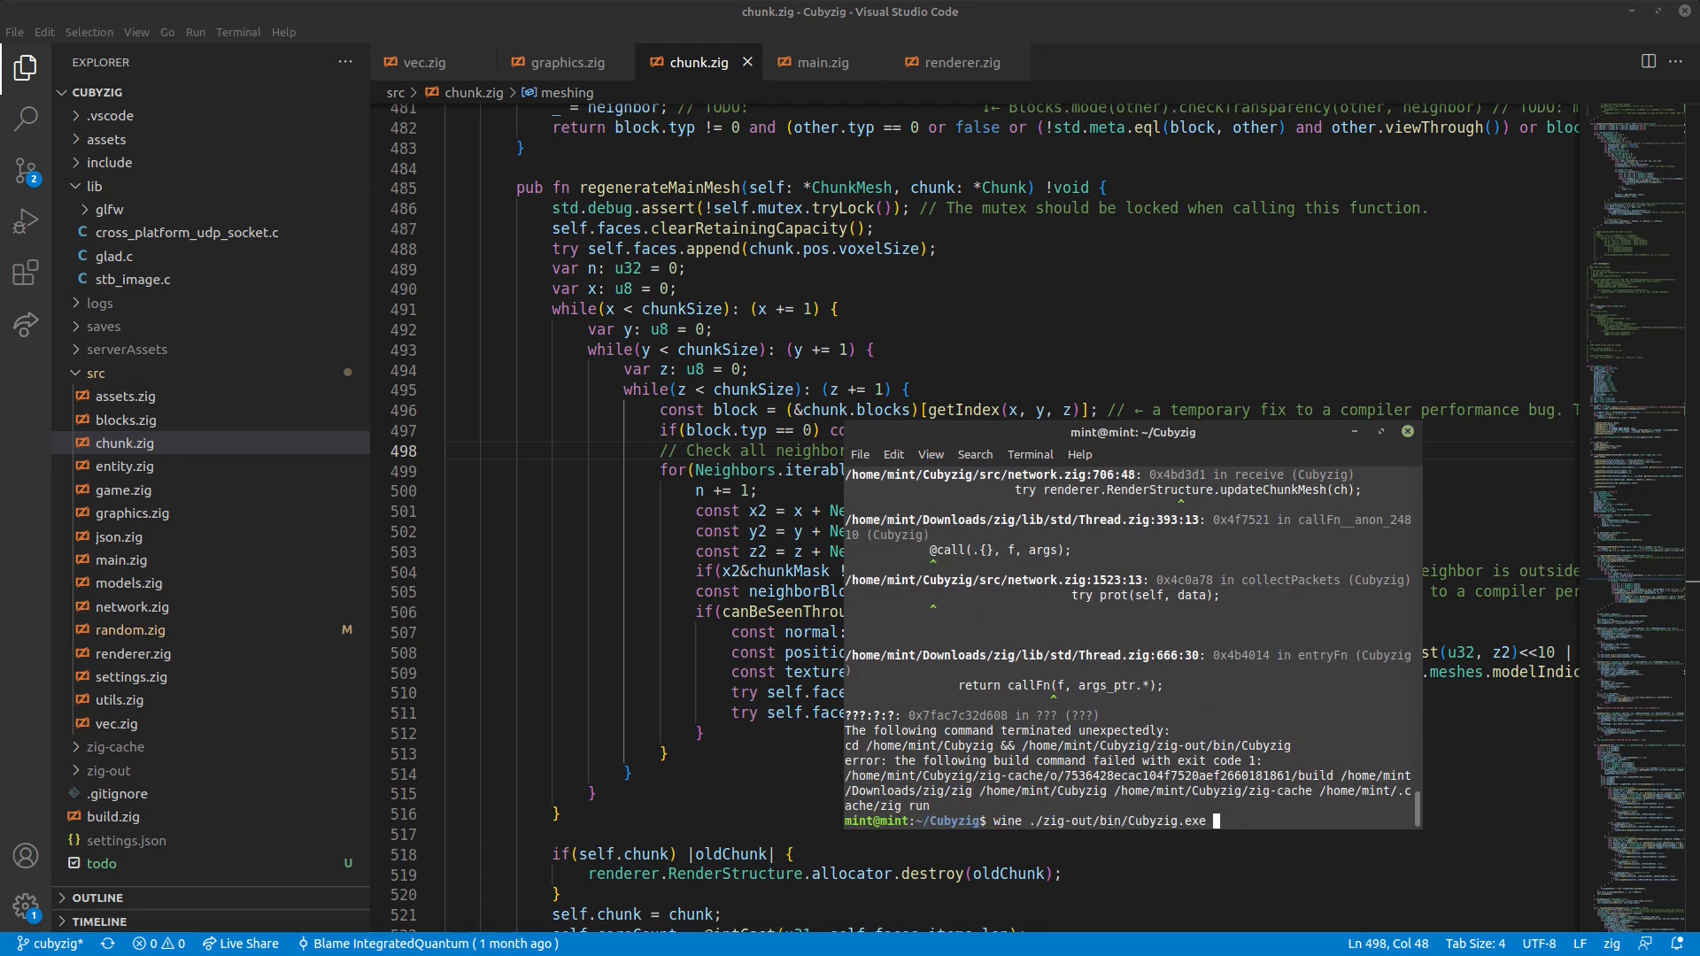
- Build the Windows target with 'zig build -Dtarget=x86_64-windows-gnu'
{"action": "type", "text": "zig build -Dtarget=x86_64-windows-gnu"}
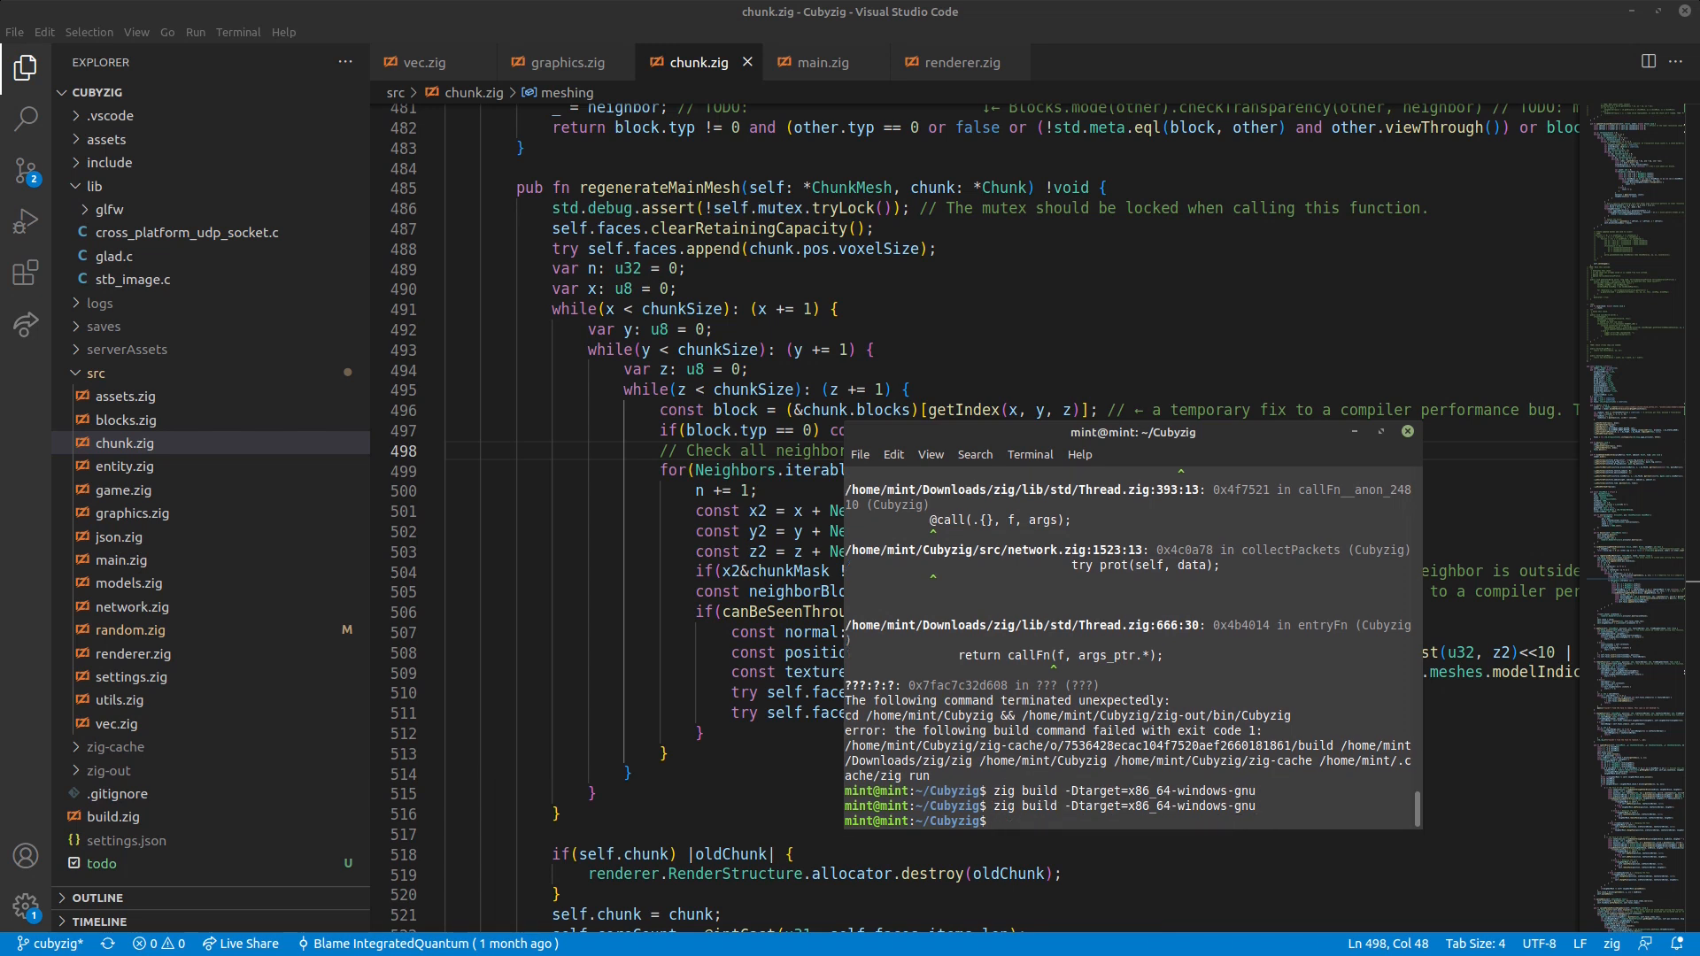
- Enter the command 'wine ./zig-out/bin/Cubyzig.exe' to launch the Windows build under Wine
{"action": "type", "text": "."}
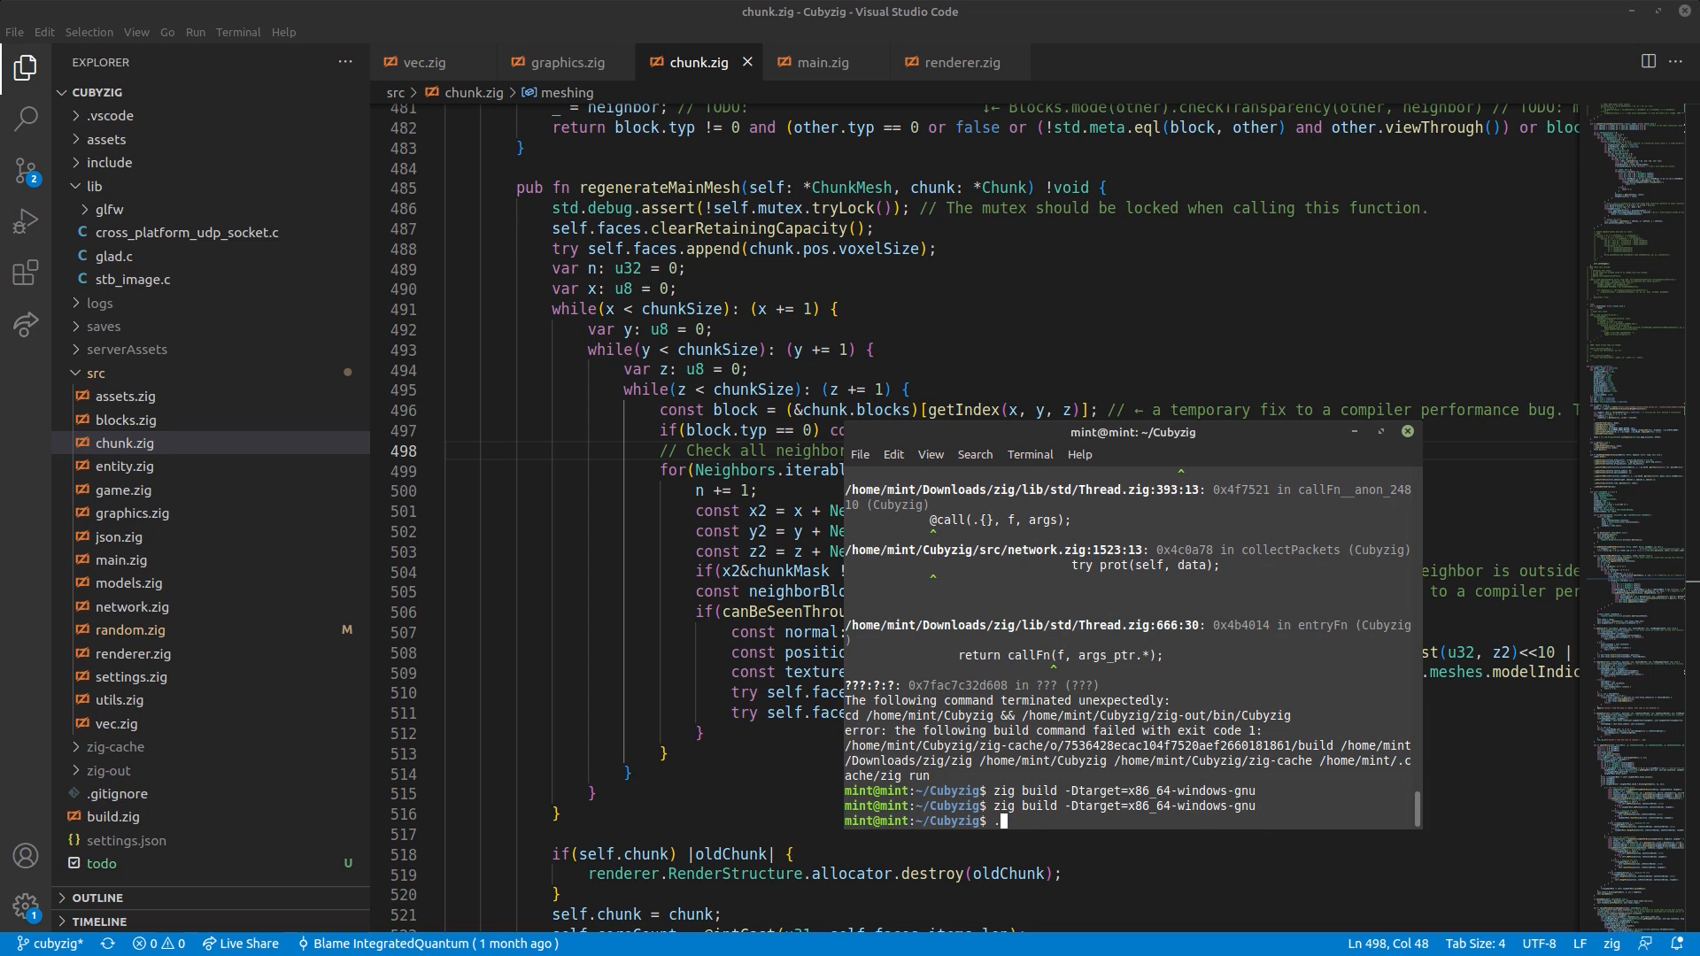
{"action": "type", "text": "wind"}
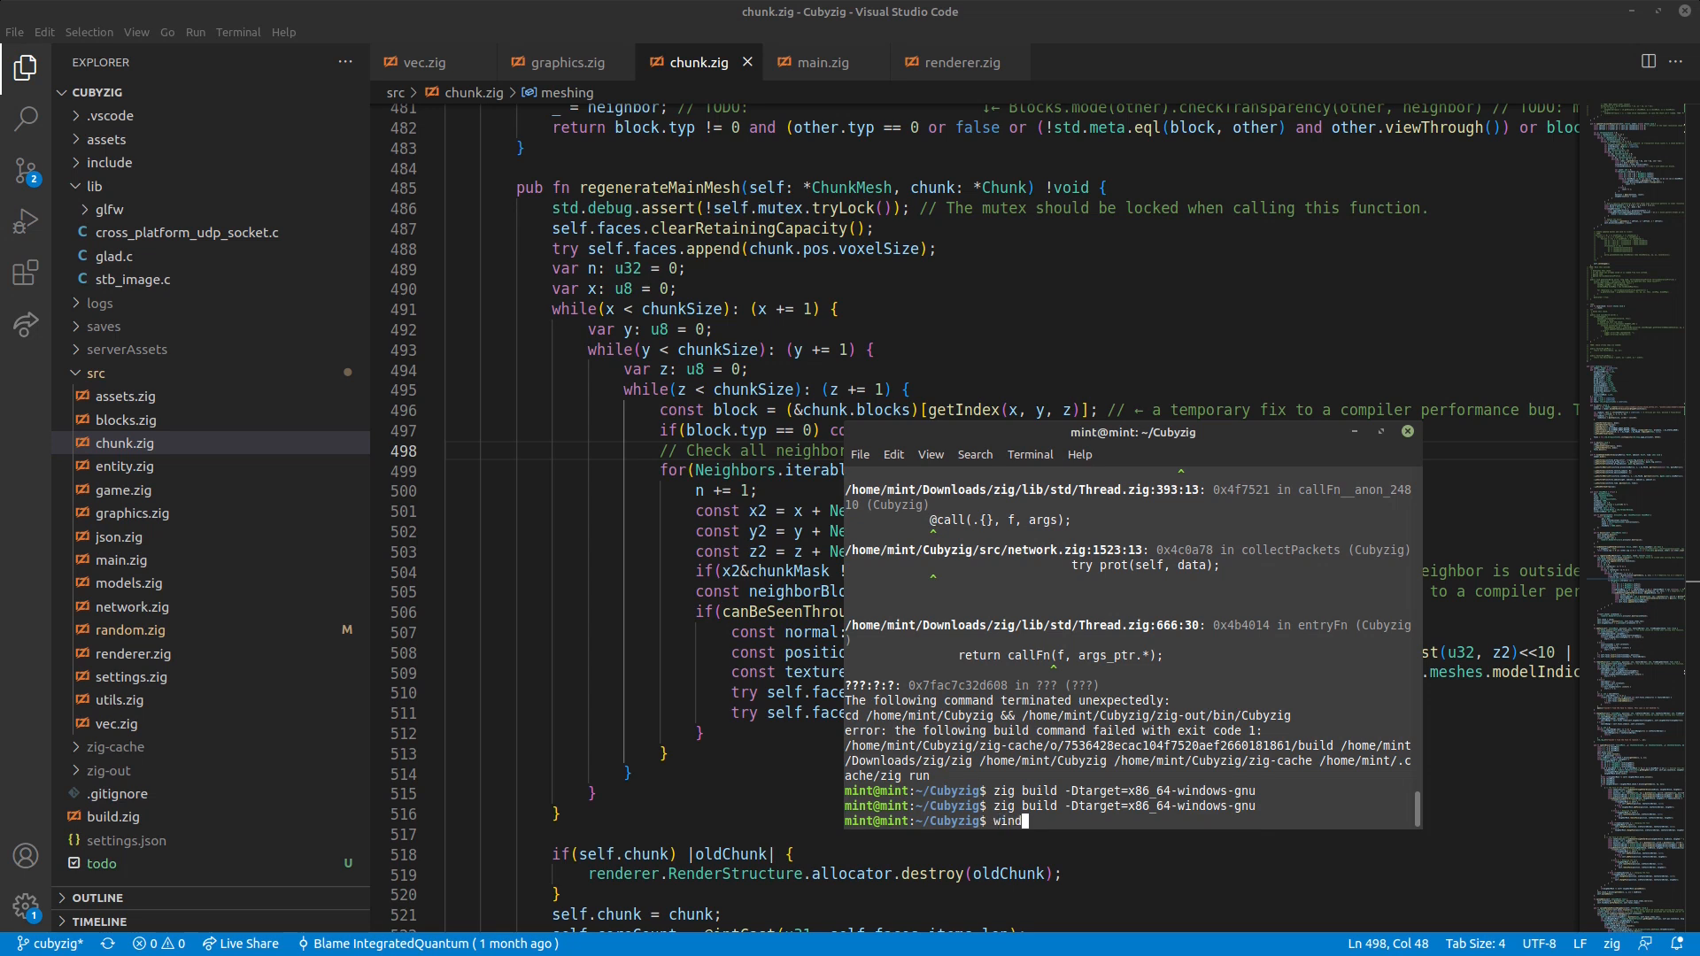
{"action": "type", "text": "wine ."}
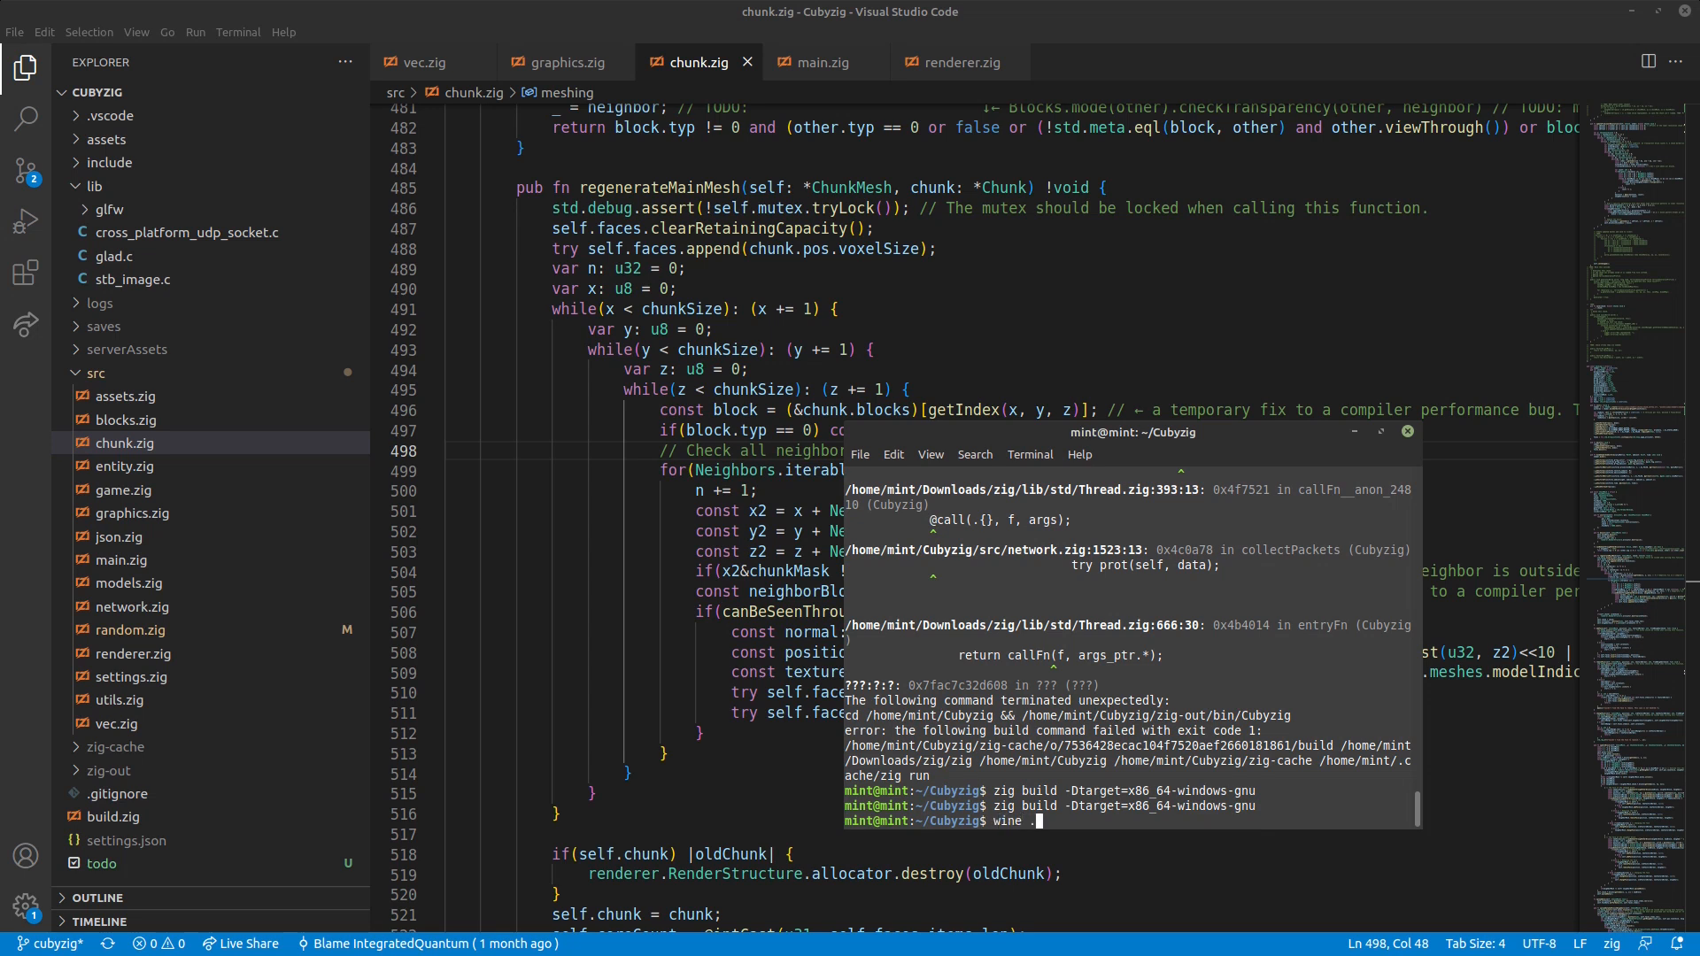
{"action": "type", "text": "/"}
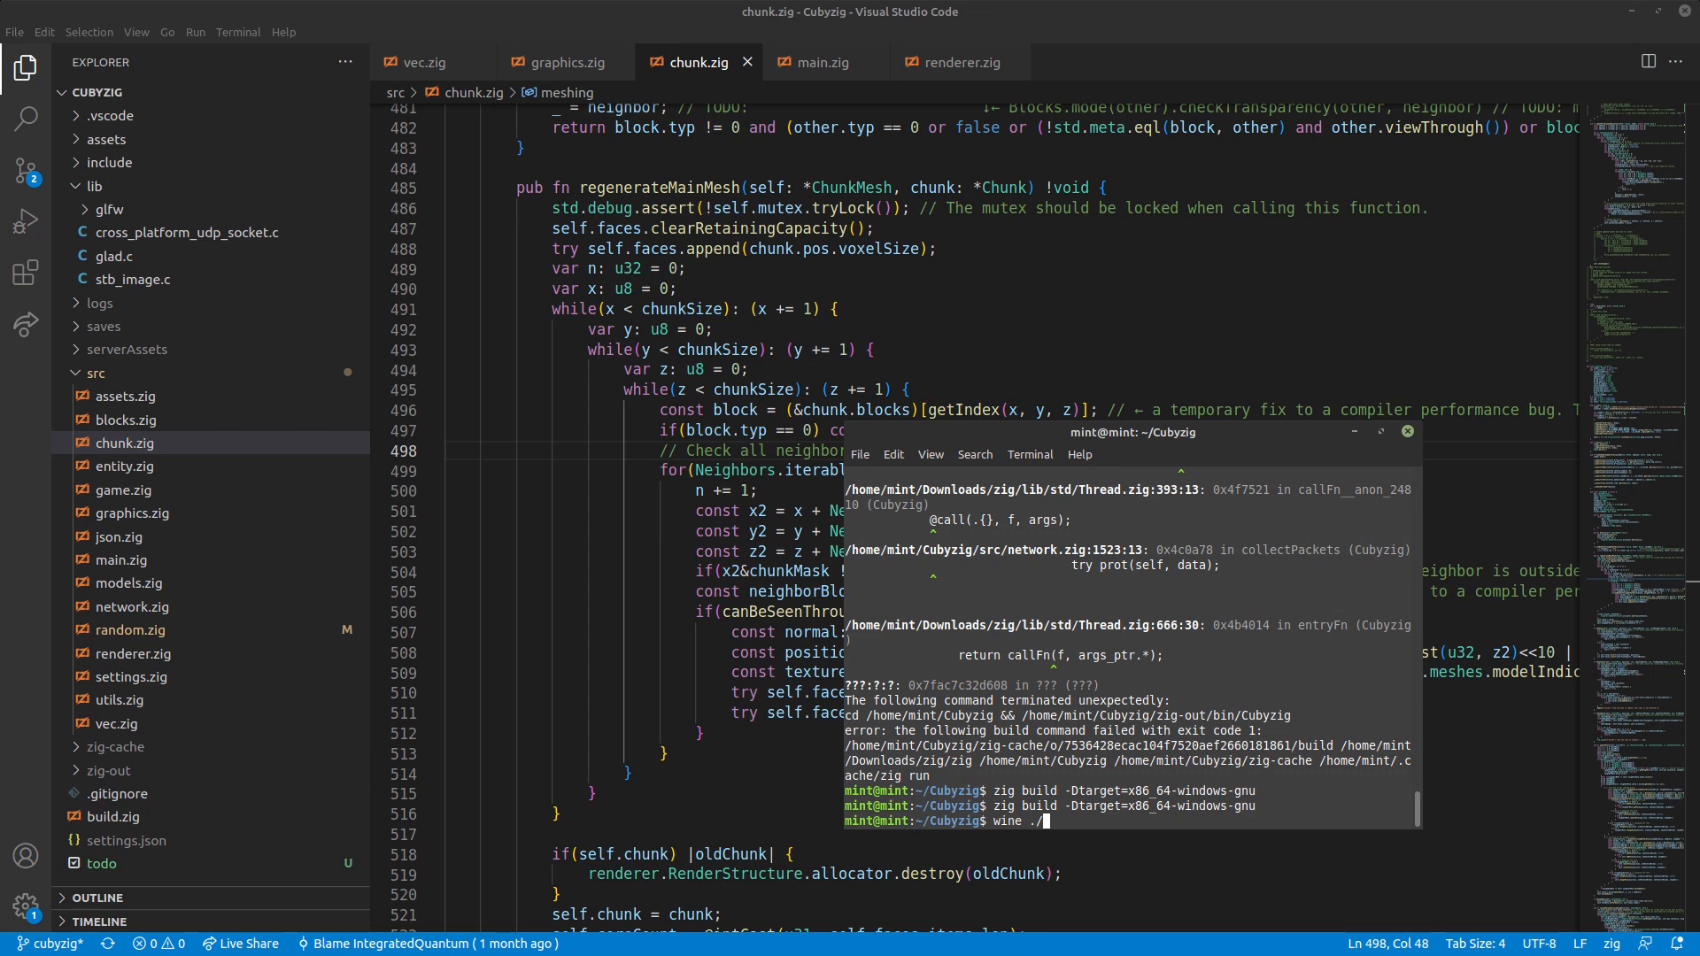
{"action": "type", "text": "zig-"}
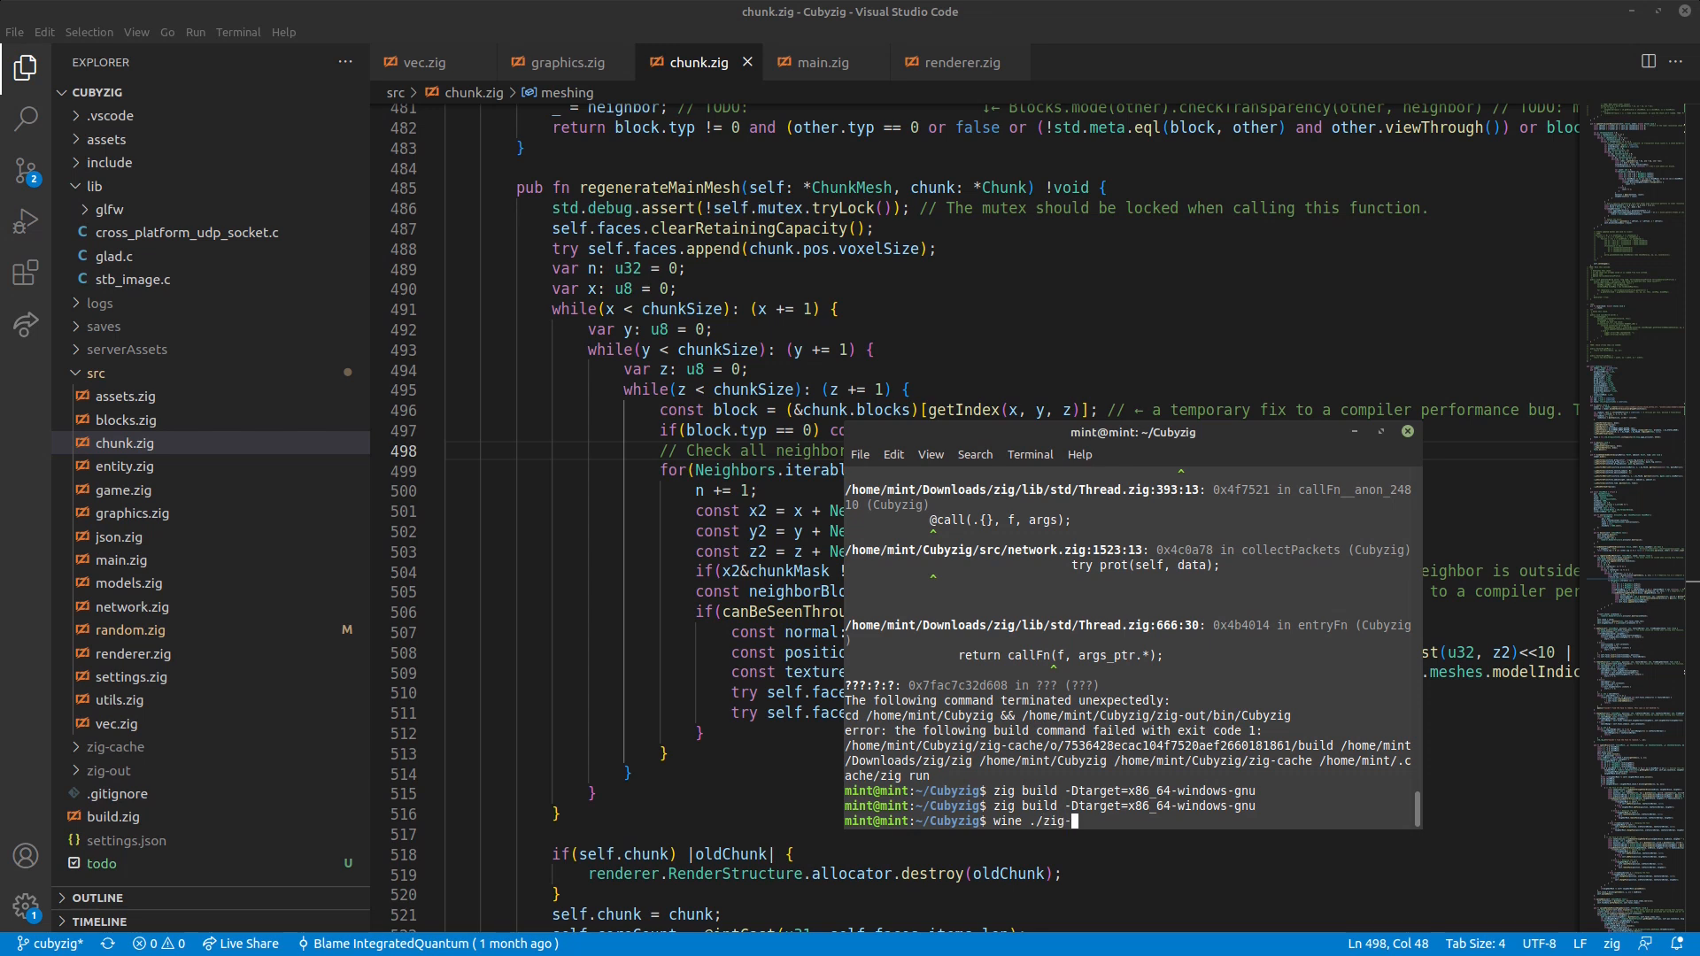
{"action": "type", "text": "out/bin/Cubyzig.exe"}
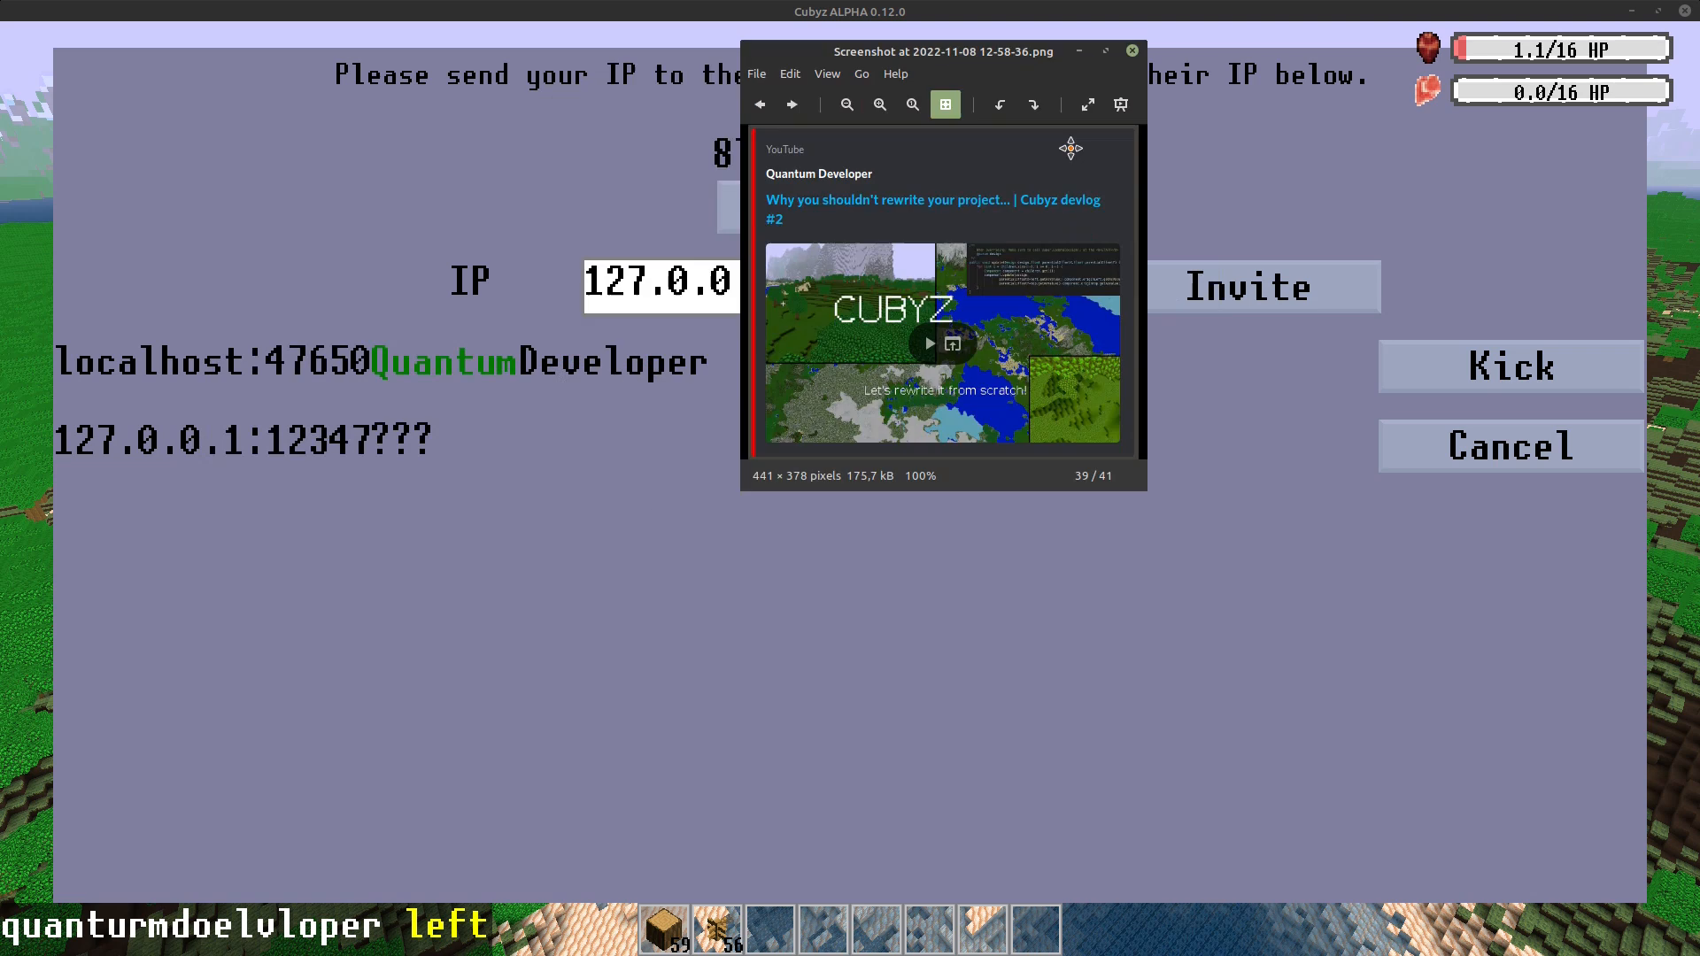
- Invite 127.0.0.1:12347 from the Windows build so a pending connection entry appears
{"action": "left_click", "coordinate": [1132, 49]}
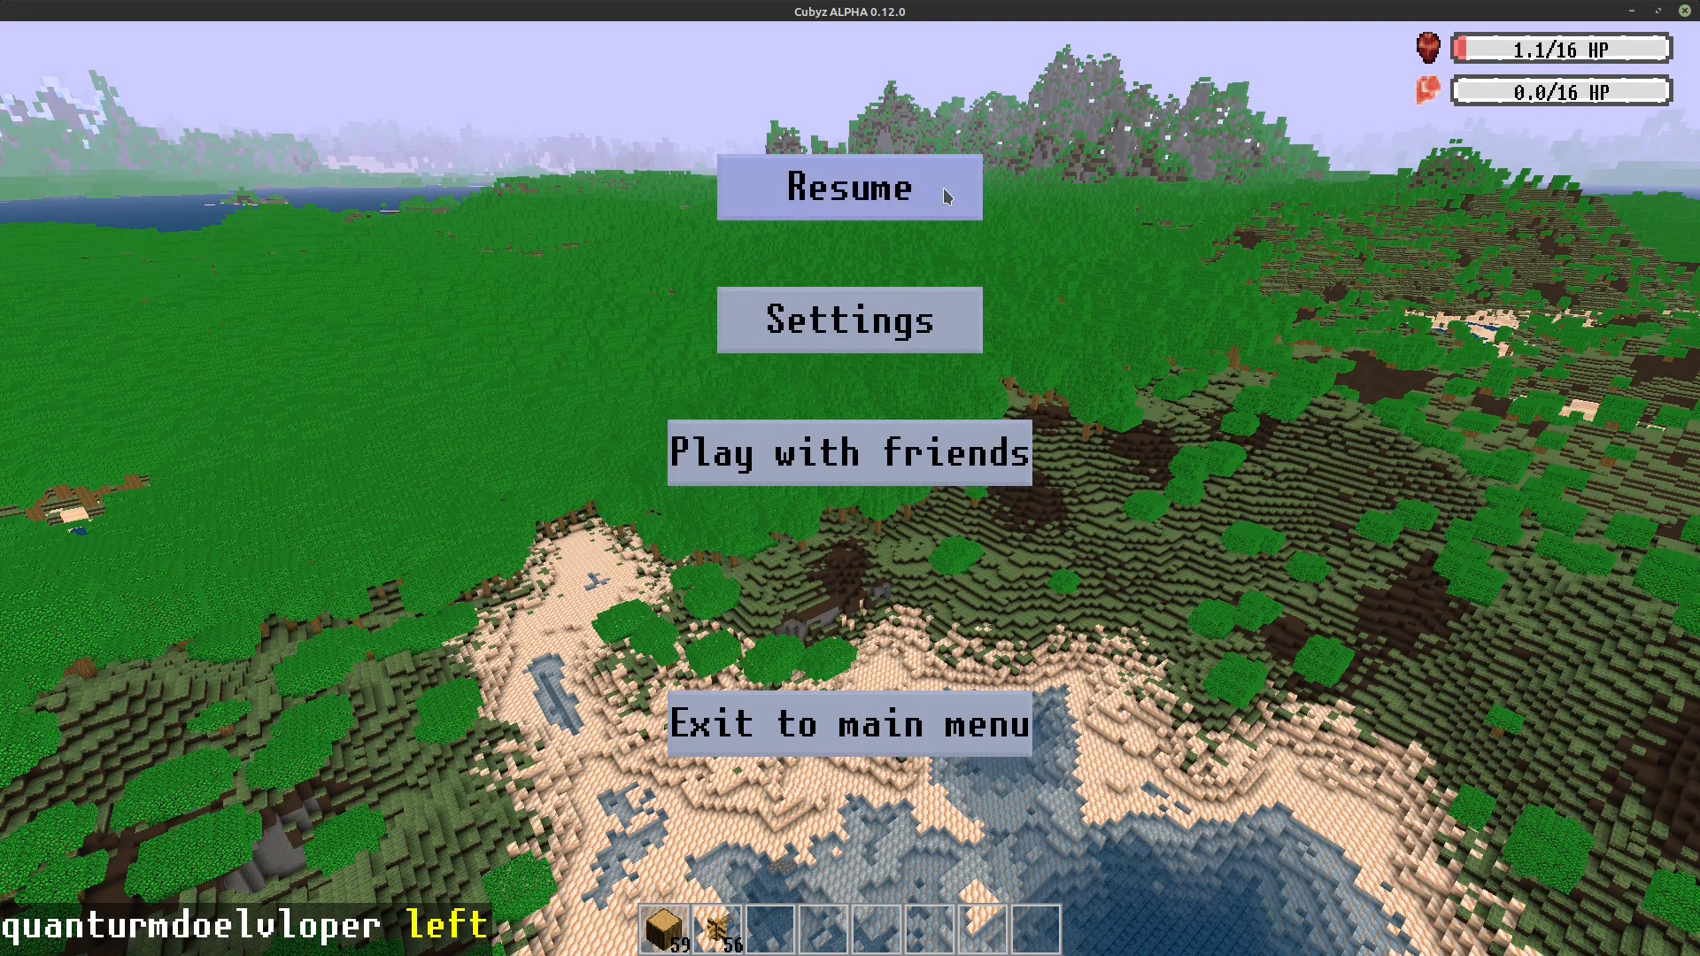
- Resume play from the pause menu over the forested landscape
{"action": "left_click", "coordinate": [849, 188]}
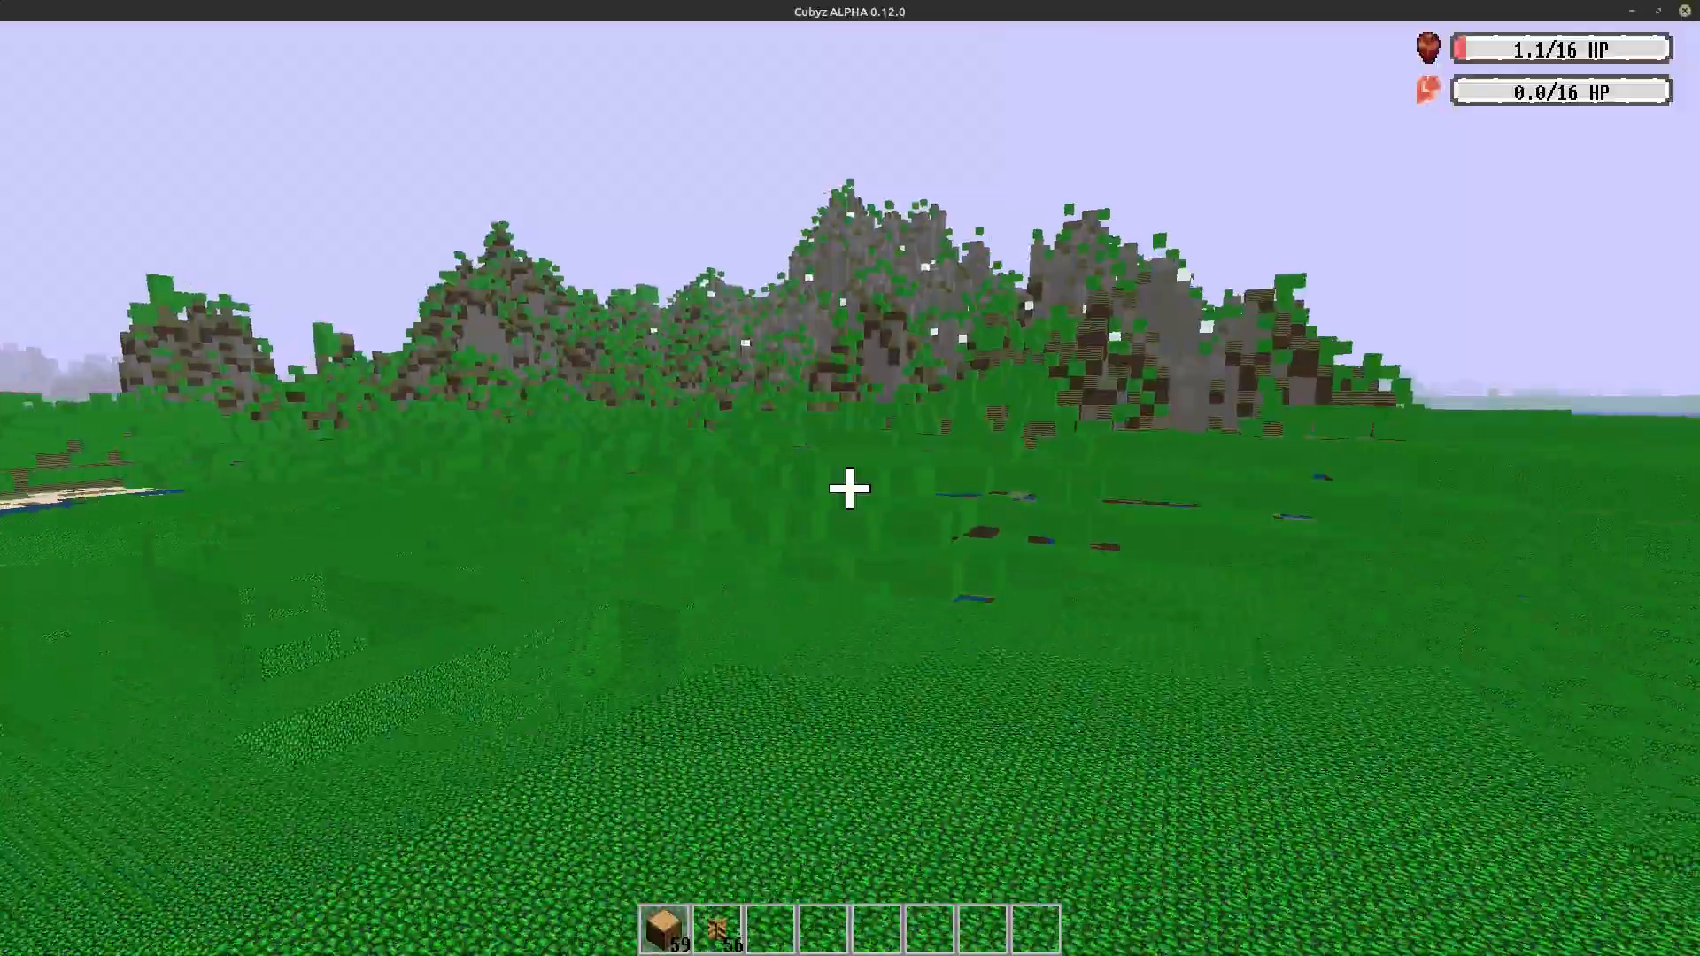
{"action": "mouse_move", "coordinate": [850, 489]}
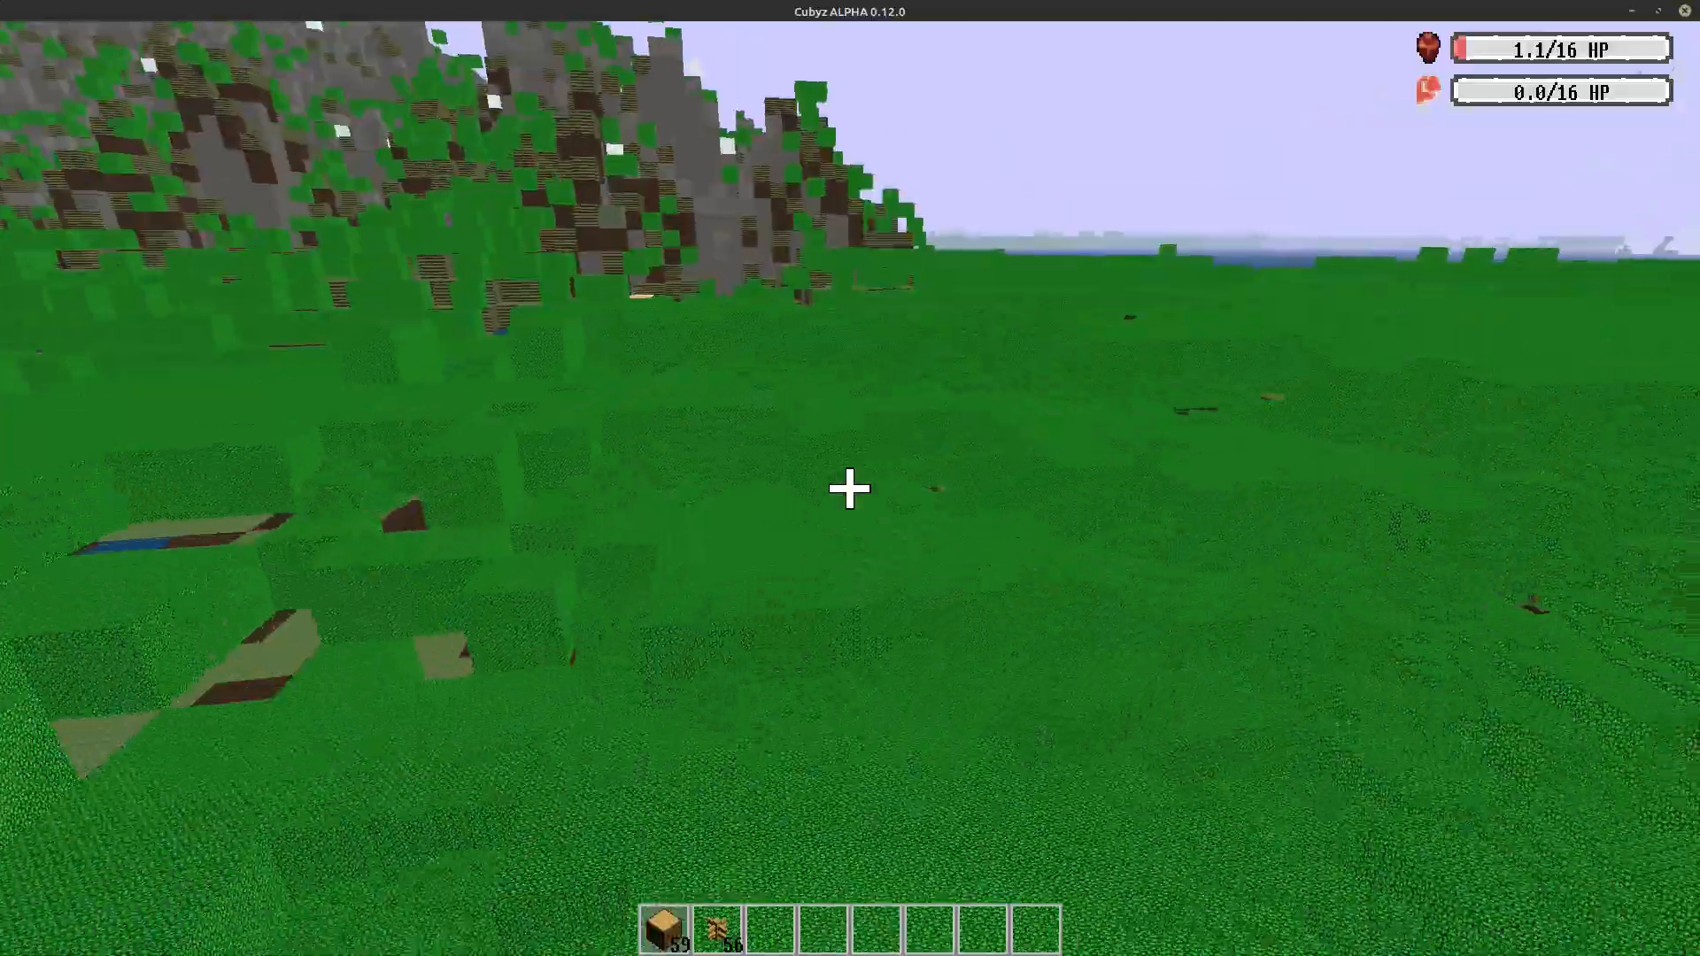